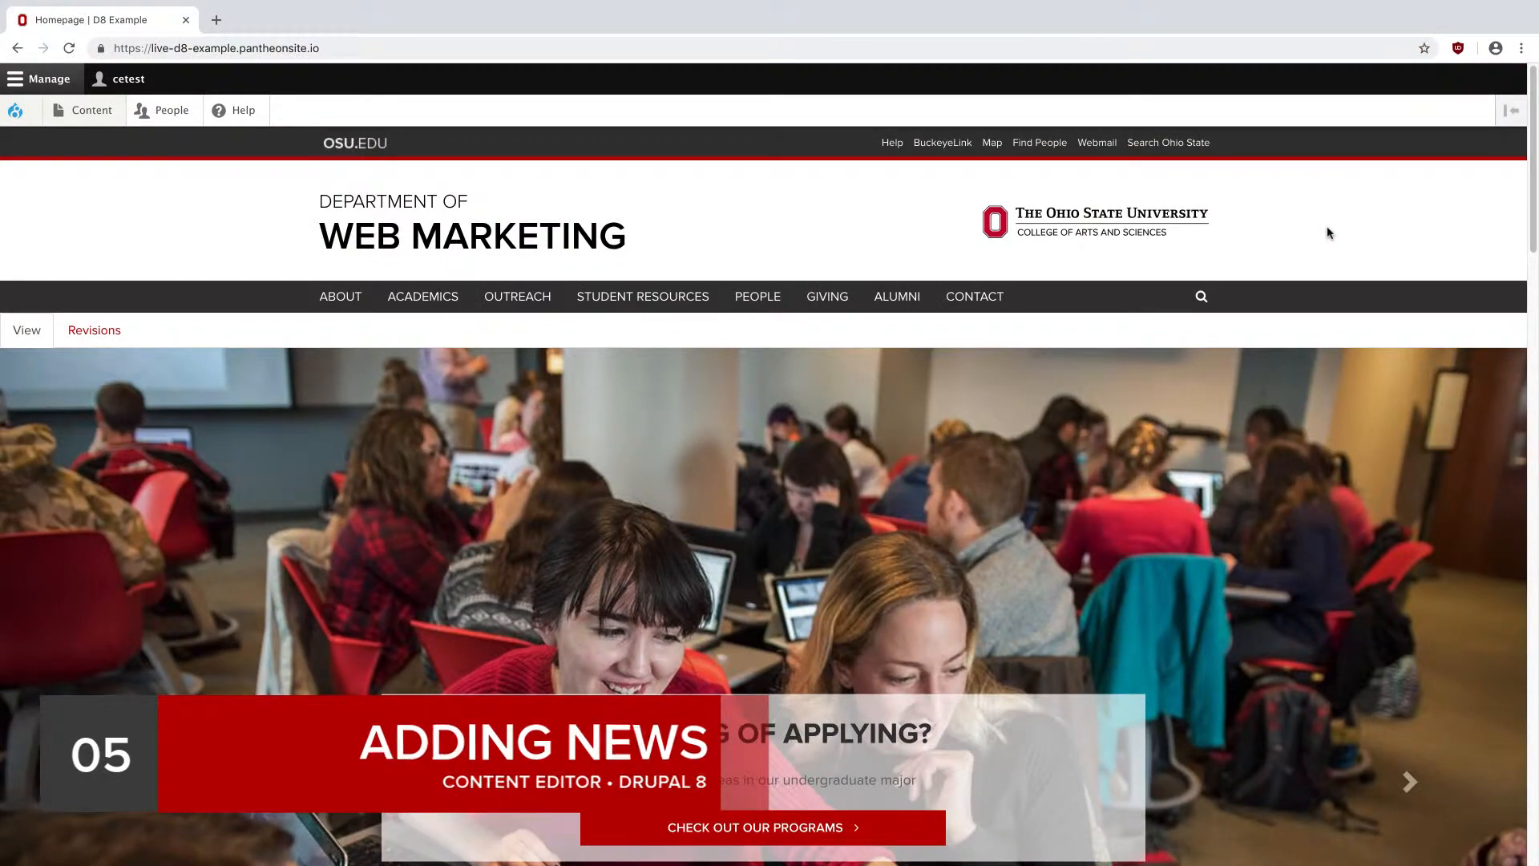
# Scroll past Upcoming Events and open the full News listing via MORE NEWS.
pyautogui.scroll(-3)
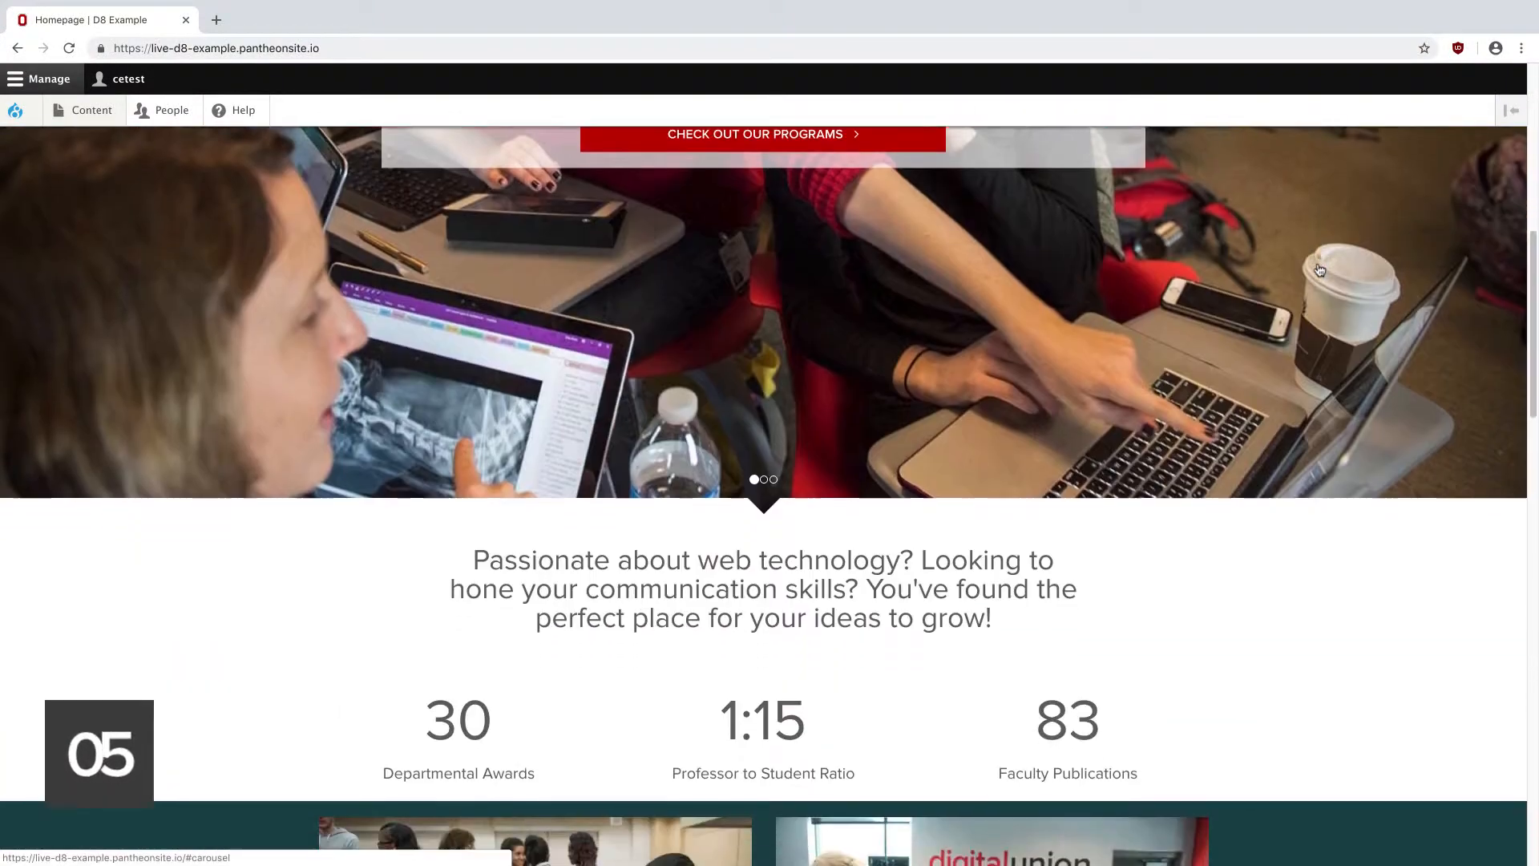
pyautogui.scroll(-3)
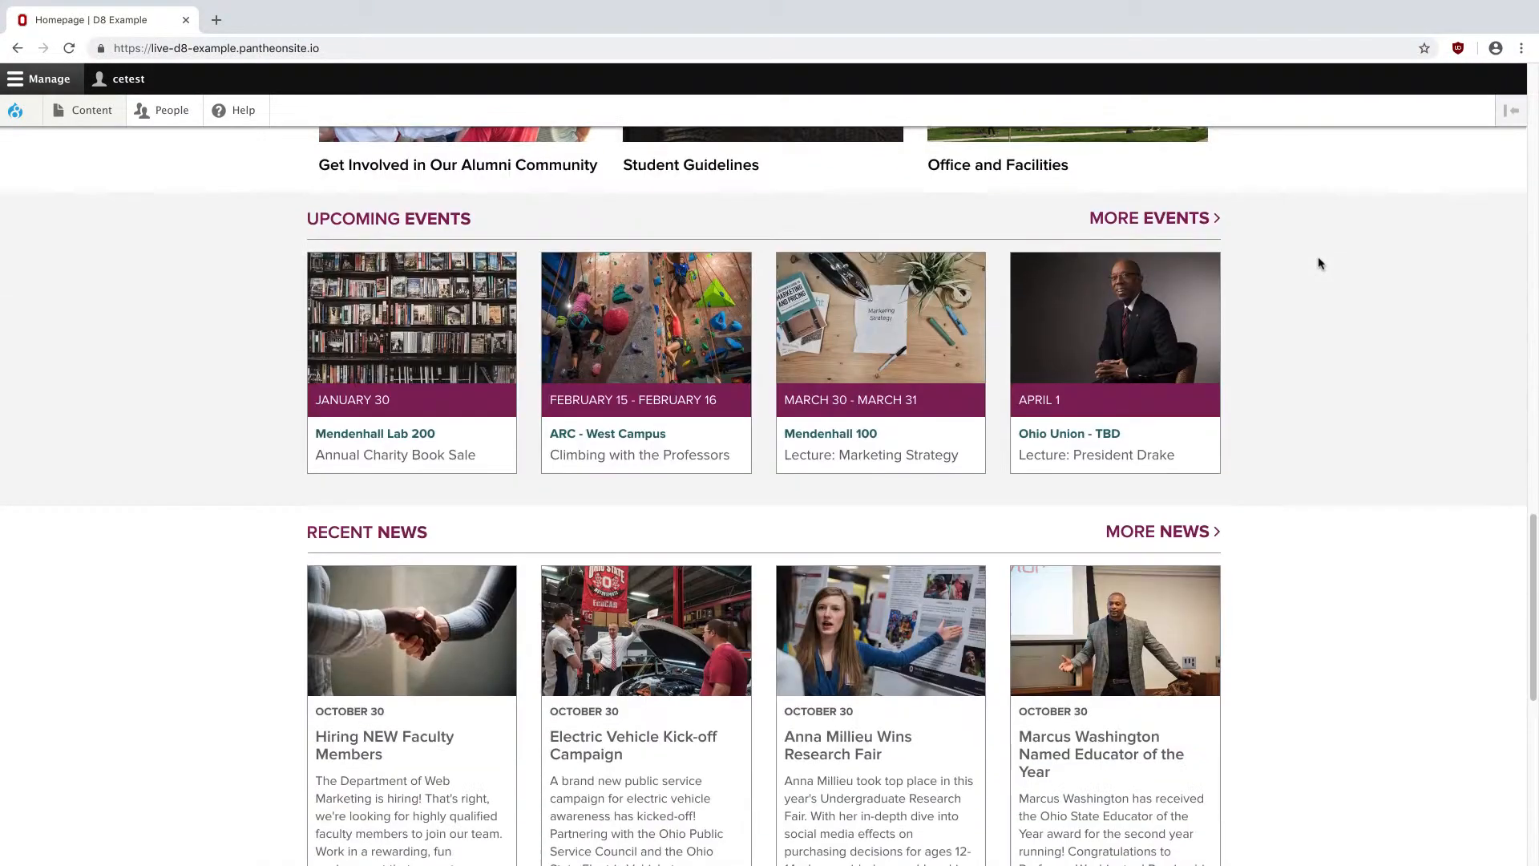
pyautogui.scroll(-3)
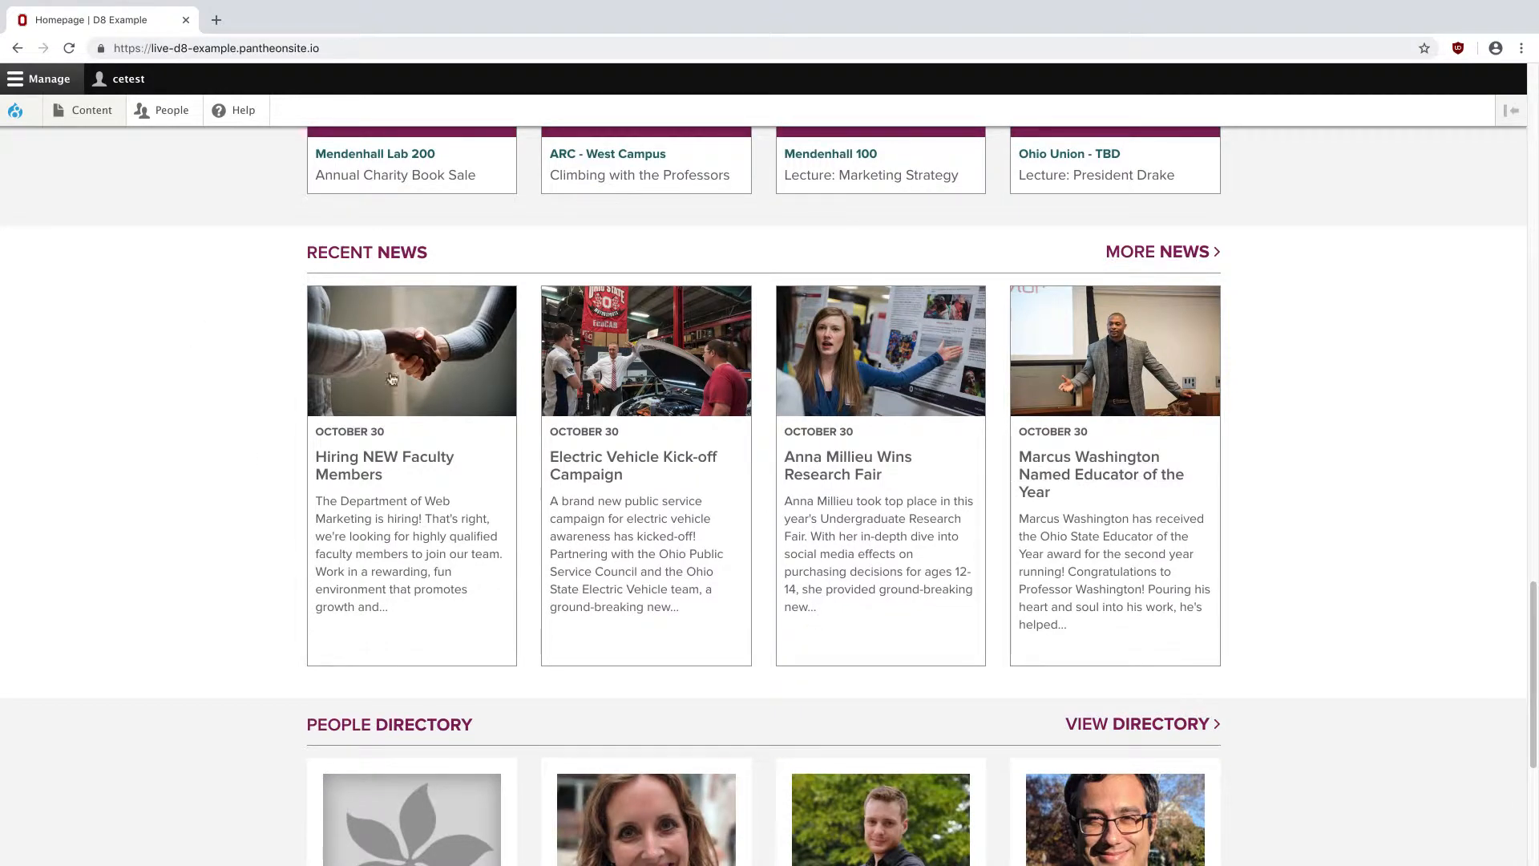
pyautogui.moveTo(1057, 365)
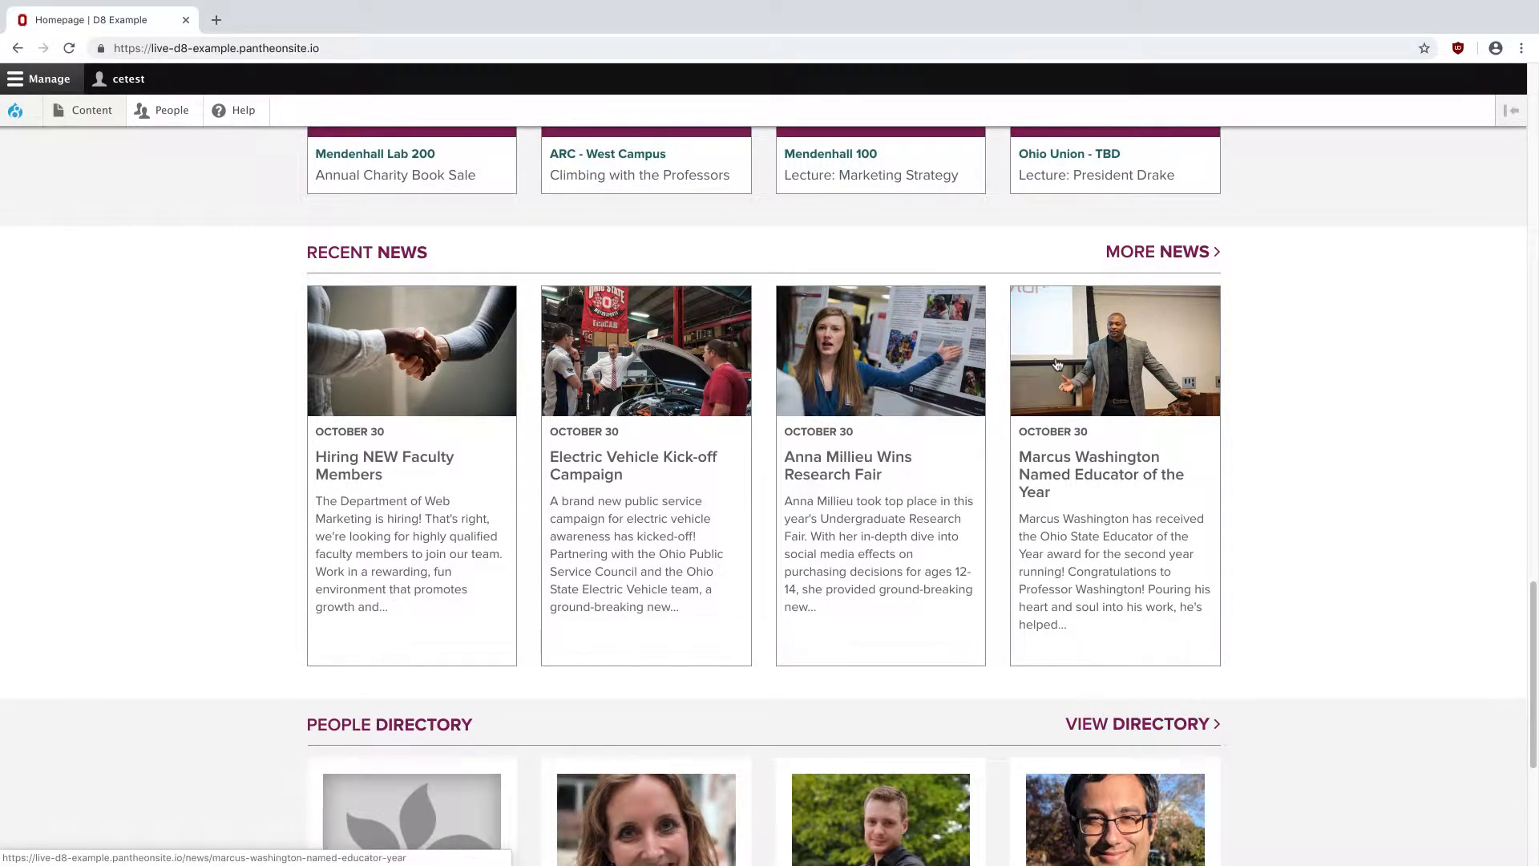
pyautogui.click(1158, 251)
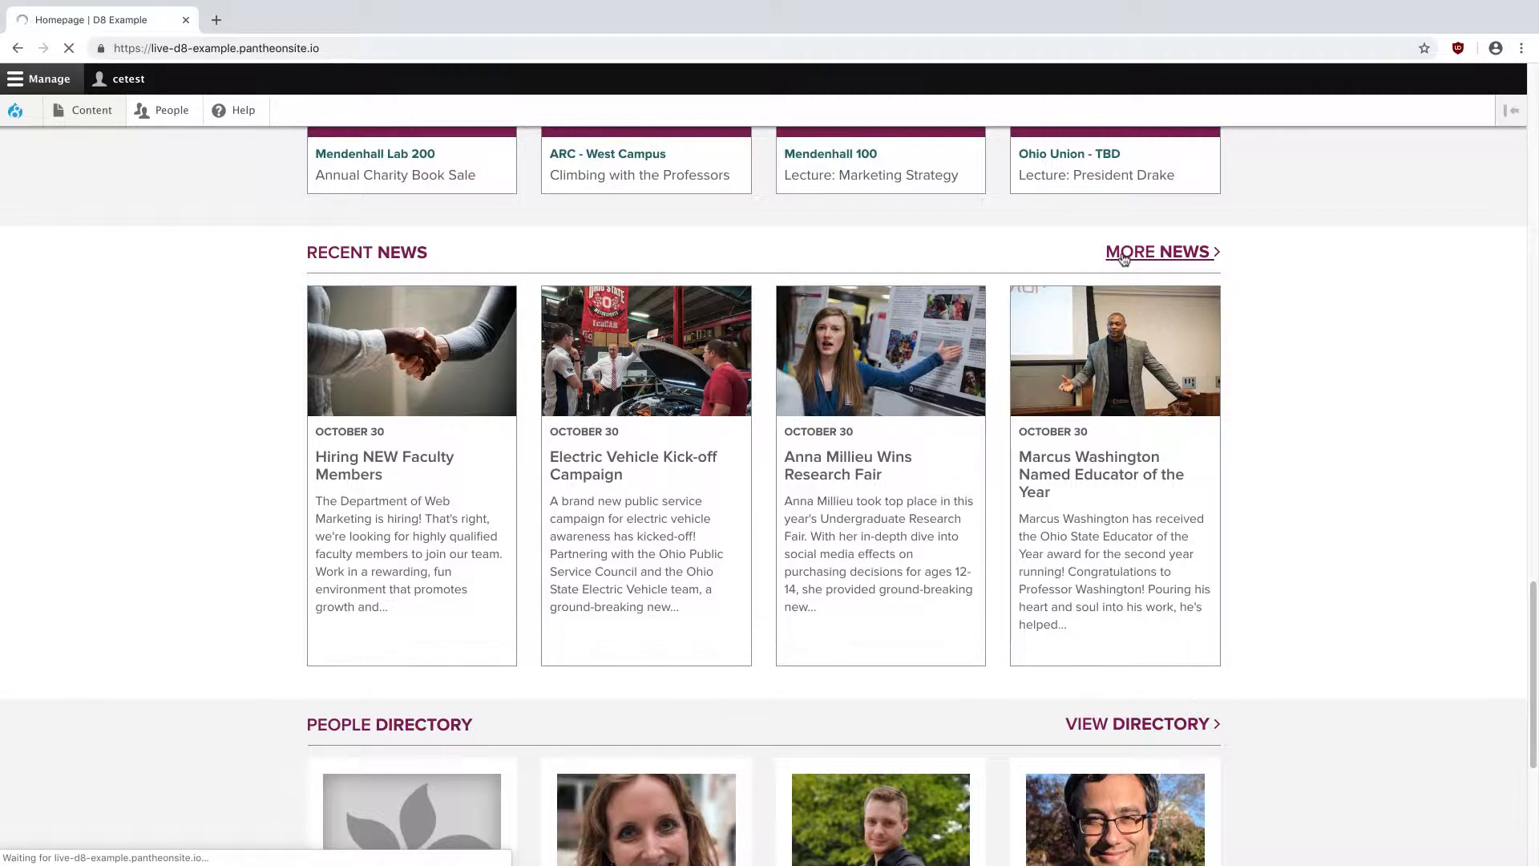
pyautogui.click(1156, 251)
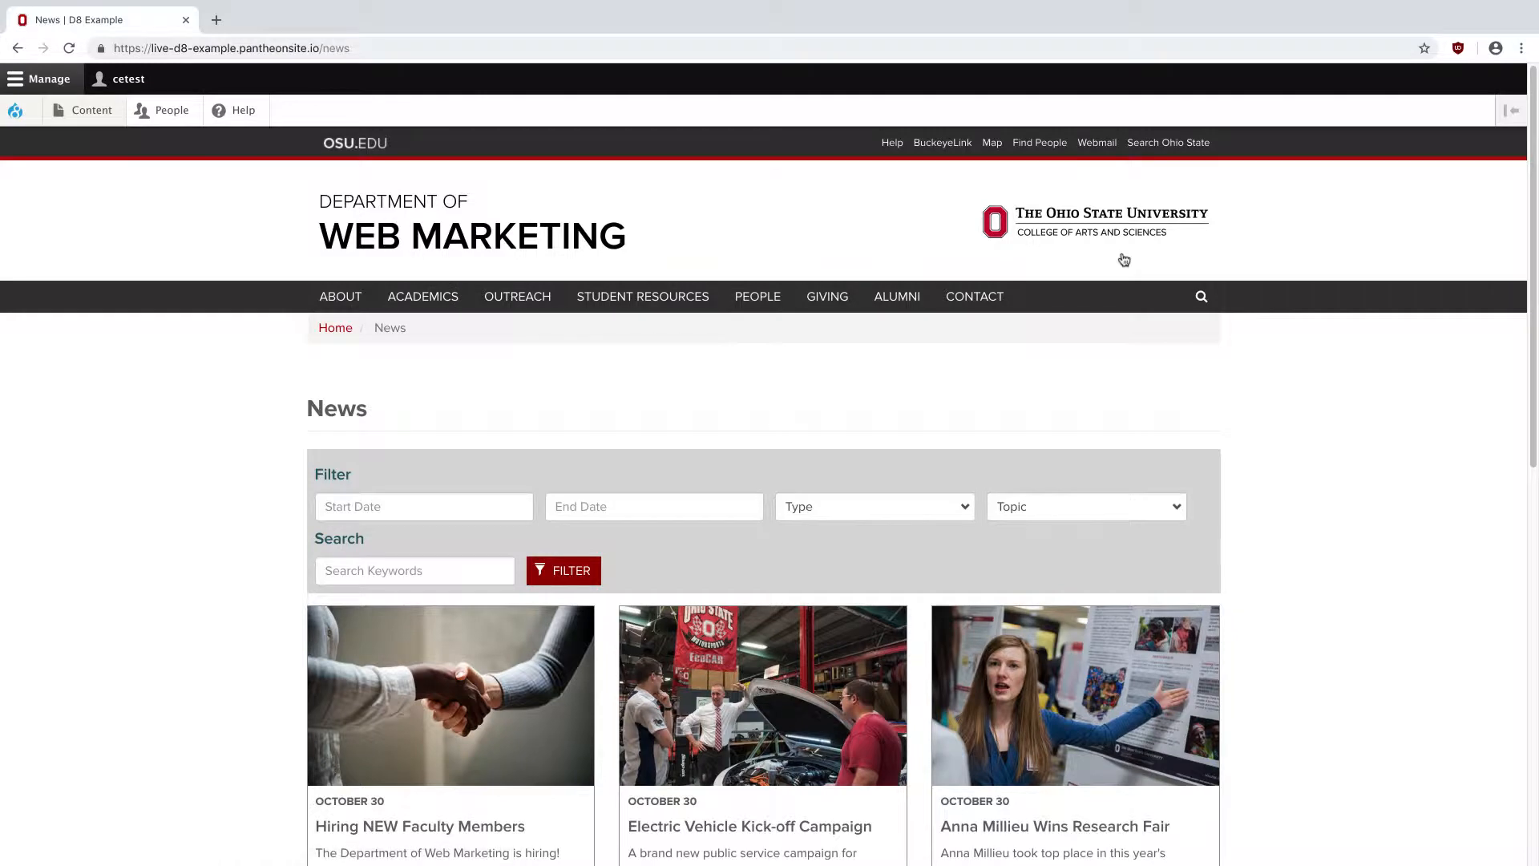
pyautogui.moveTo(1053, 530)
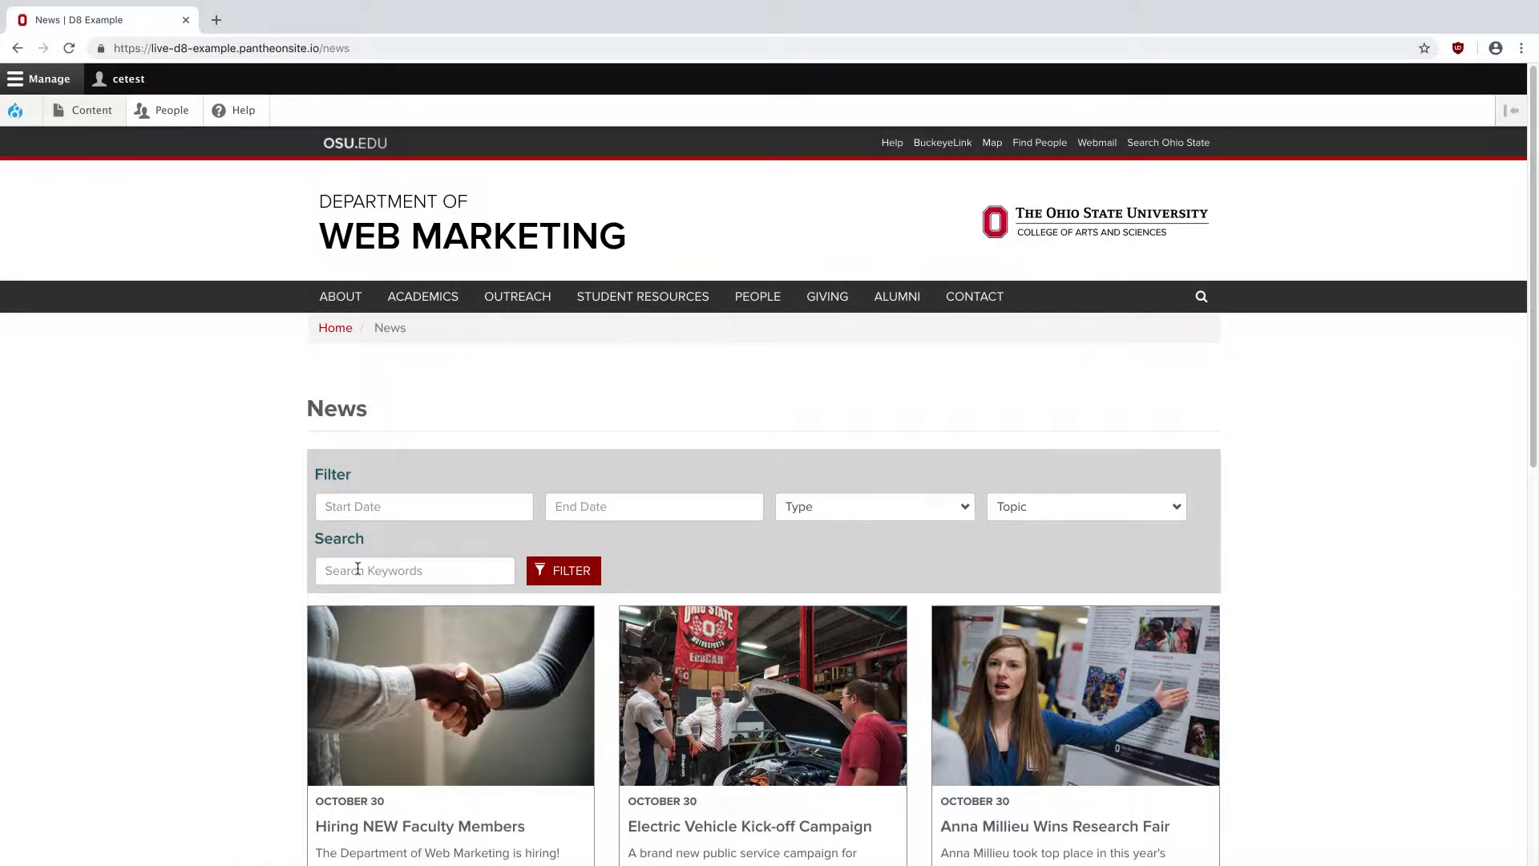
pyautogui.moveTo(608, 530)
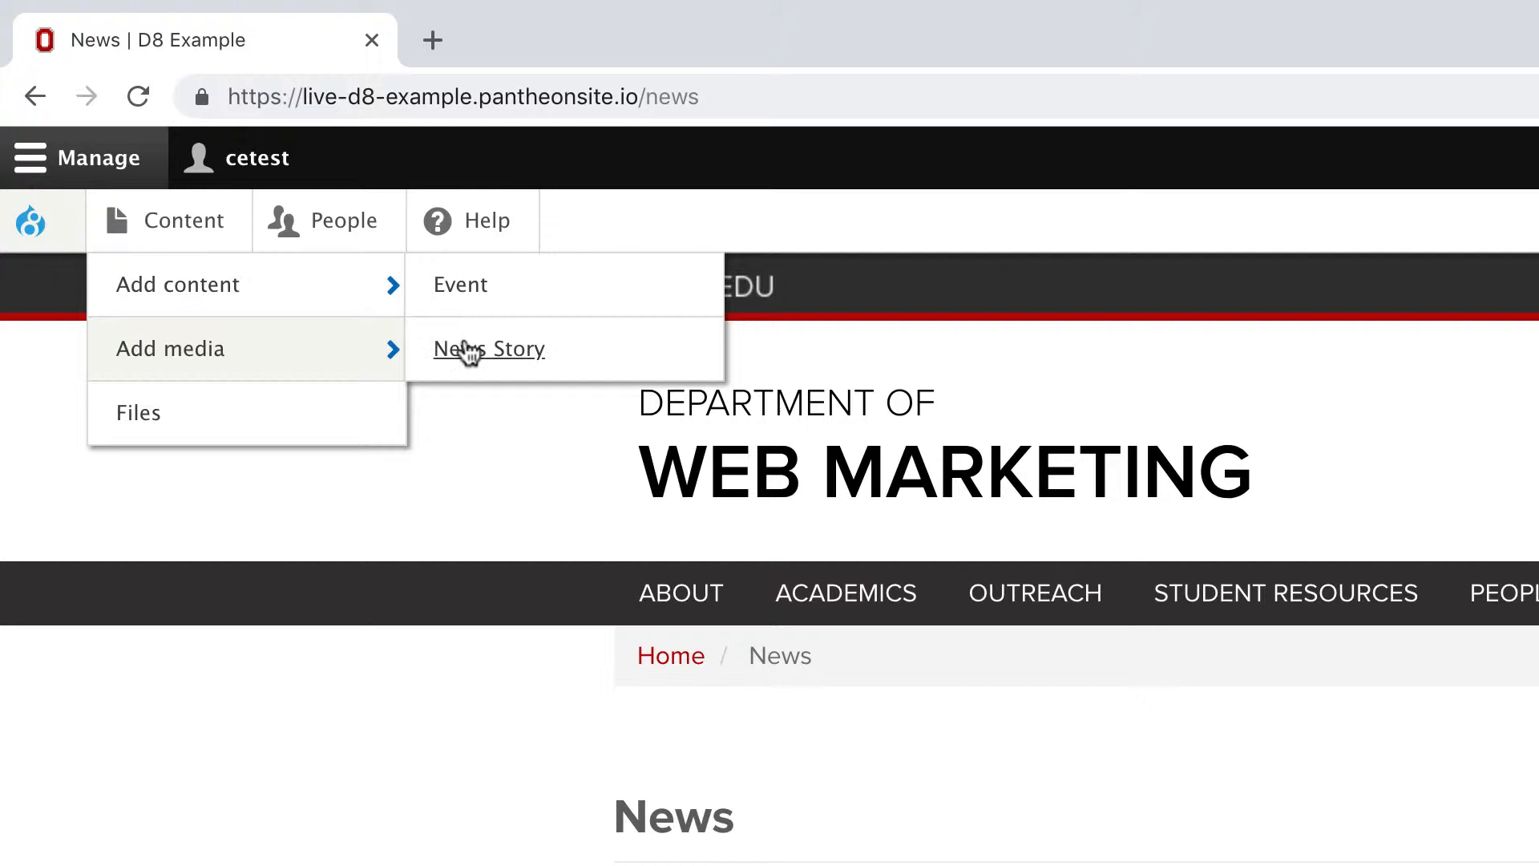
# Begin a new News Story from Manage > Content > Add media, then go to the desktop.
pyautogui.click(489, 349)
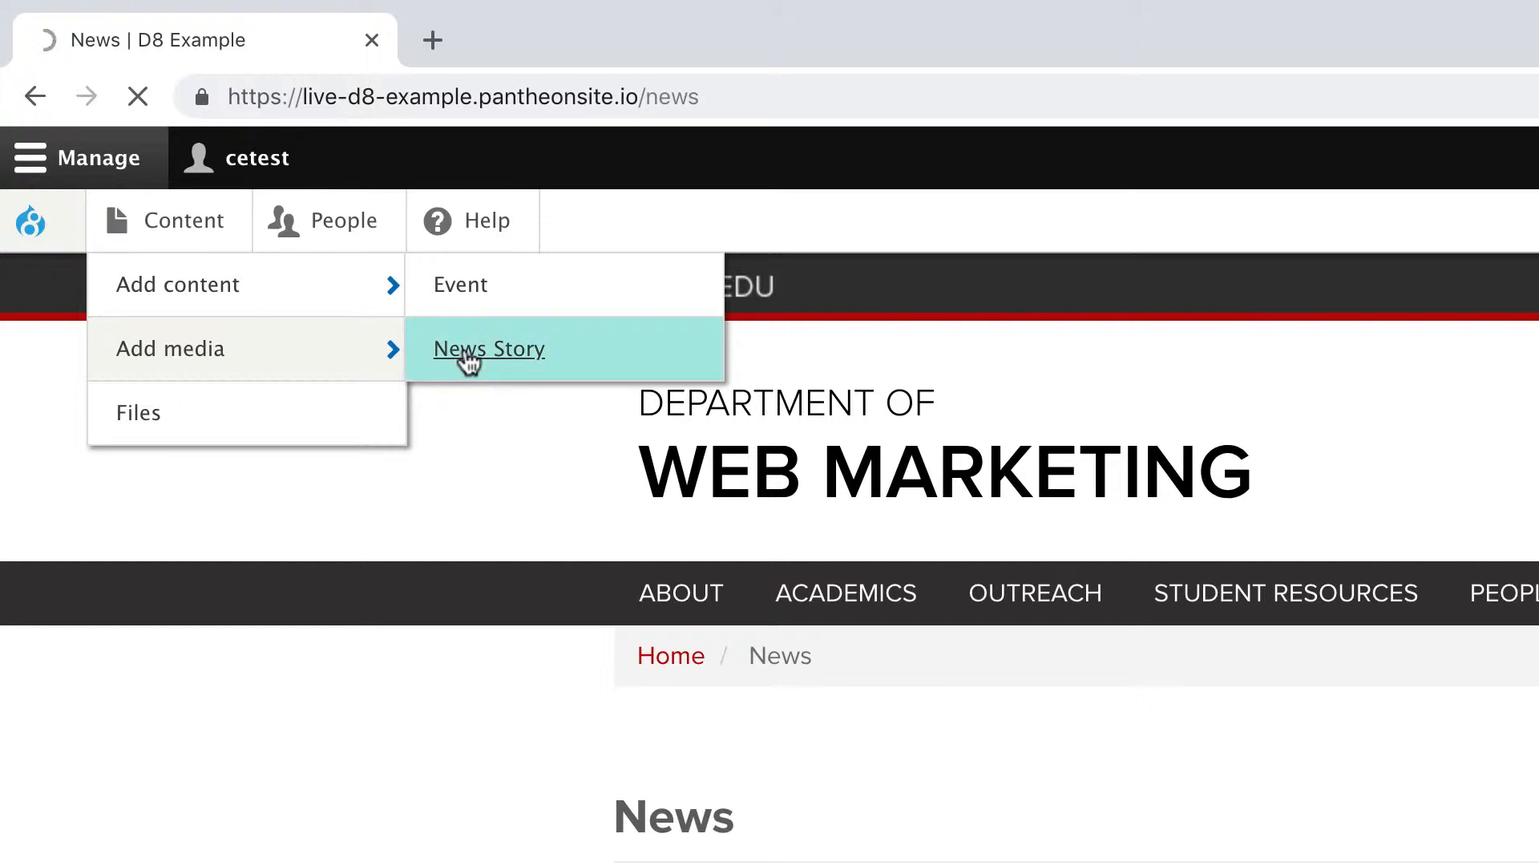
pyautogui.click(489, 350)
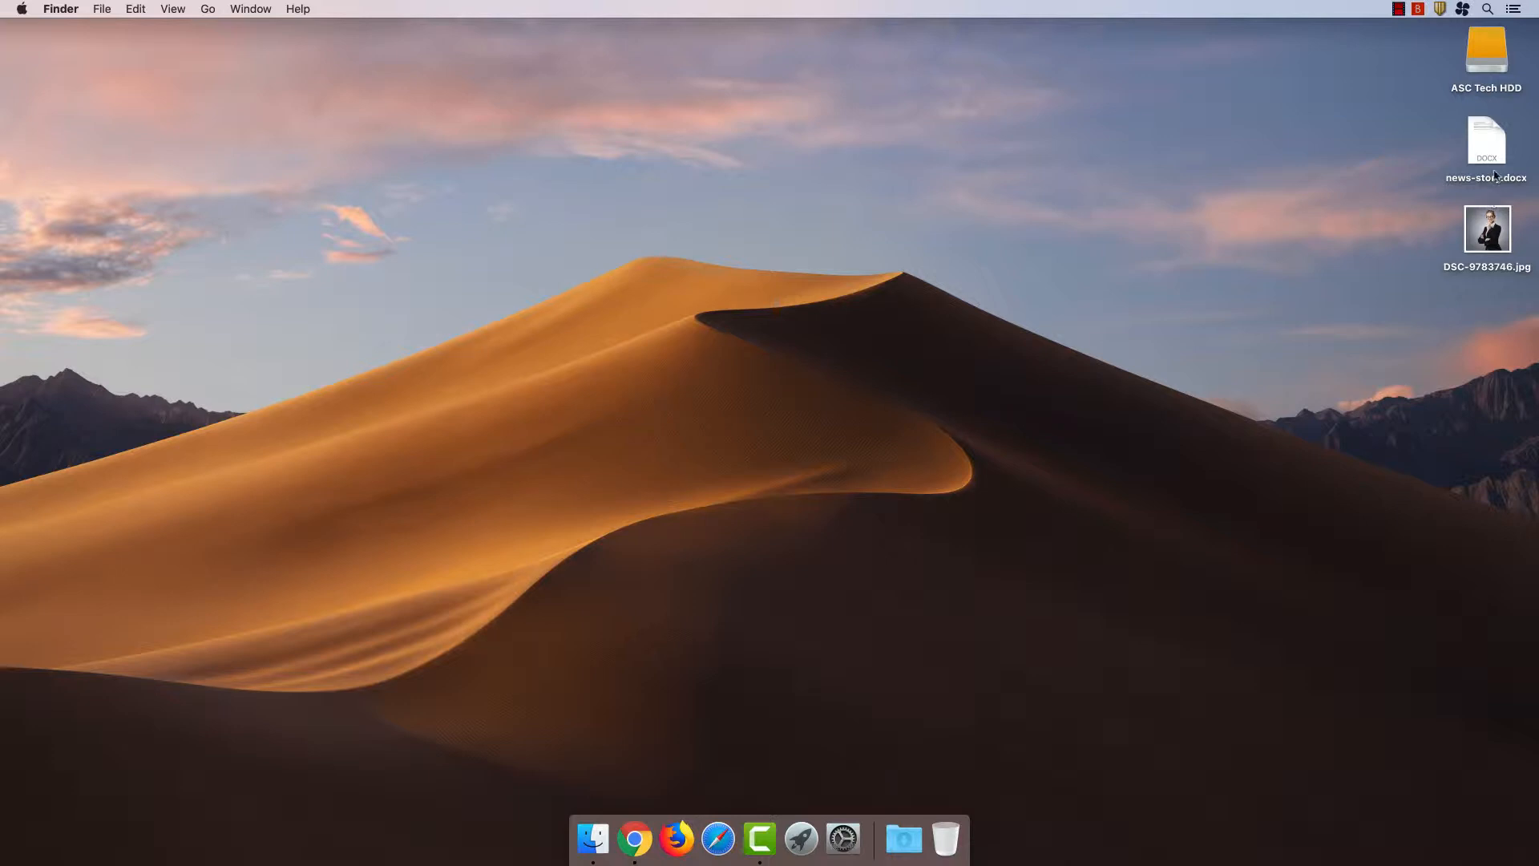
# Open news-story.docx in Word and copy the headline 'Lisa May Named Department Treasurer'.
pyautogui.click(1487, 144)
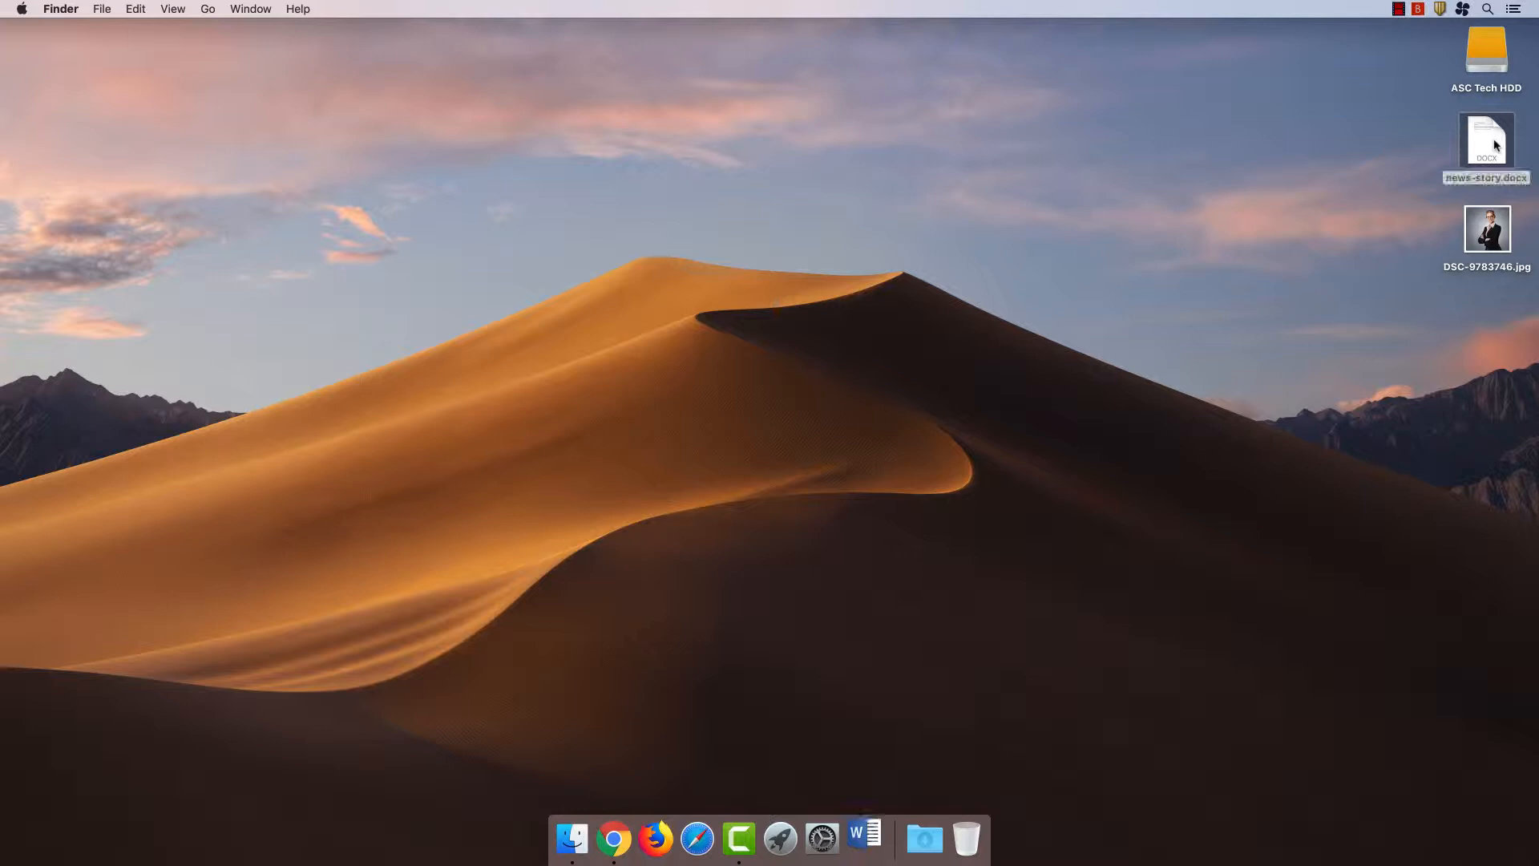
pyautogui.doubleClick(1485, 140)
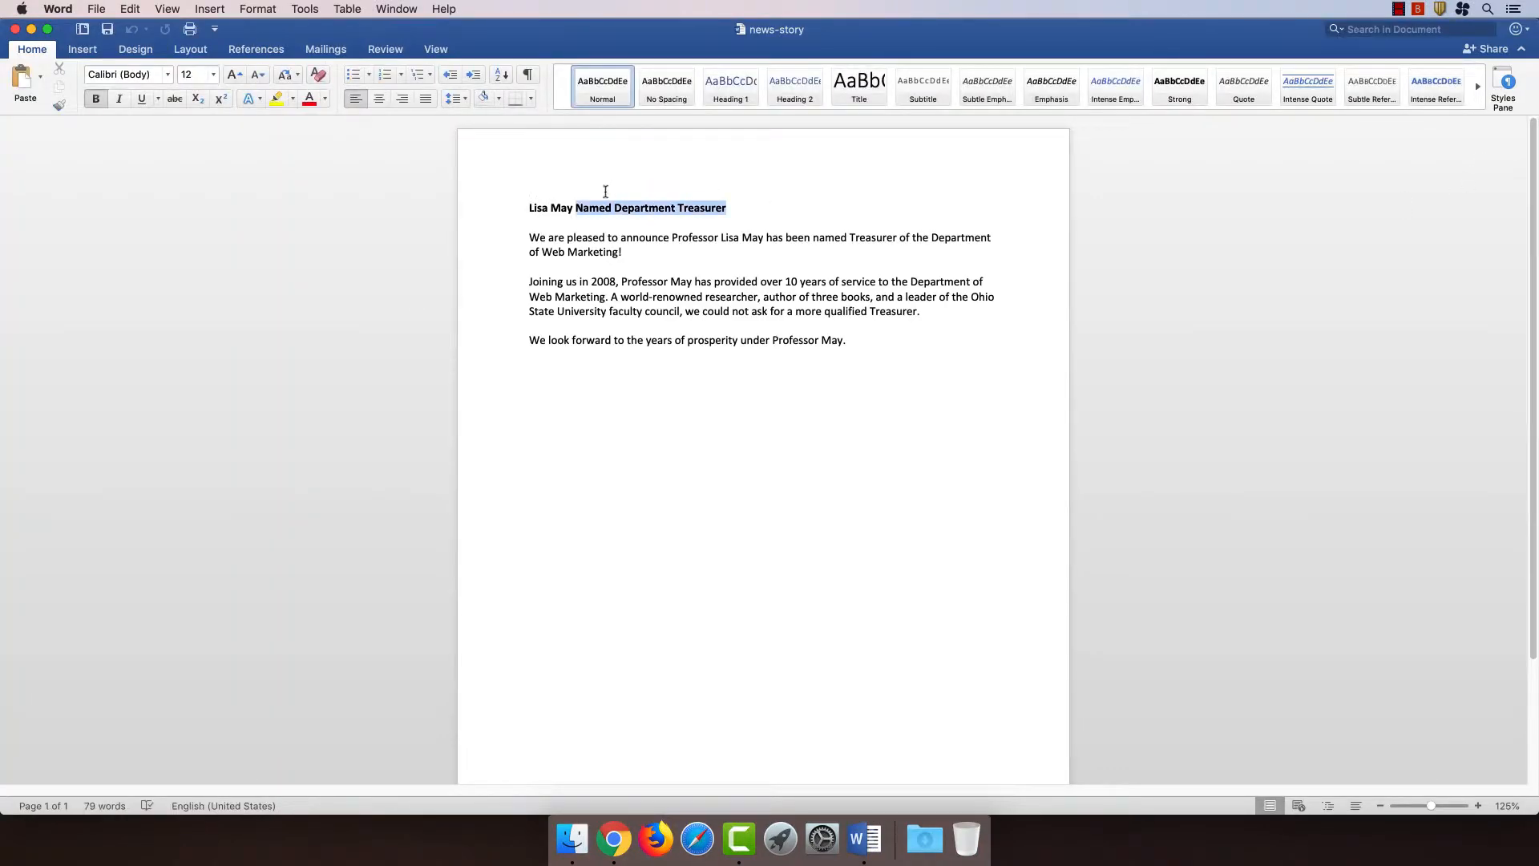
pyautogui.press('cmd+c')
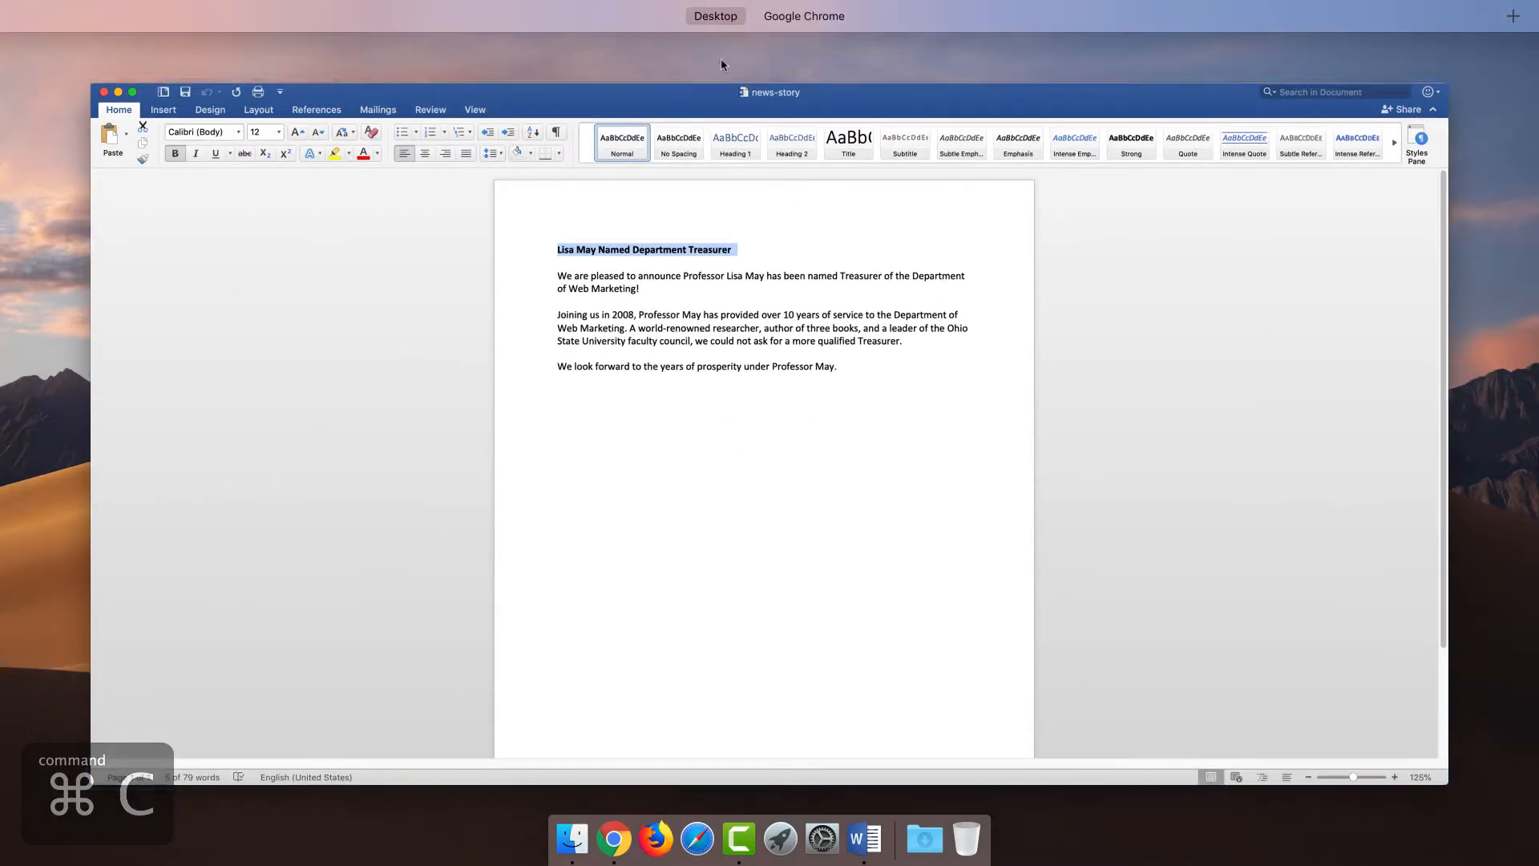
pyautogui.click(611, 840)
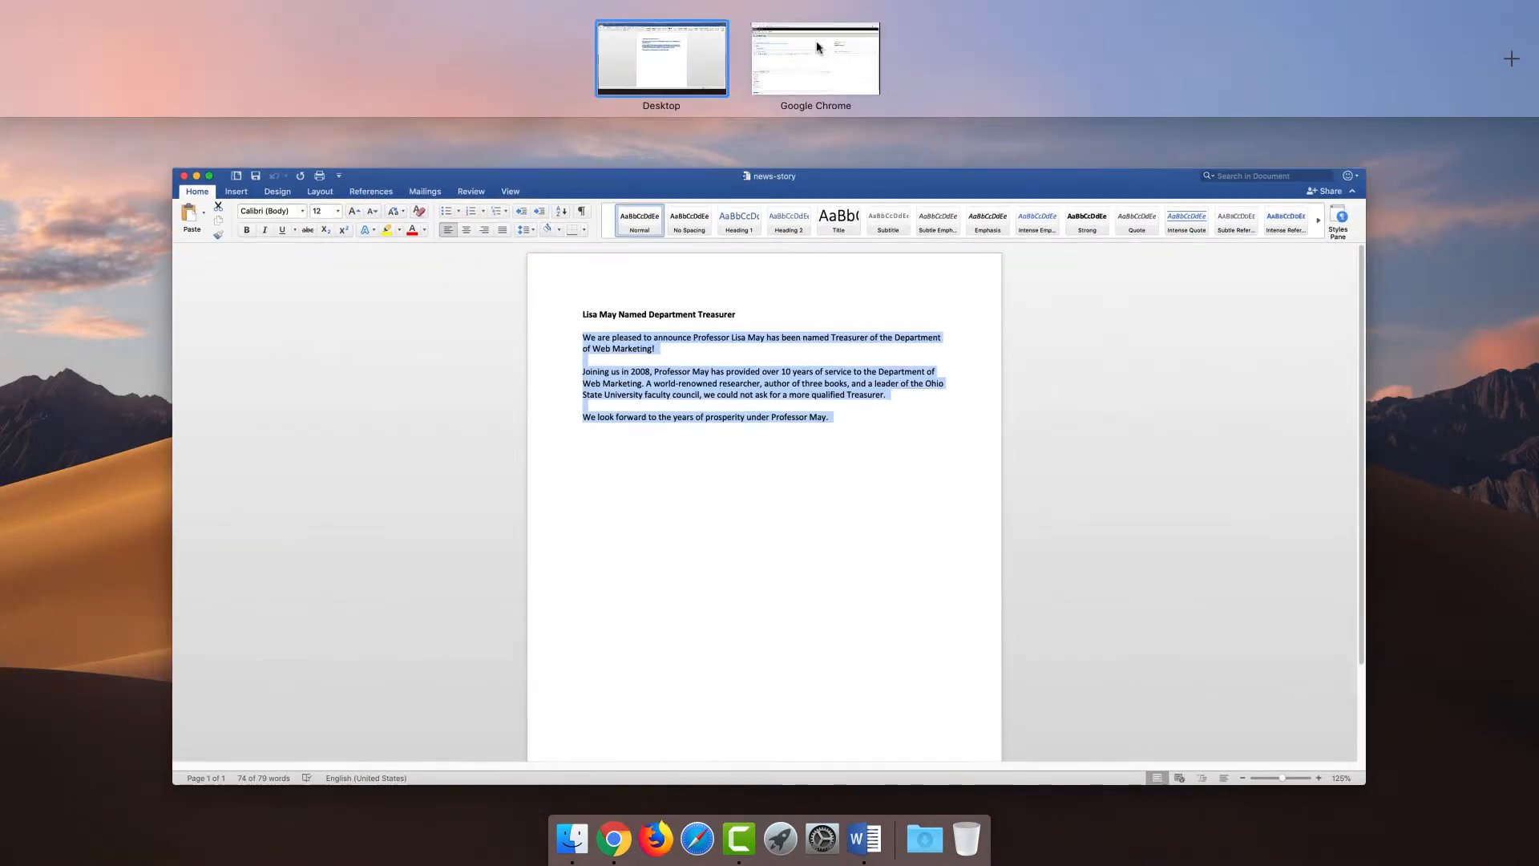
# Paste the headline as Title and the cleaned three-paragraph body as Description, removing extra blank lines.
pyautogui.click(815, 57)
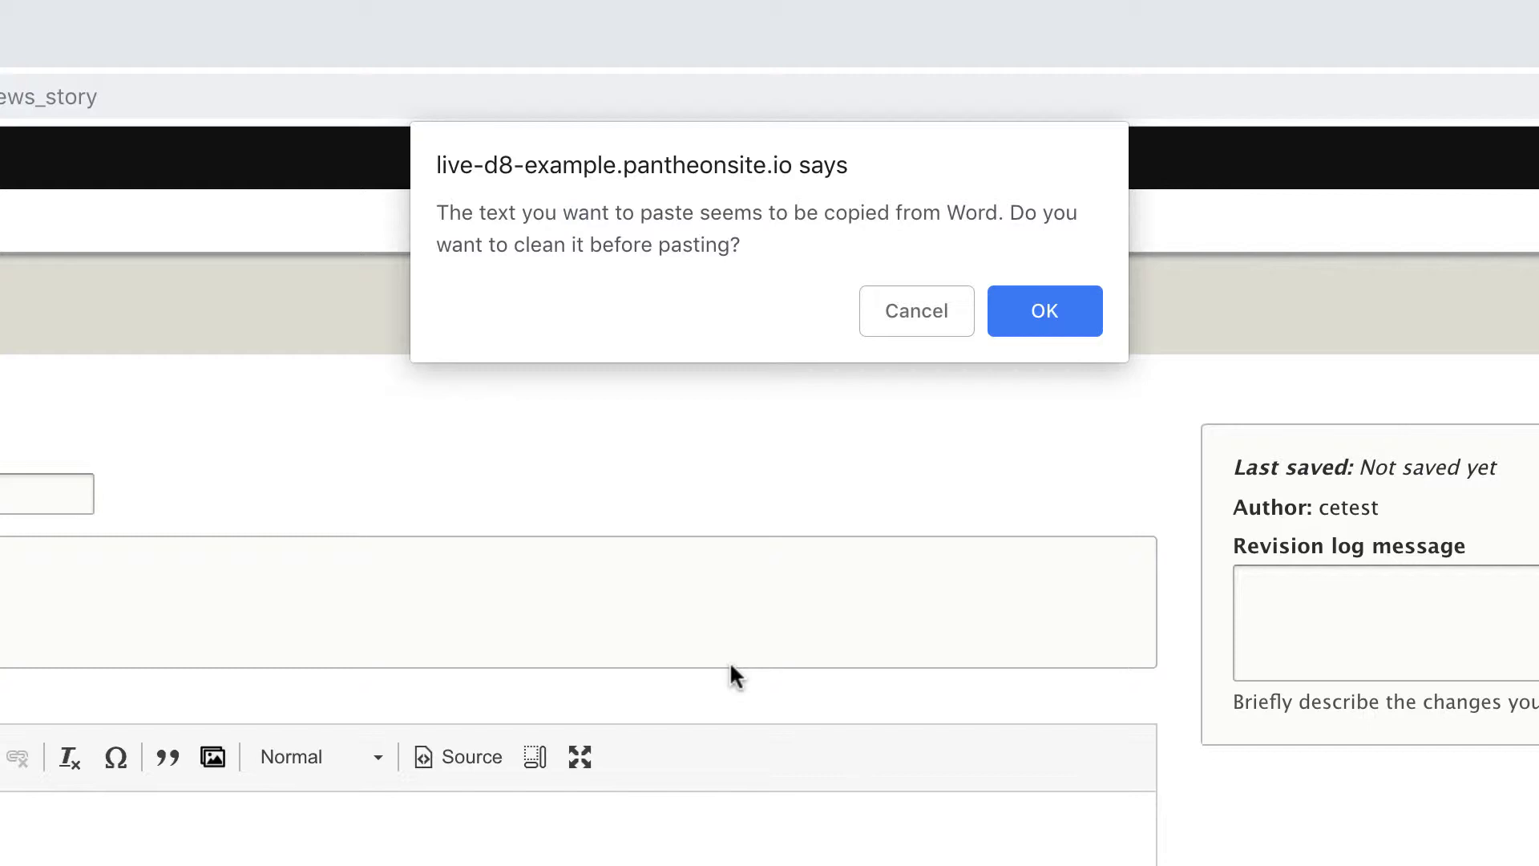
pyautogui.click(1043, 311)
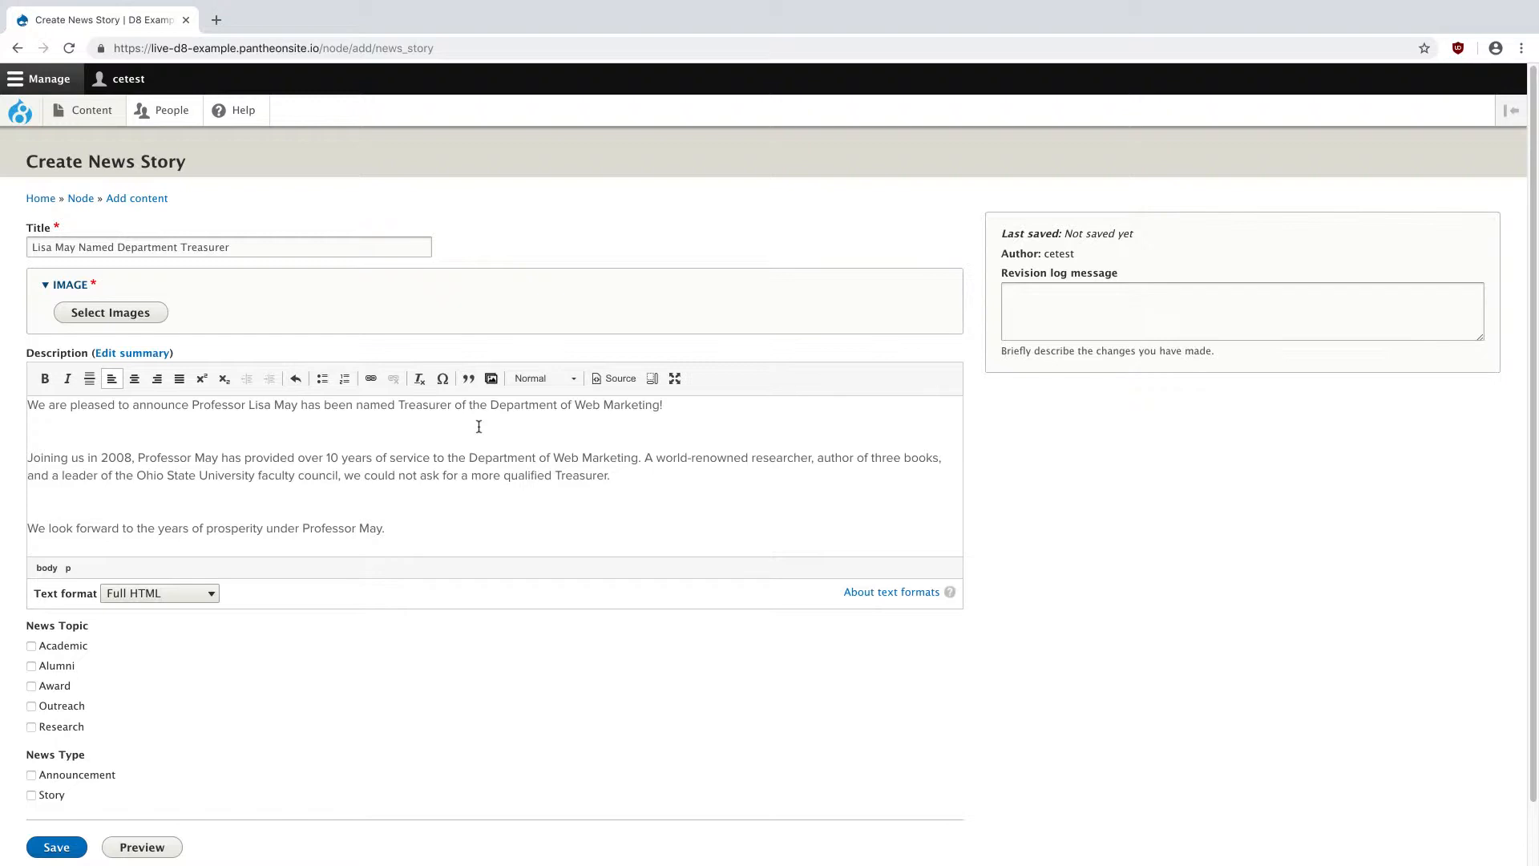
pyautogui.click(30, 430)
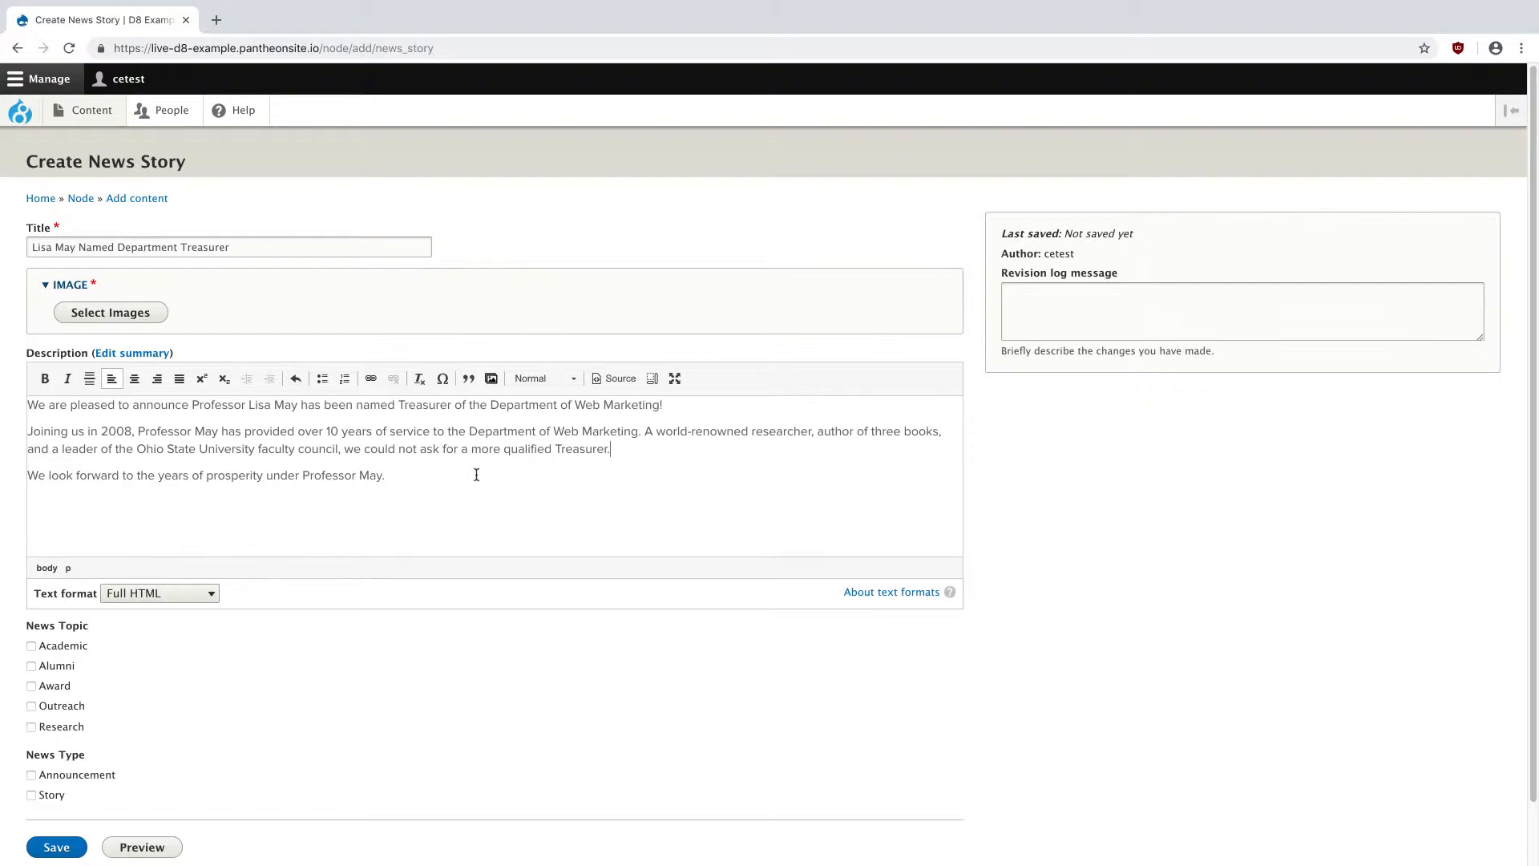
pyautogui.moveTo(754, 230)
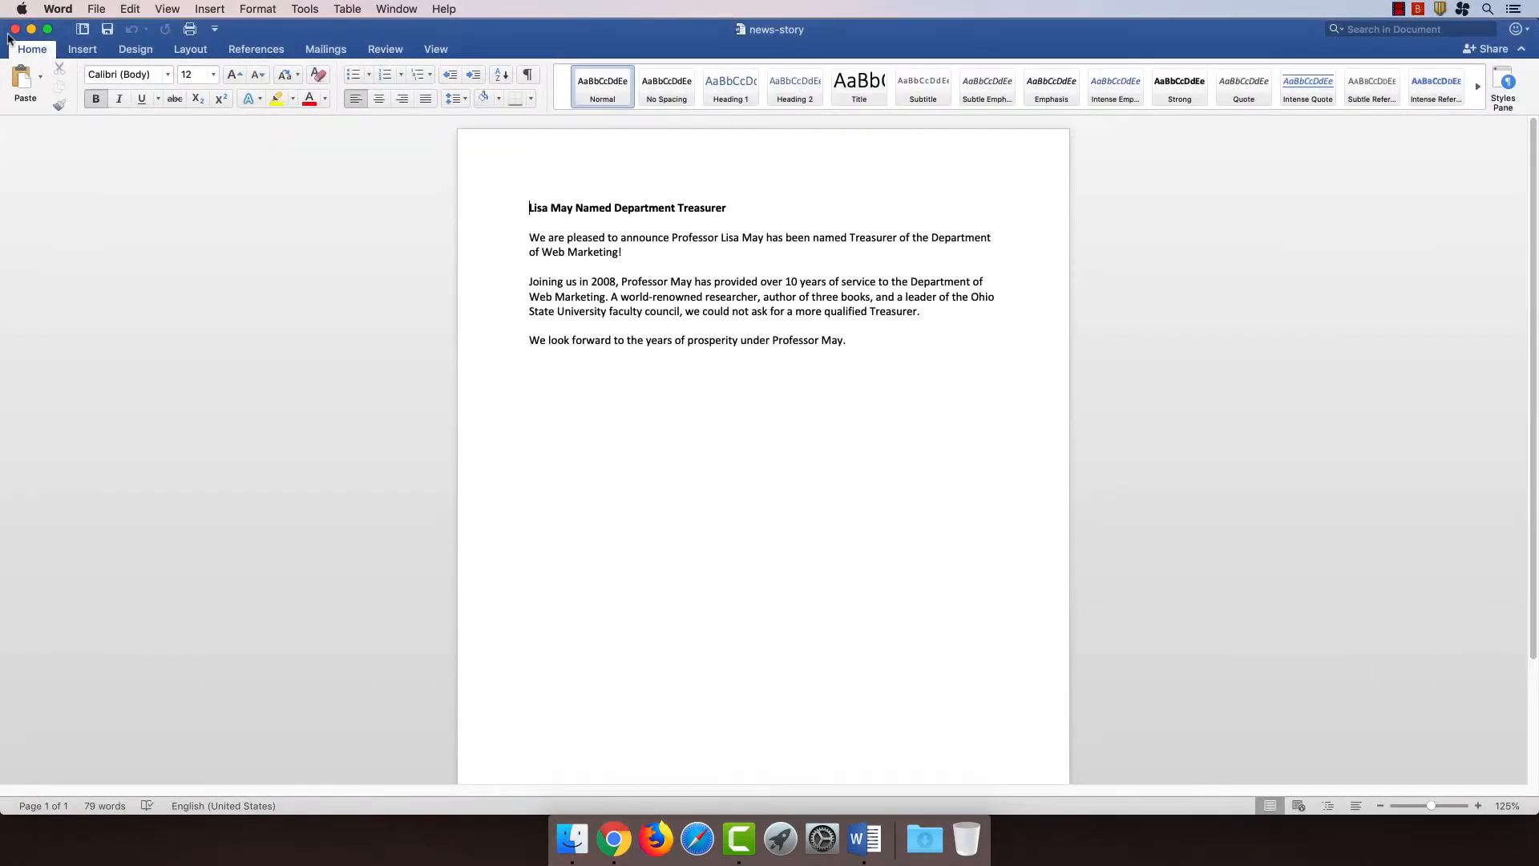
# Close Word and open DSC-9783746.jpg in Adobe Photoshop CC 2018.
pyautogui.click(31, 29)
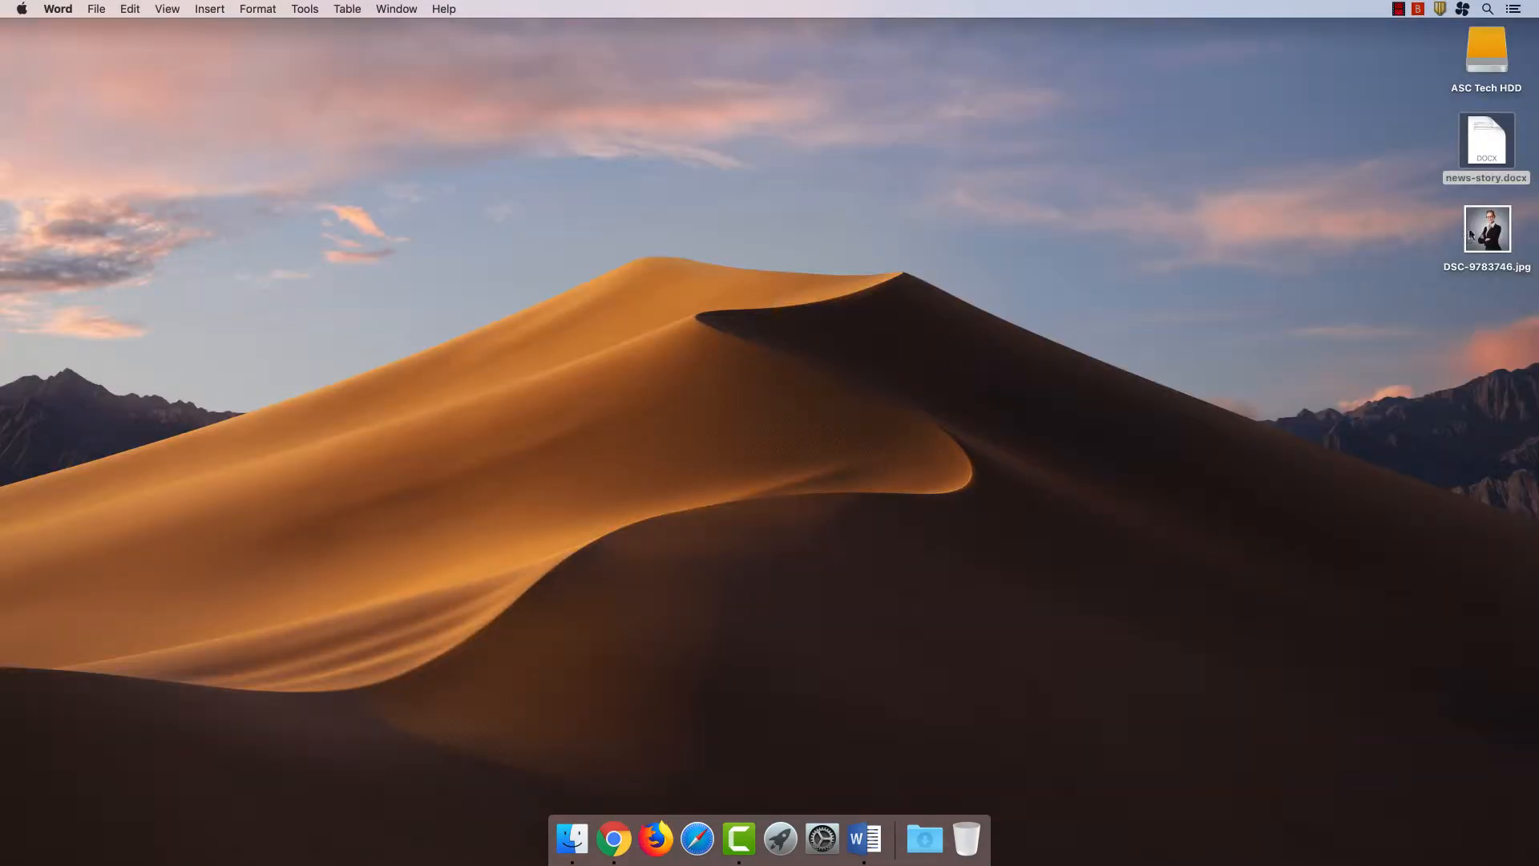
pyautogui.rightClick(1486, 227)
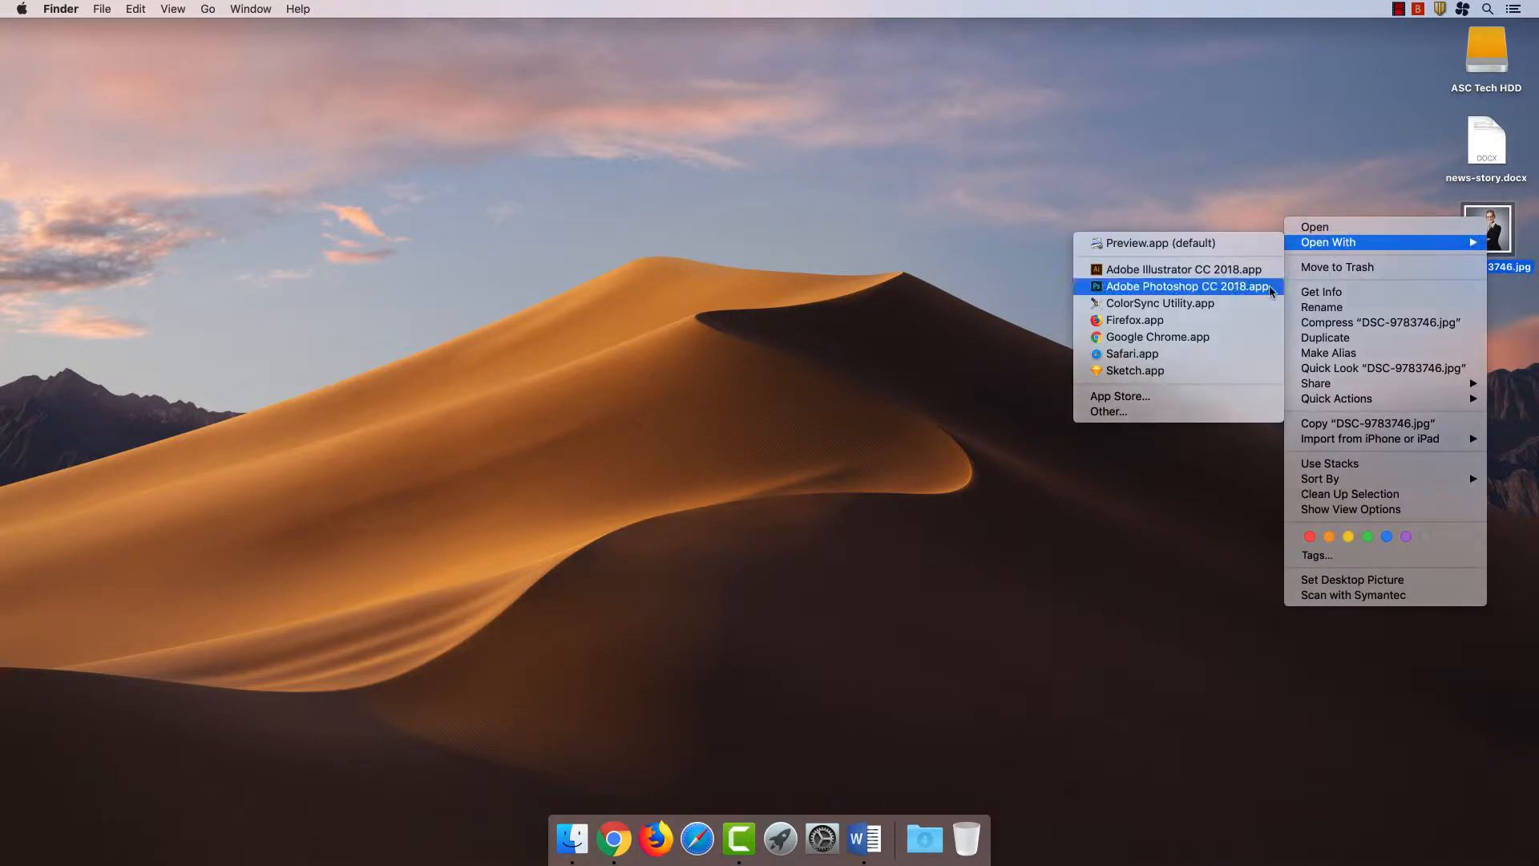
pyautogui.click(1187, 285)
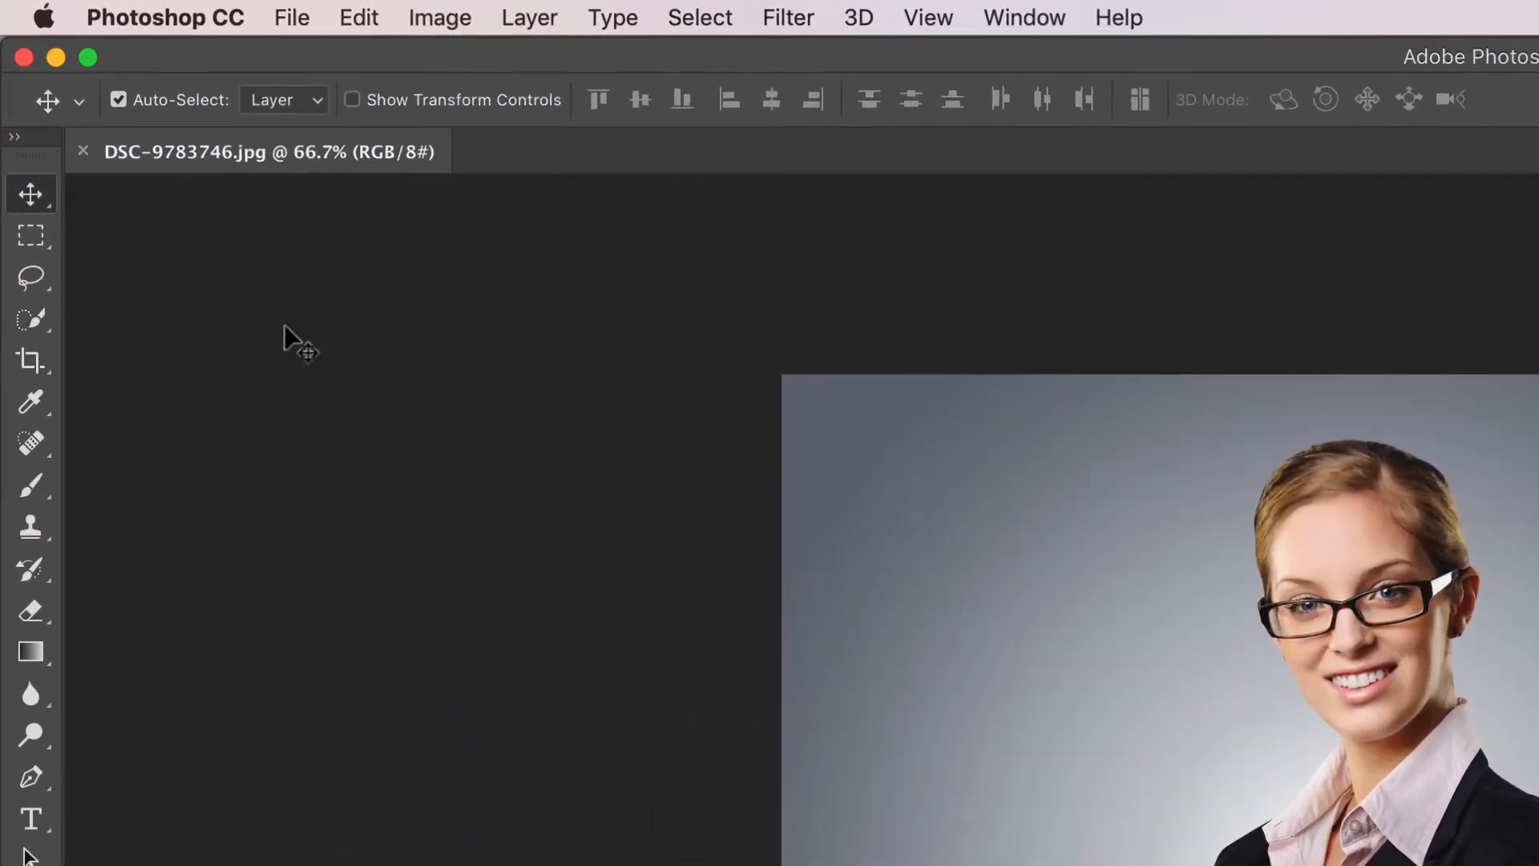
# Crop the portrait to a 2:3 landscape frame (6.4 × 4.267 in) around the woman.
pyautogui.click(30, 360)
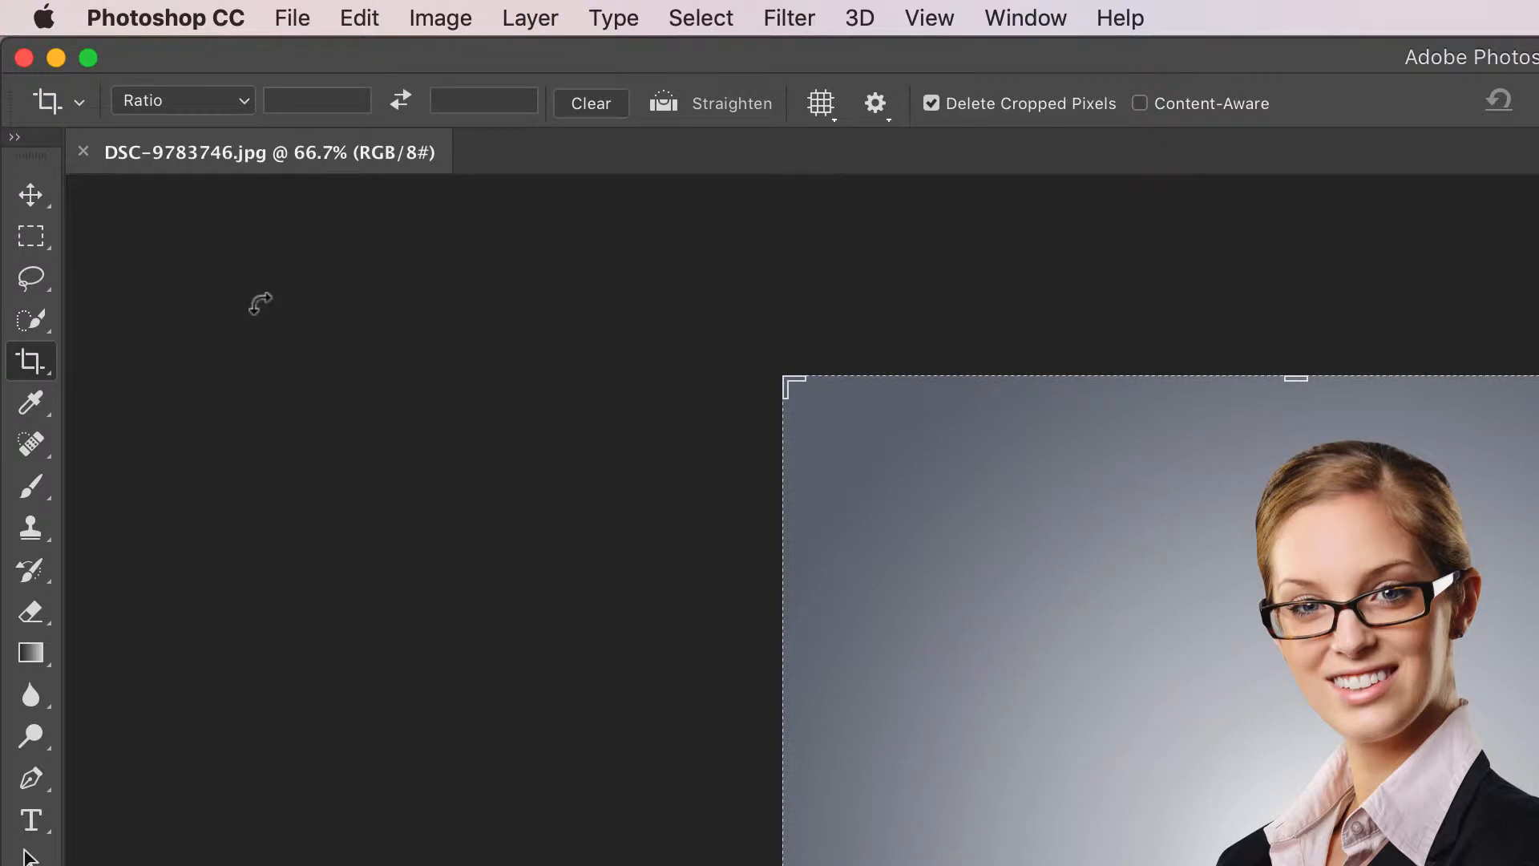
pyautogui.click(318, 101)
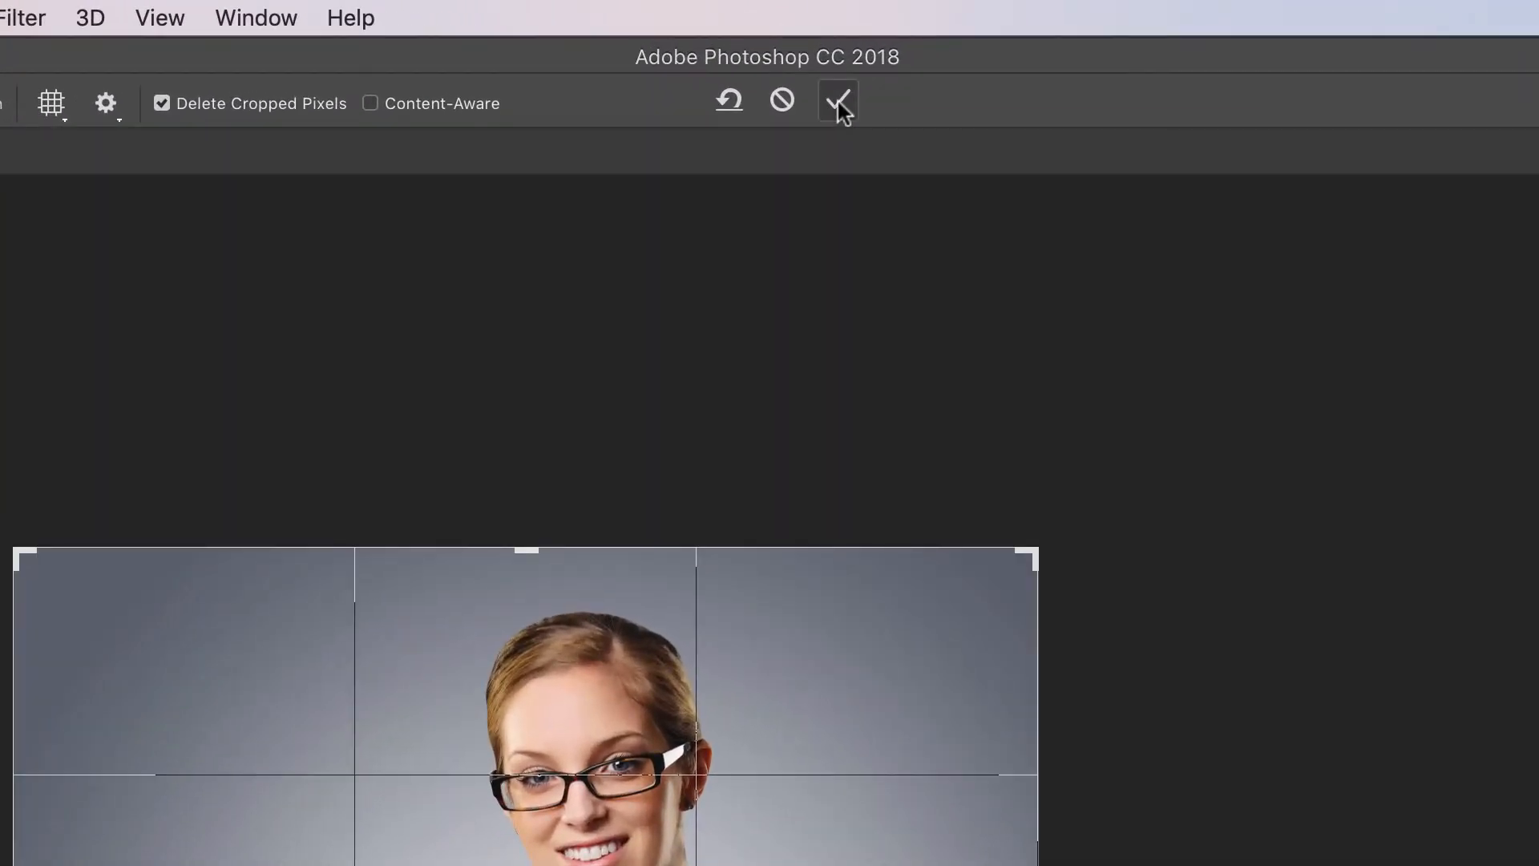
pyautogui.click(836, 101)
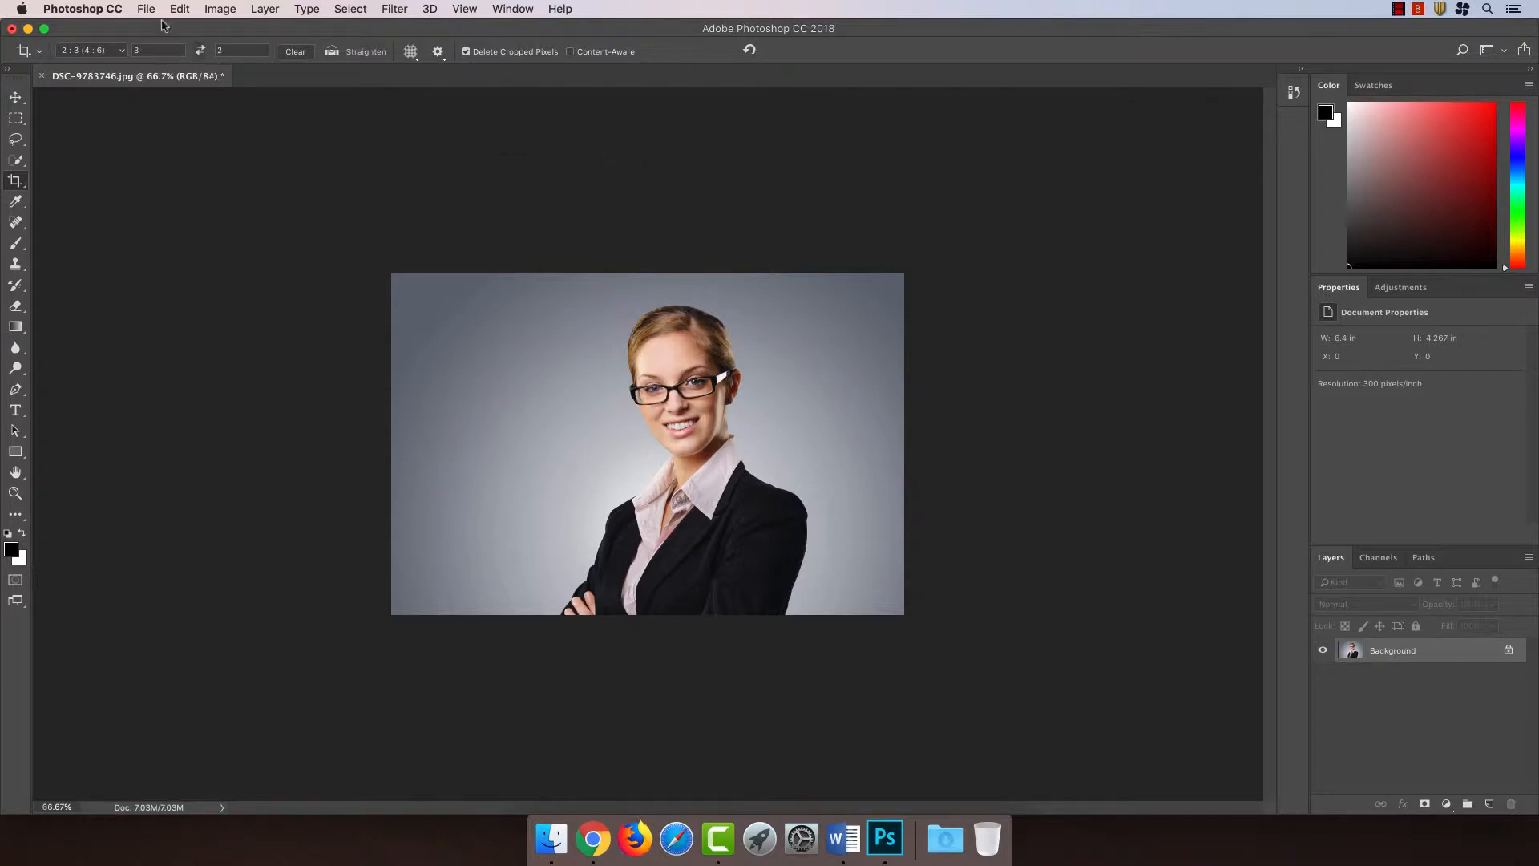
# Set Export As to JPG at 75% quality with width 600 px (602 × 400).
pyautogui.click(145, 9)
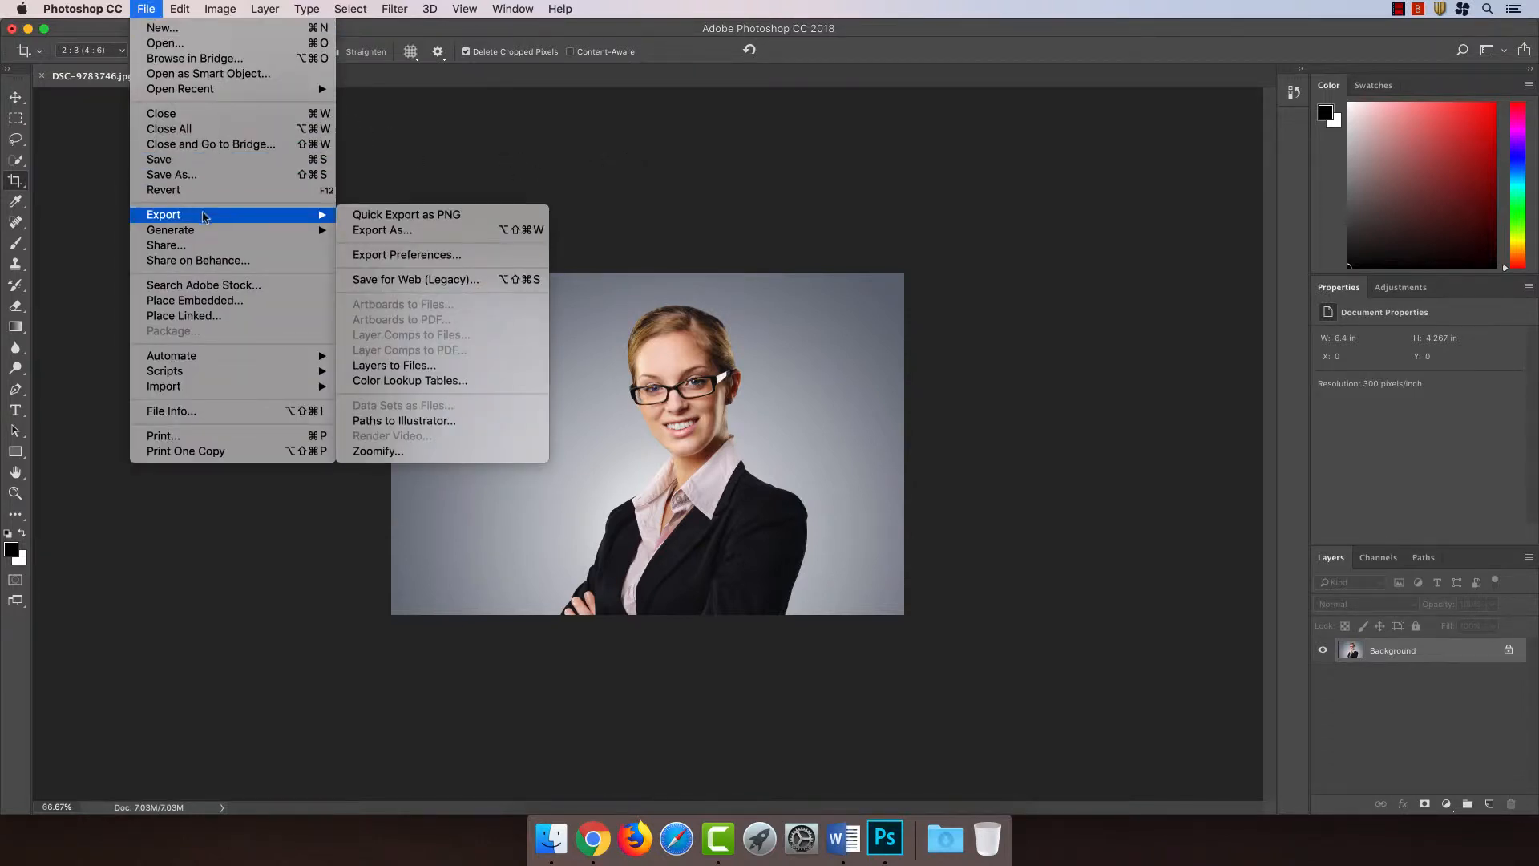
pyautogui.moveTo(382, 230)
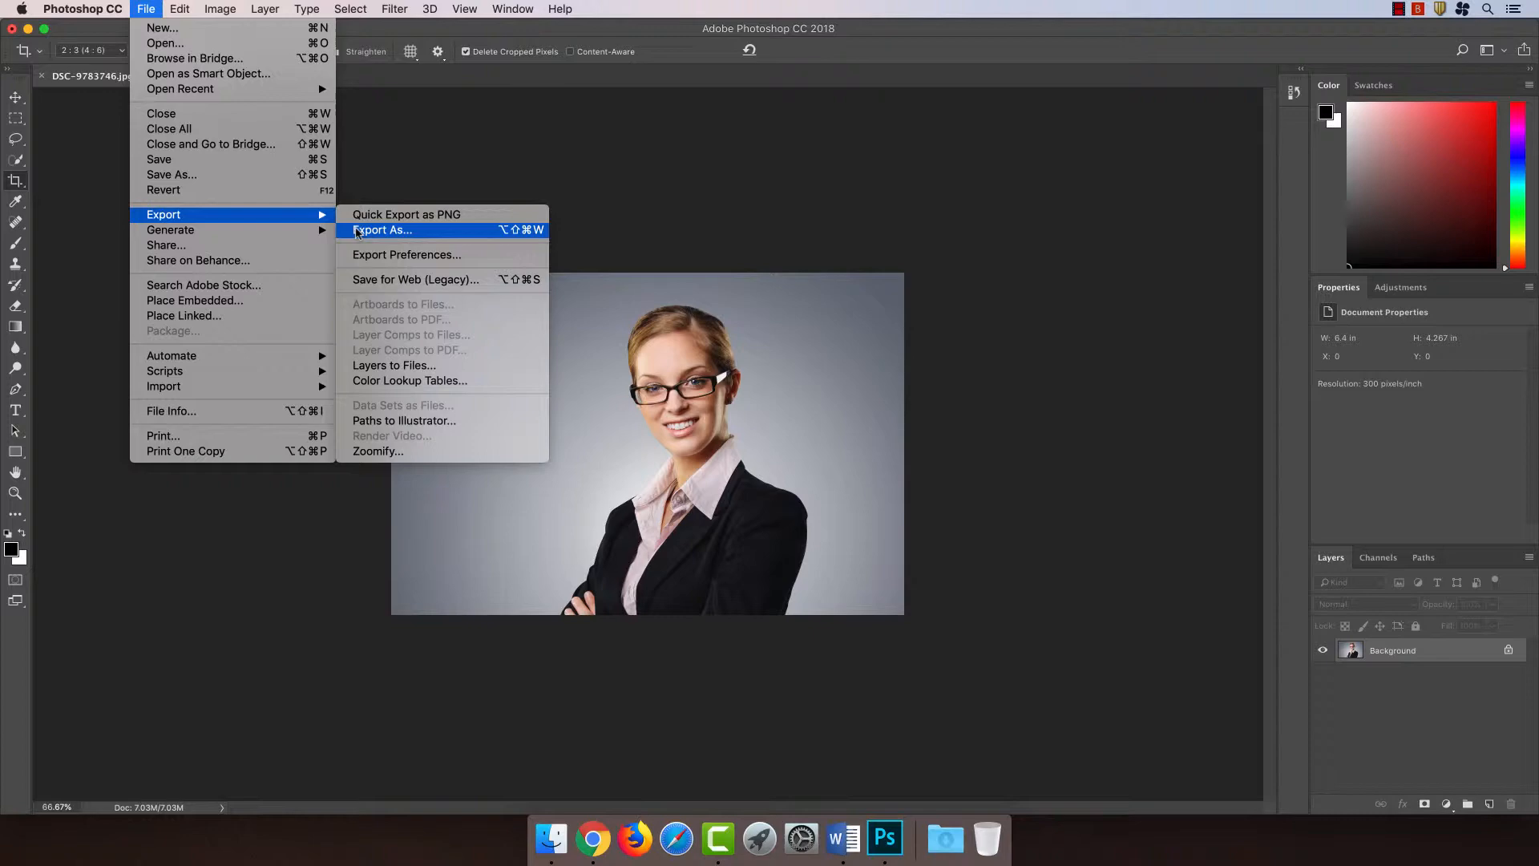
pyautogui.click(382, 230)
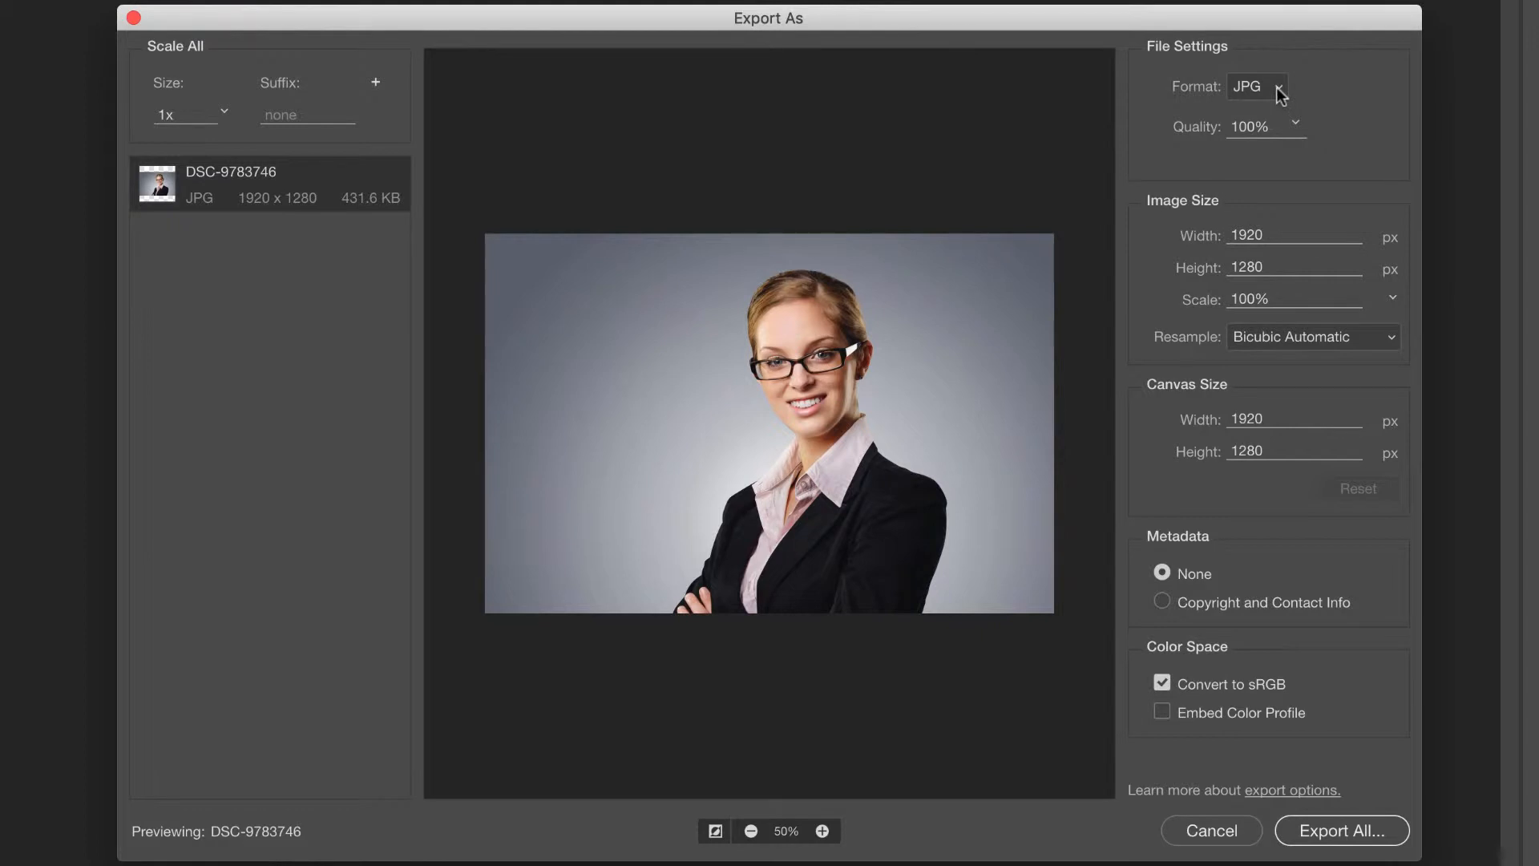
pyautogui.tripleClick(1249, 126)
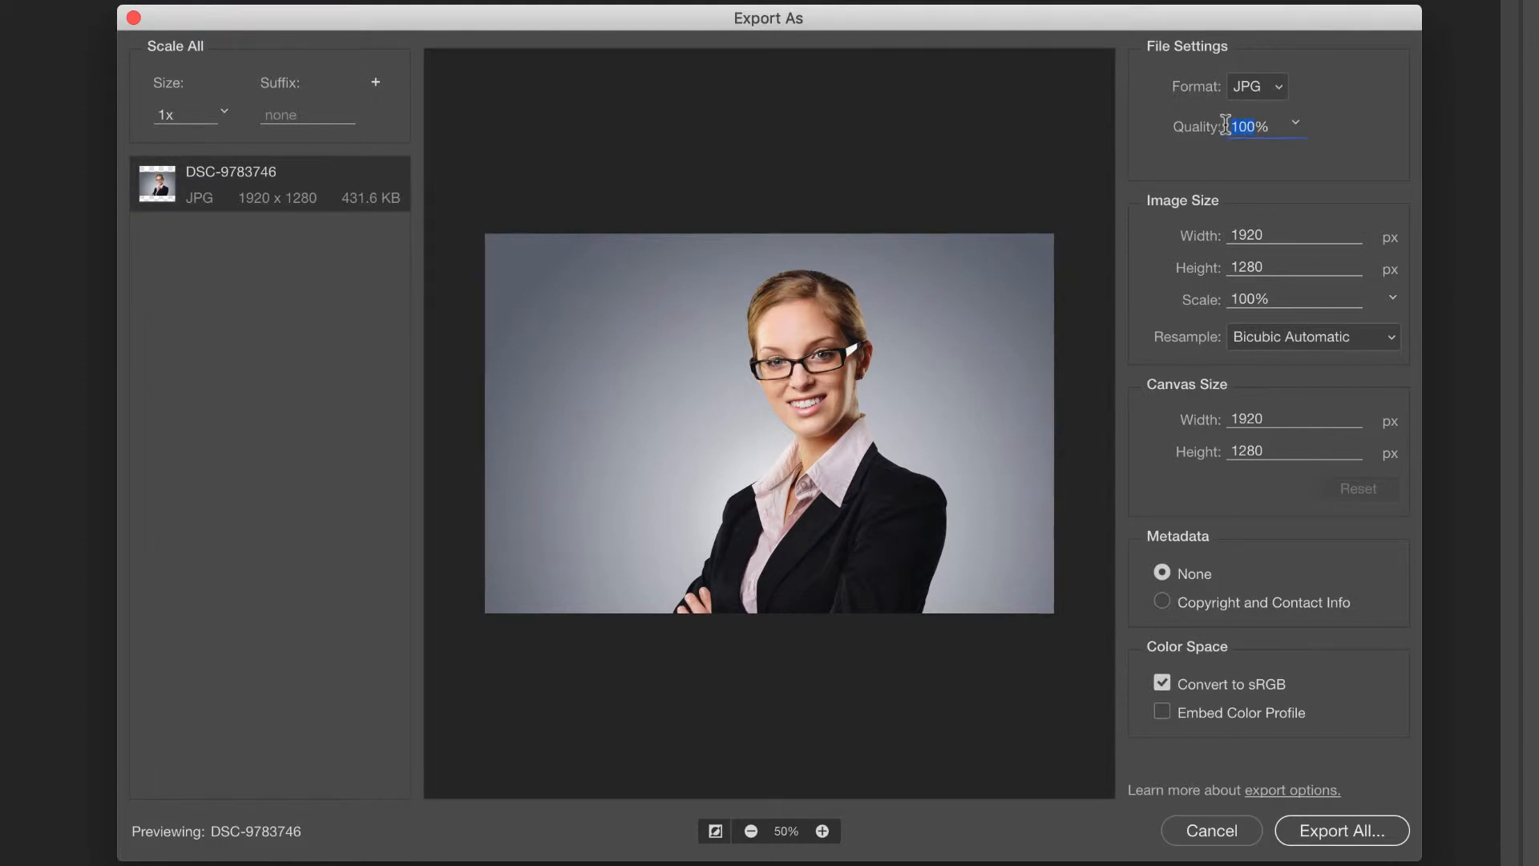
pyautogui.write('75%')
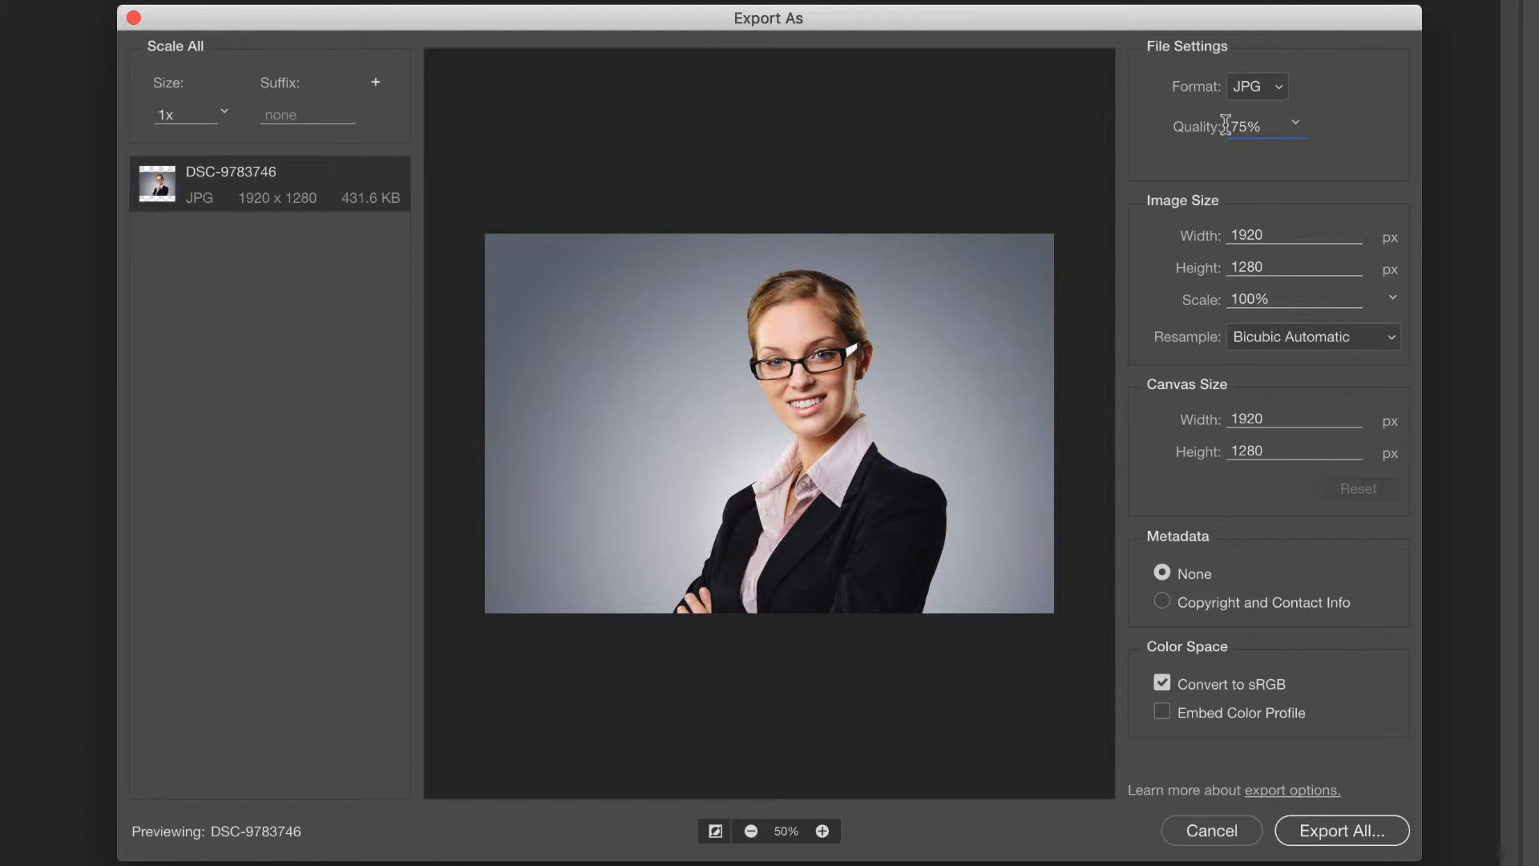
pyautogui.click(1294, 236)
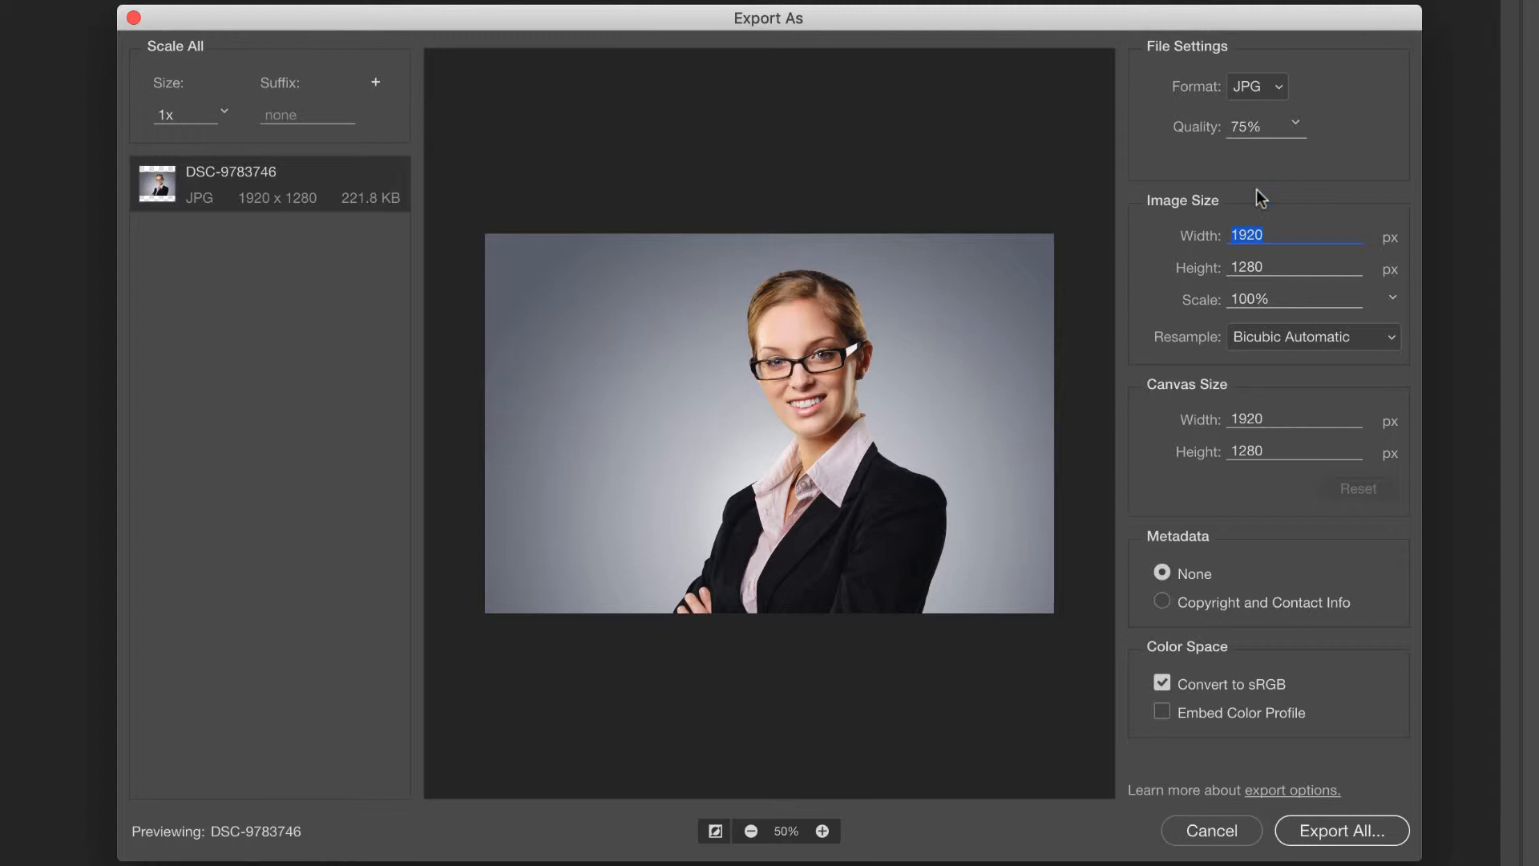
pyautogui.write('6')
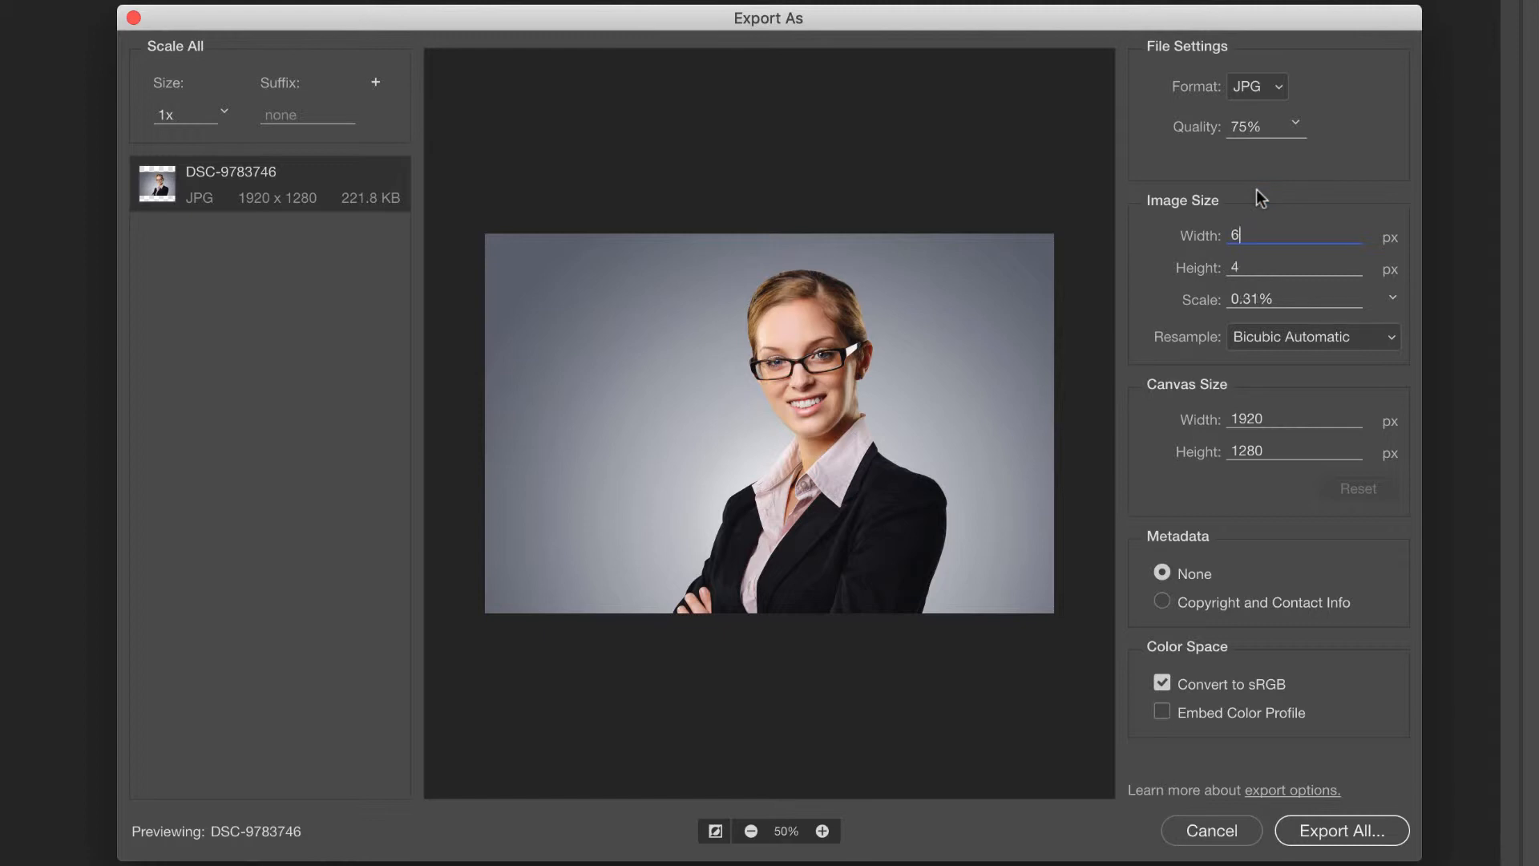
pyautogui.write('00')
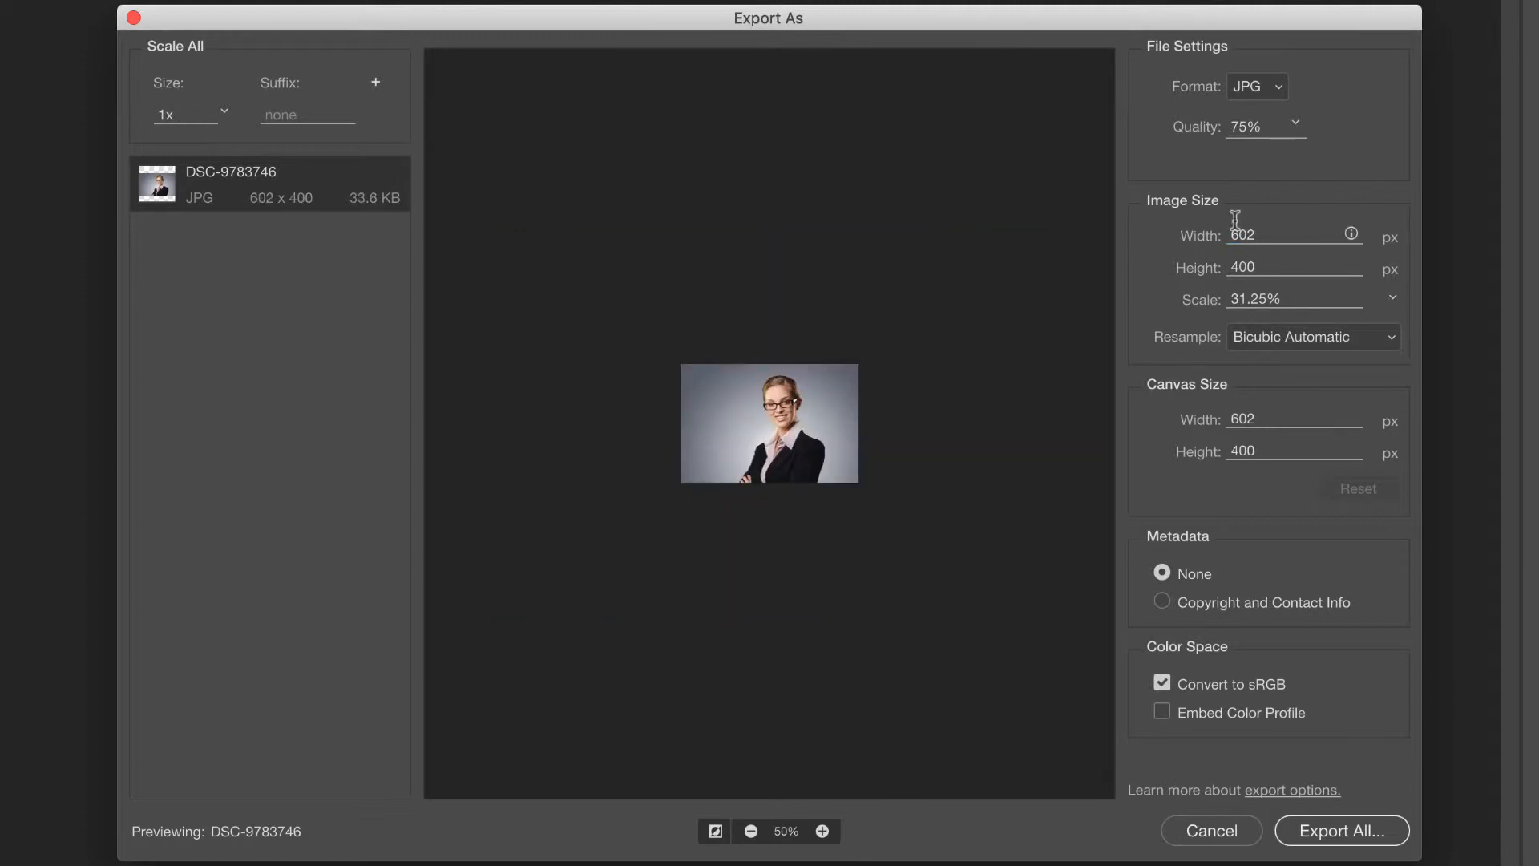
pyautogui.moveTo(1265, 266)
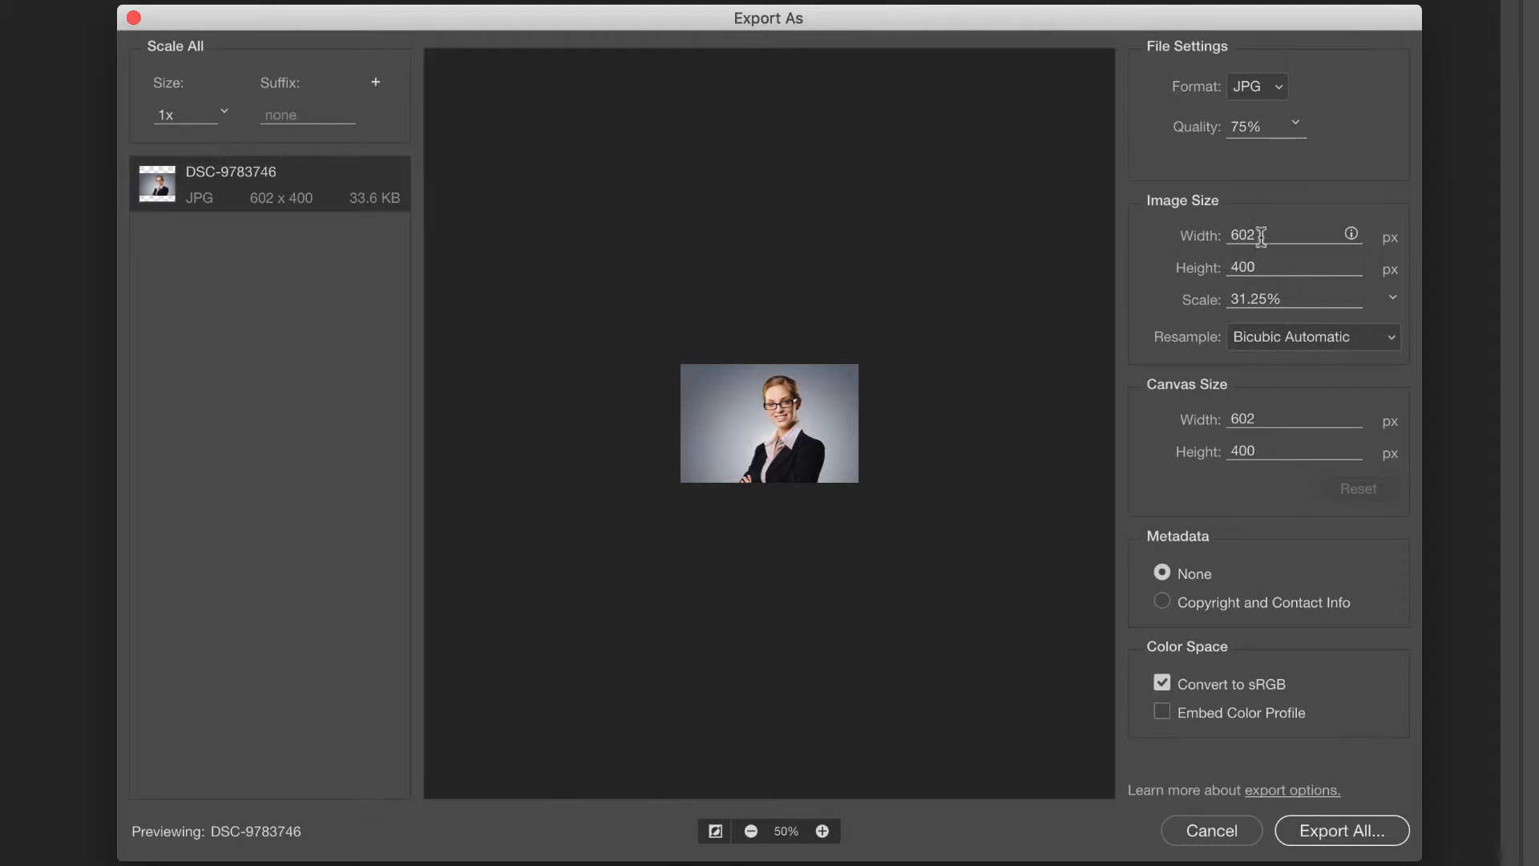
pyautogui.moveTo(1290, 196)
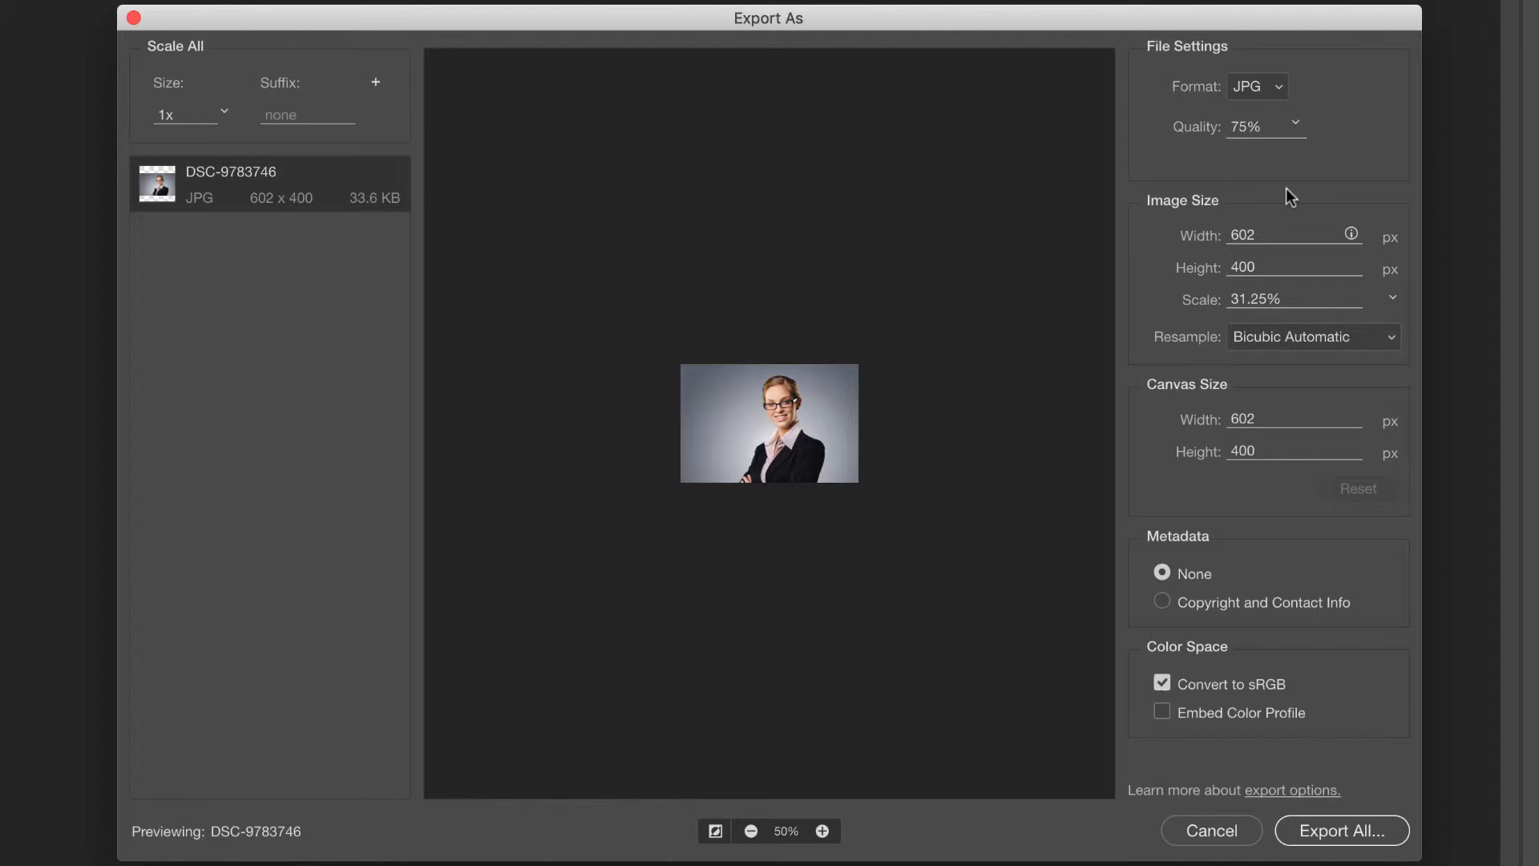
pyautogui.moveTo(1216, 203)
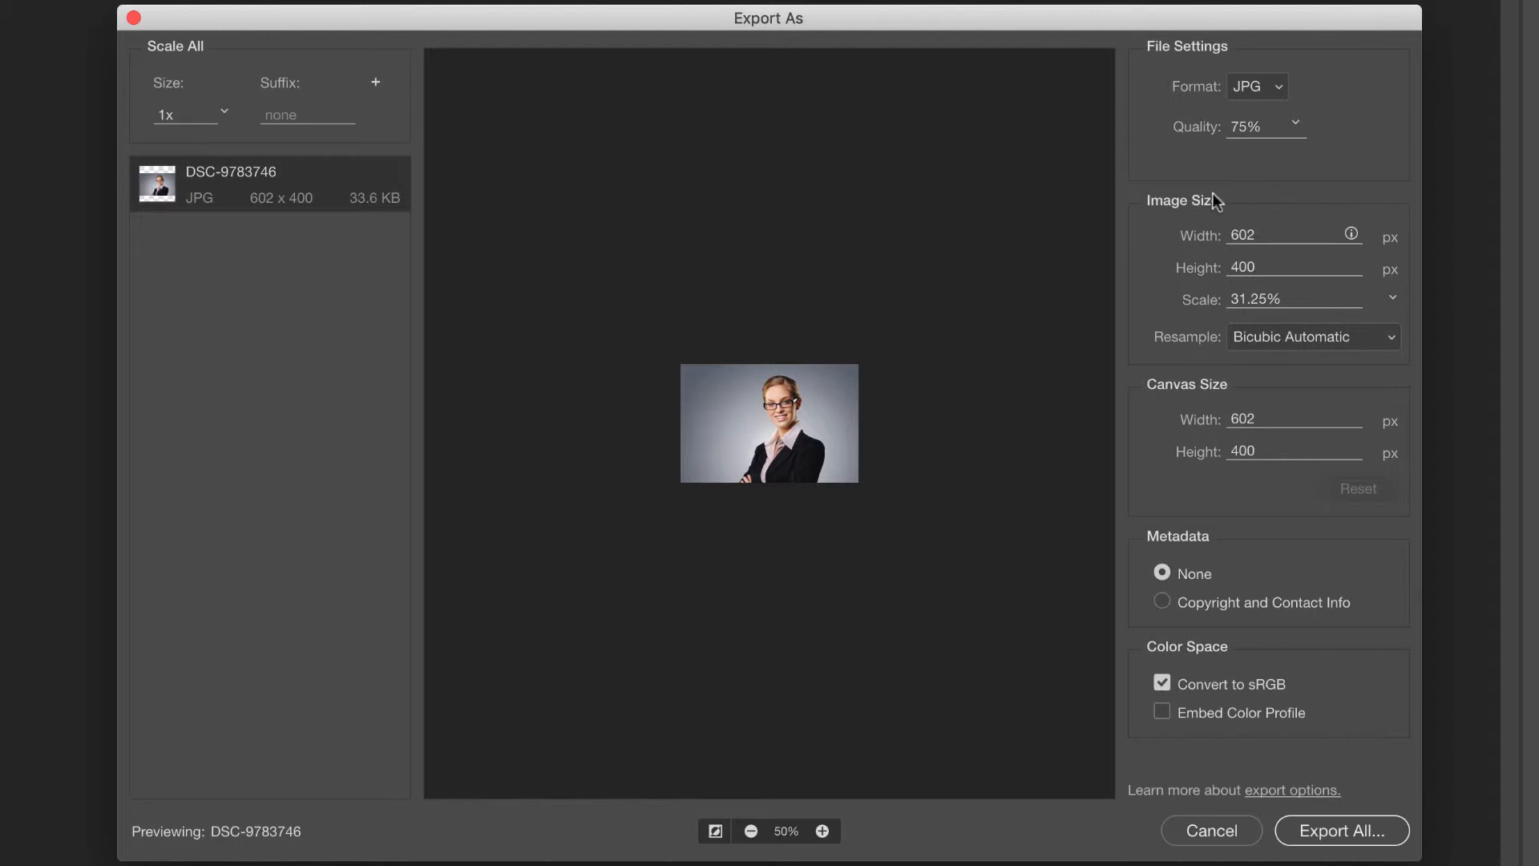
pyautogui.moveTo(1273, 224)
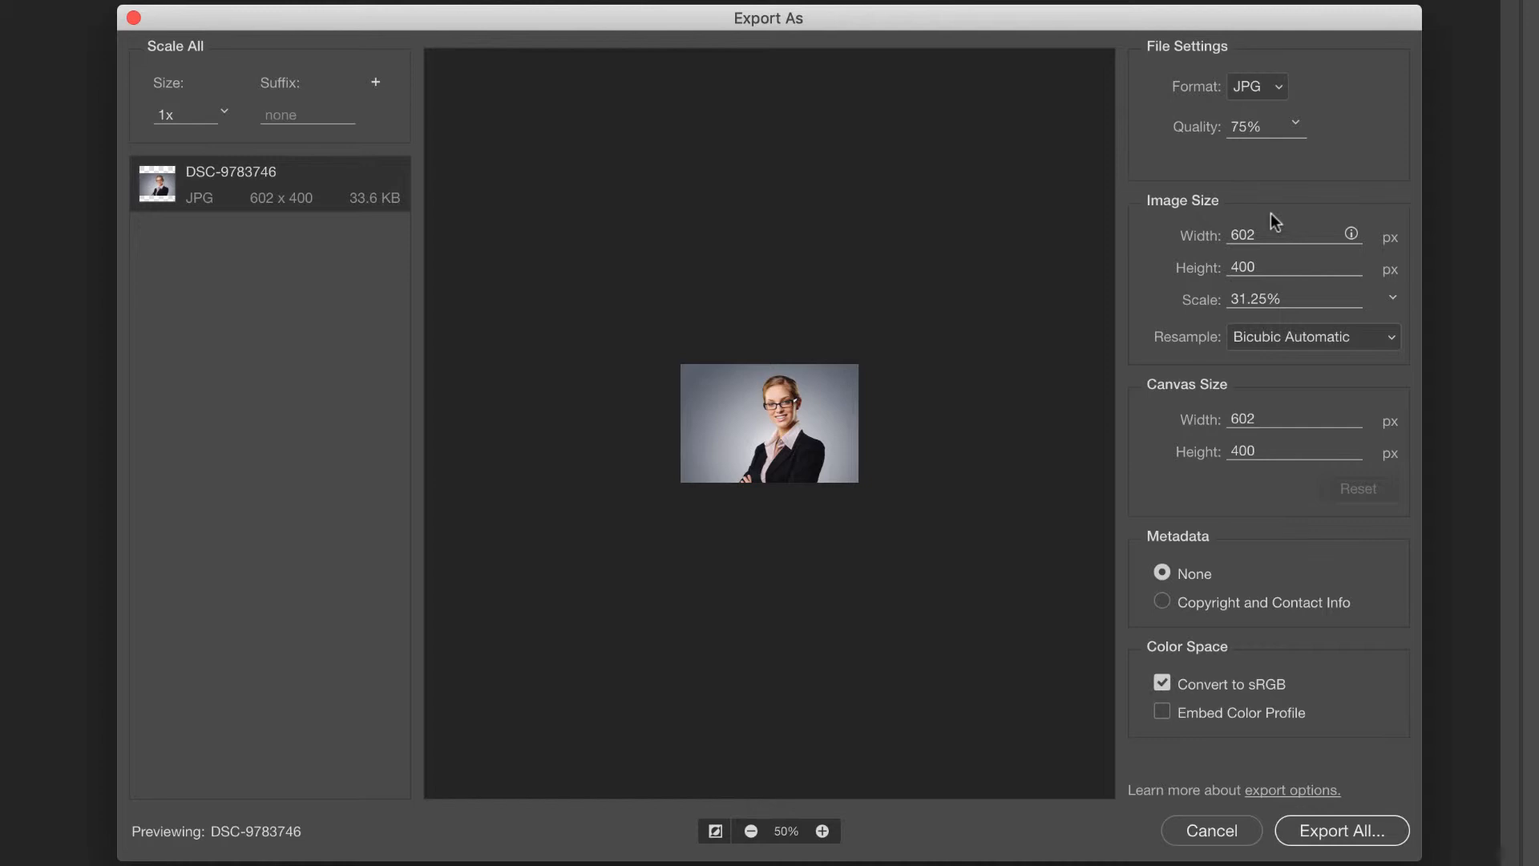
pyautogui.moveTo(1411, 830)
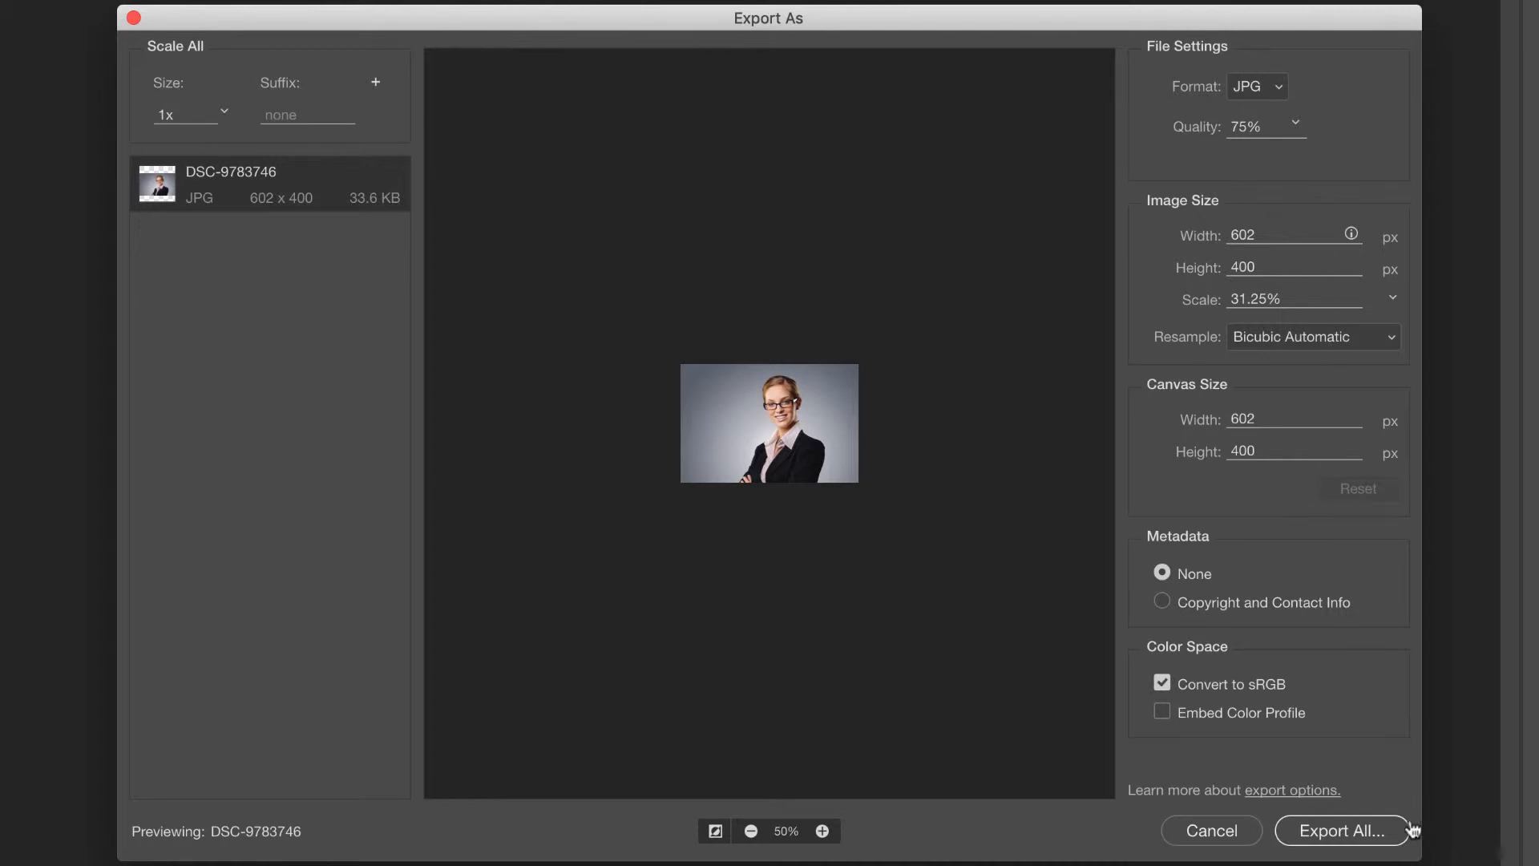
pyautogui.click(1341, 830)
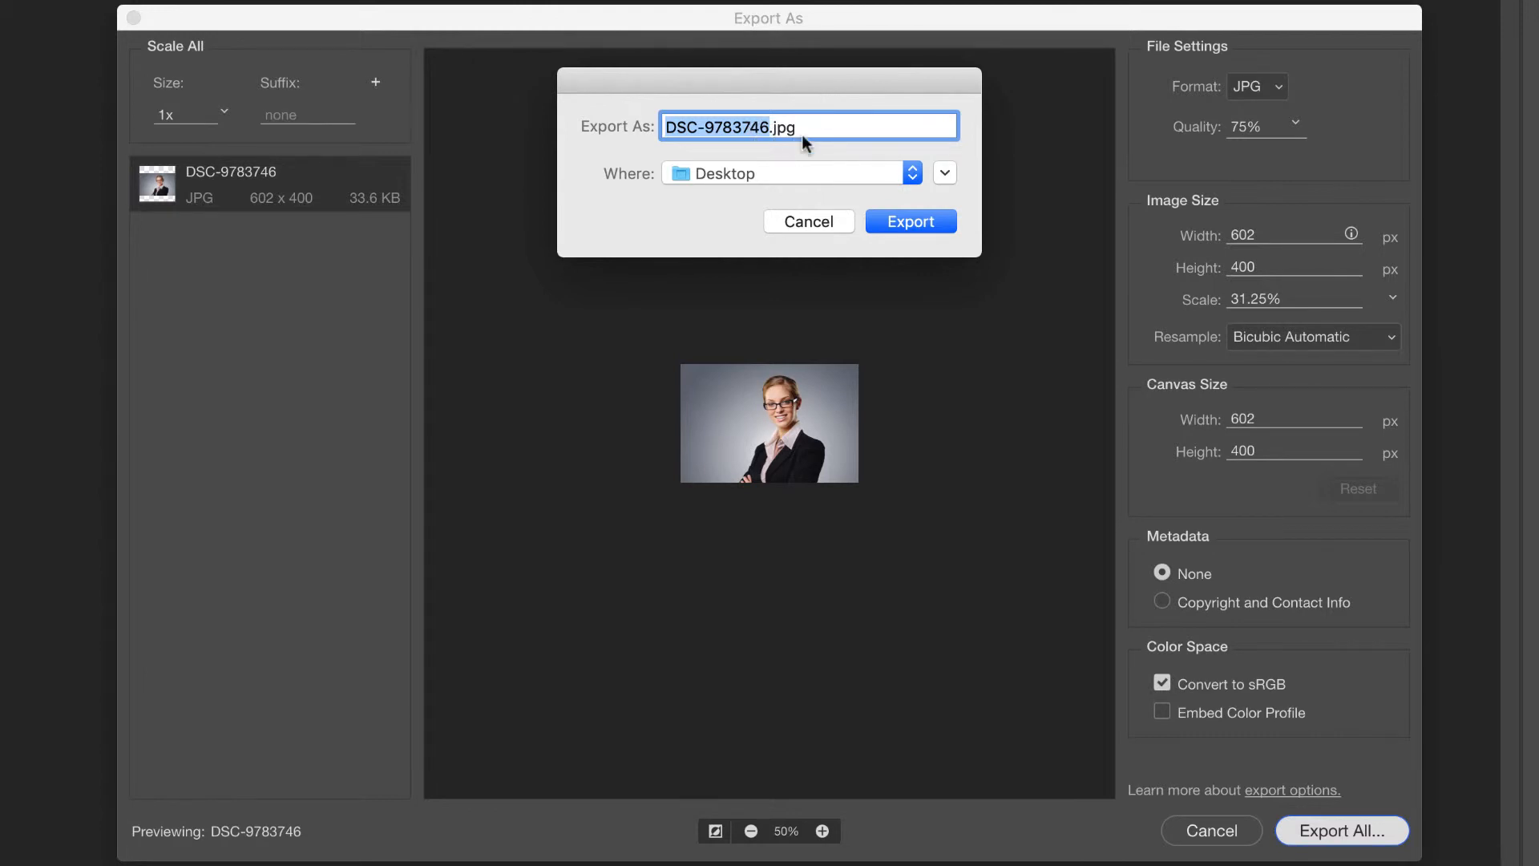
pyautogui.moveTo(827, 150)
pyautogui.write('news')
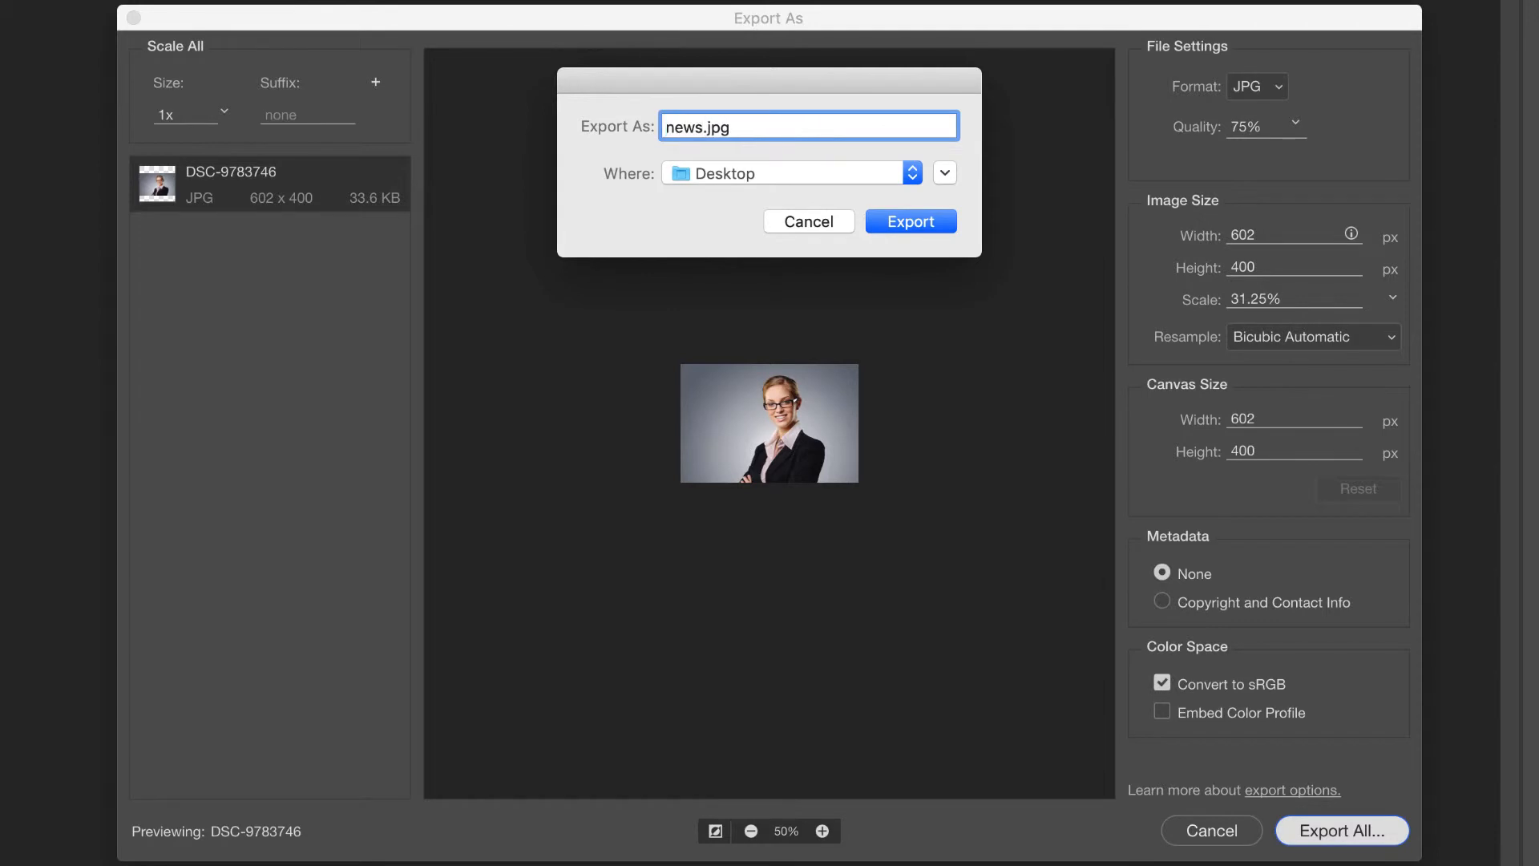
pyautogui.write('-lisa-may')
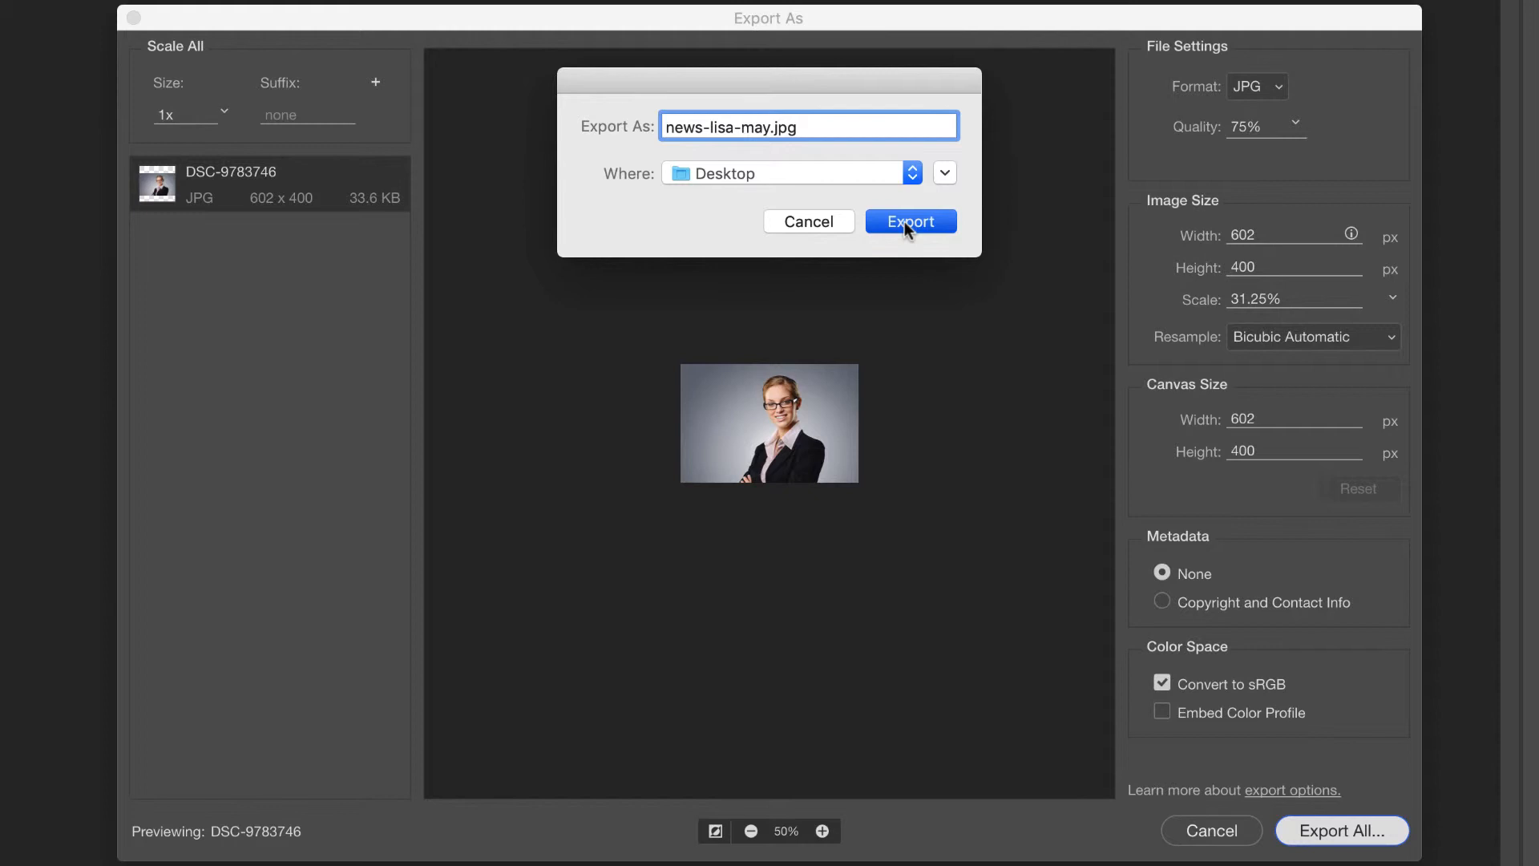
pyautogui.click(909, 222)
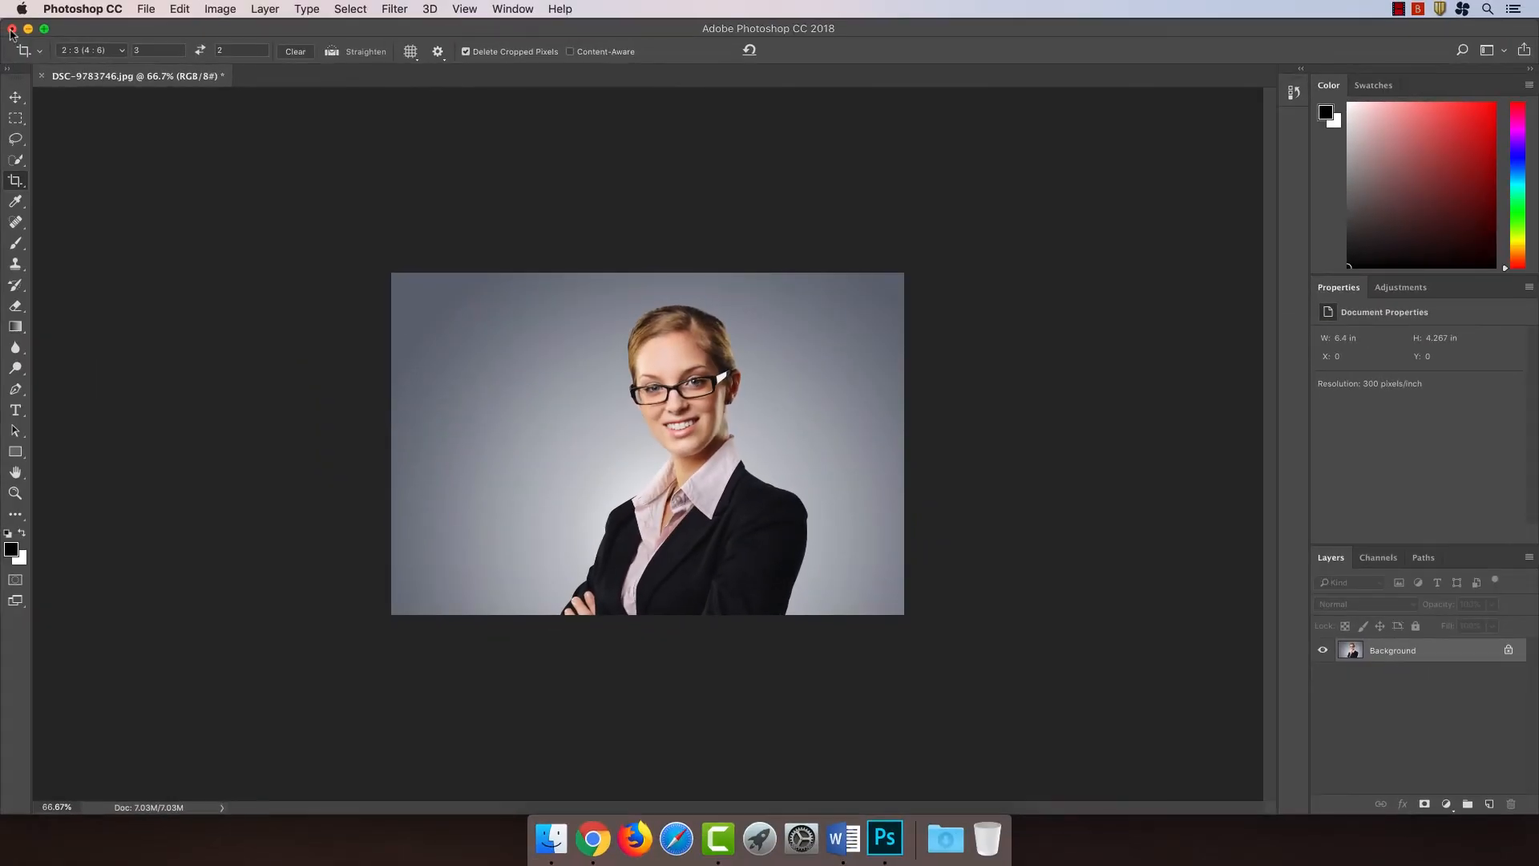
# Close the photo in Photoshop and return to the Drupal Create News Story form.
pyautogui.click(12, 28)
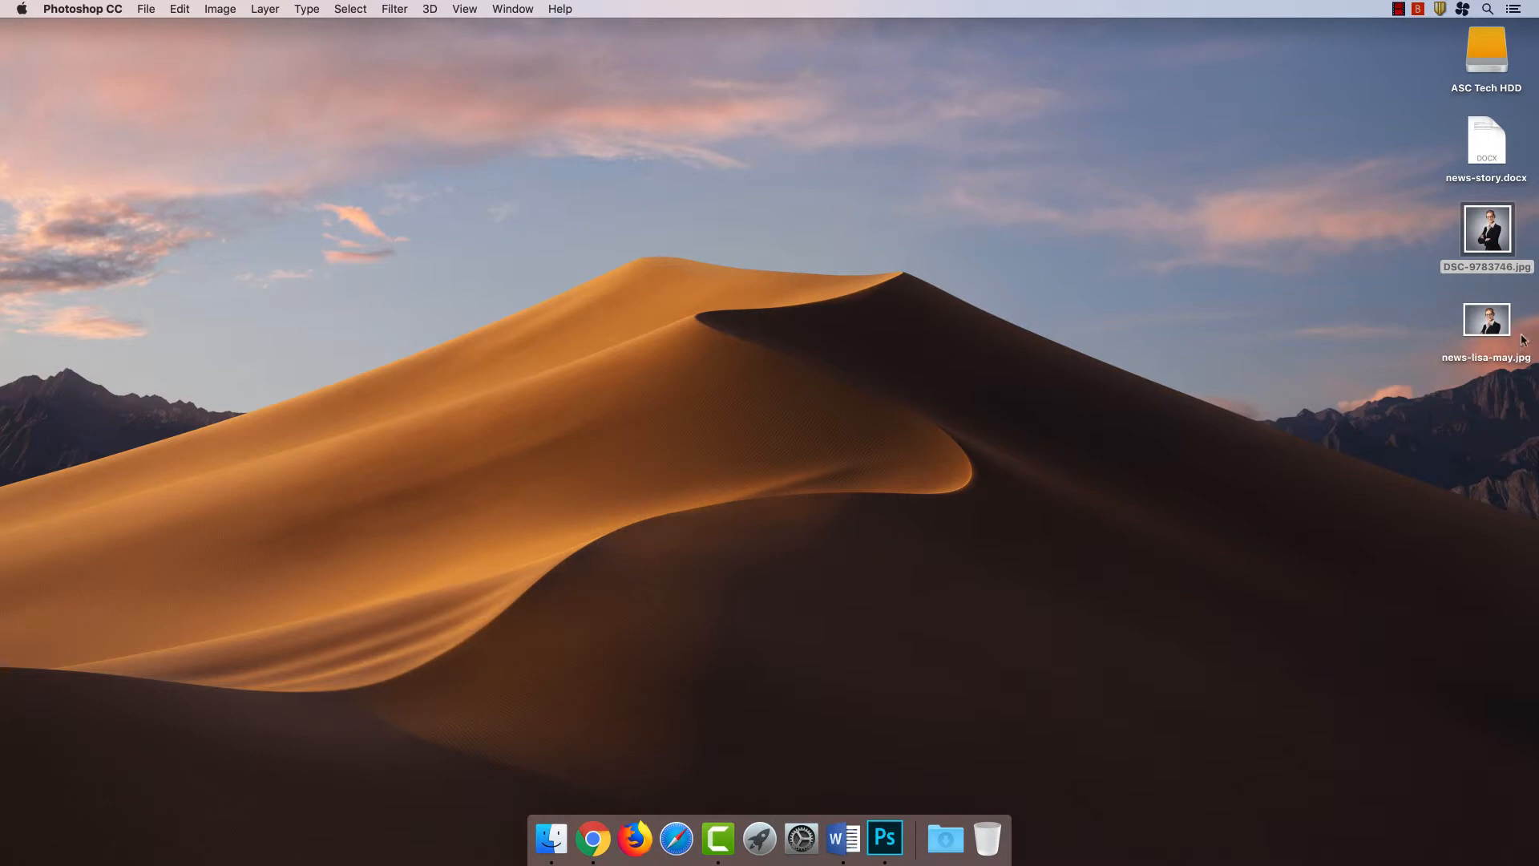
pyautogui.click(1485, 228)
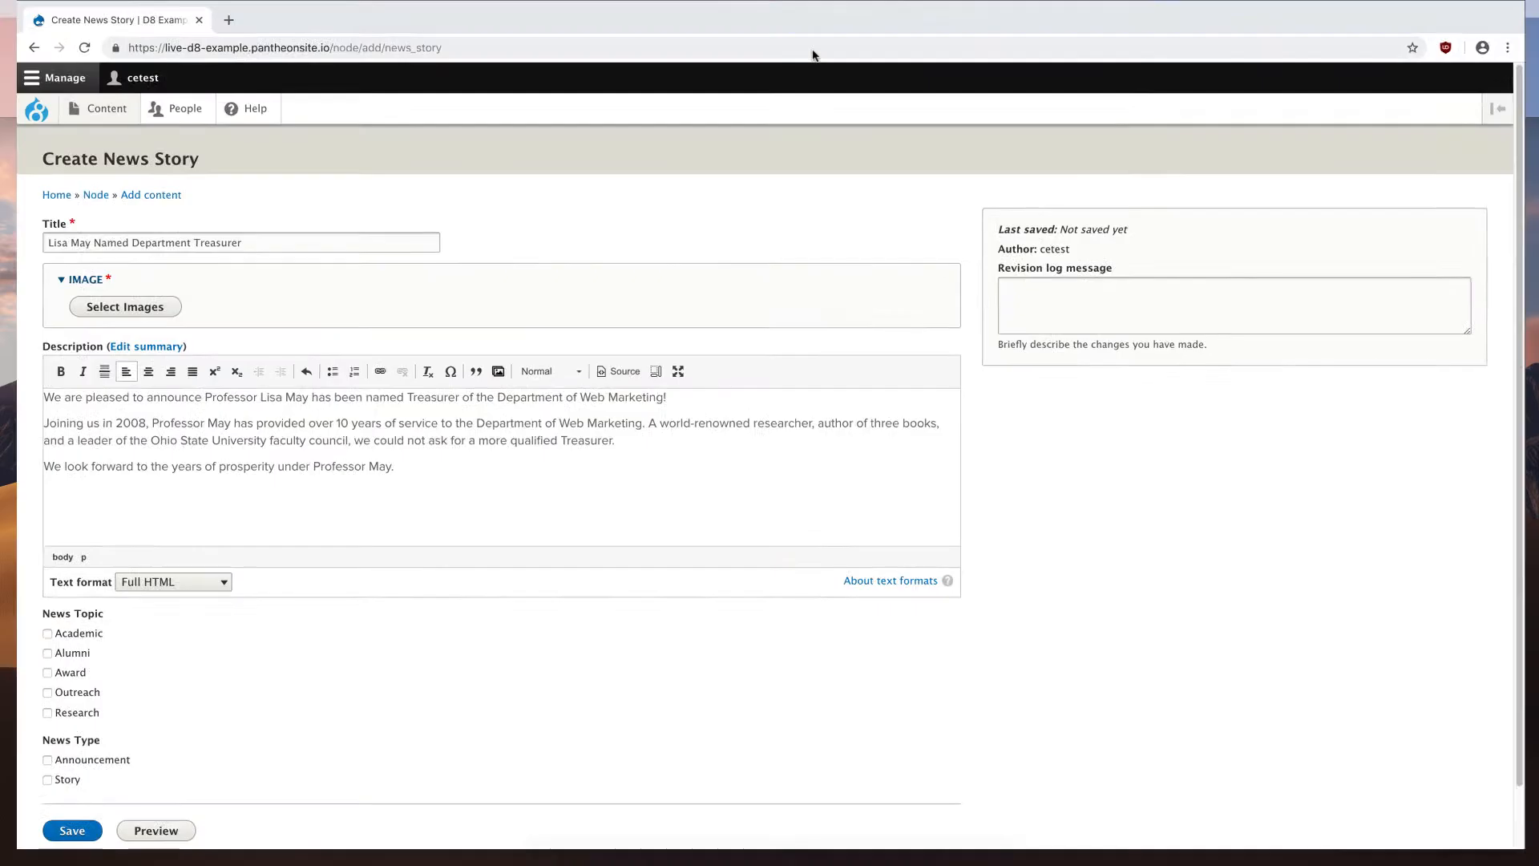
# Upload news-lisa-may.jpg from the Desktop through the Select Images dialog's Upload Images tab.
pyautogui.click(125, 306)
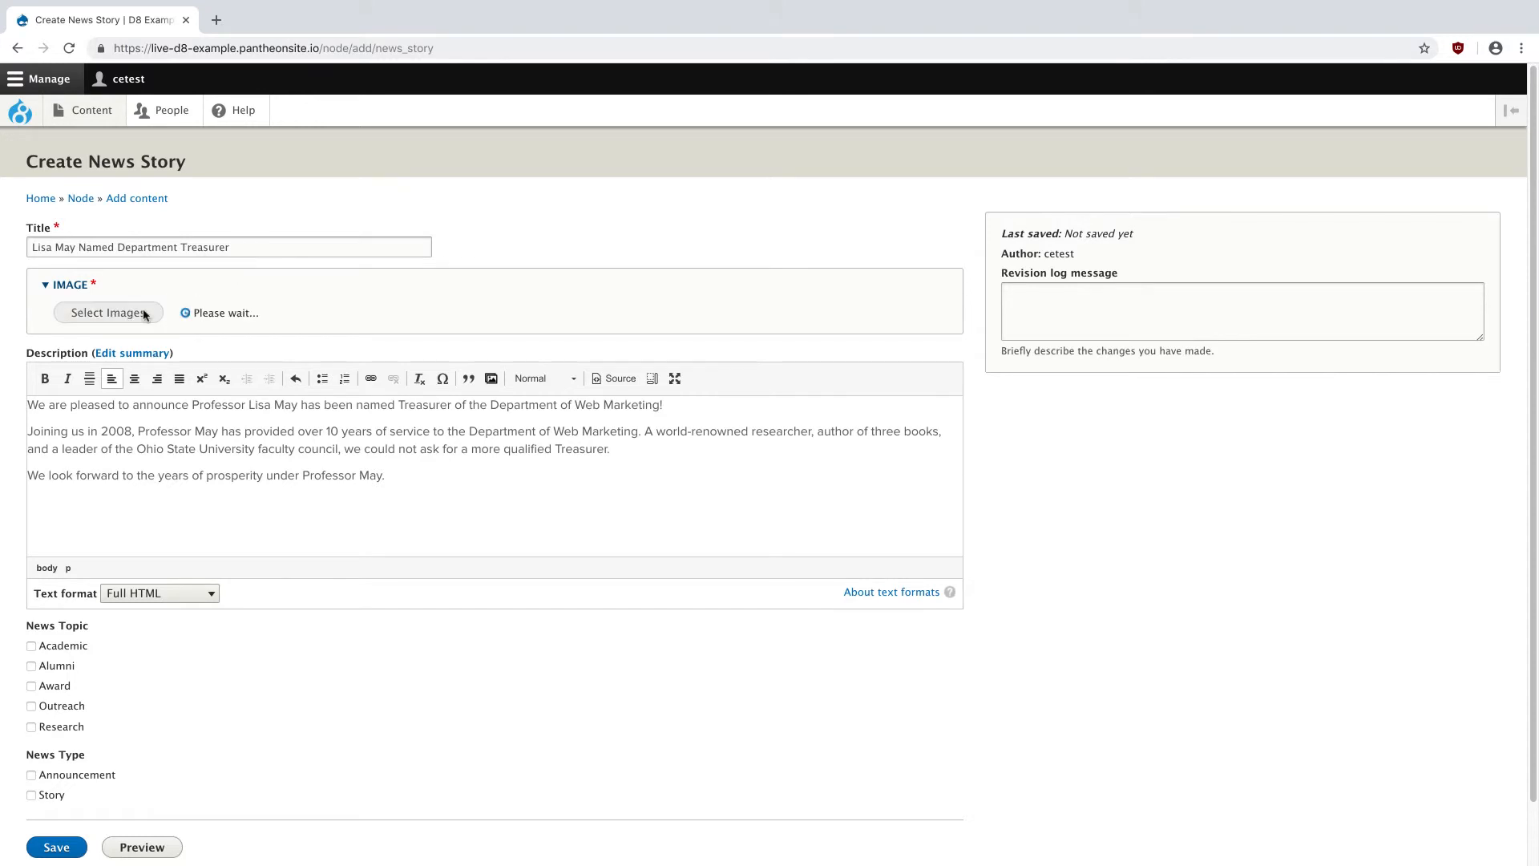
pyautogui.click(109, 312)
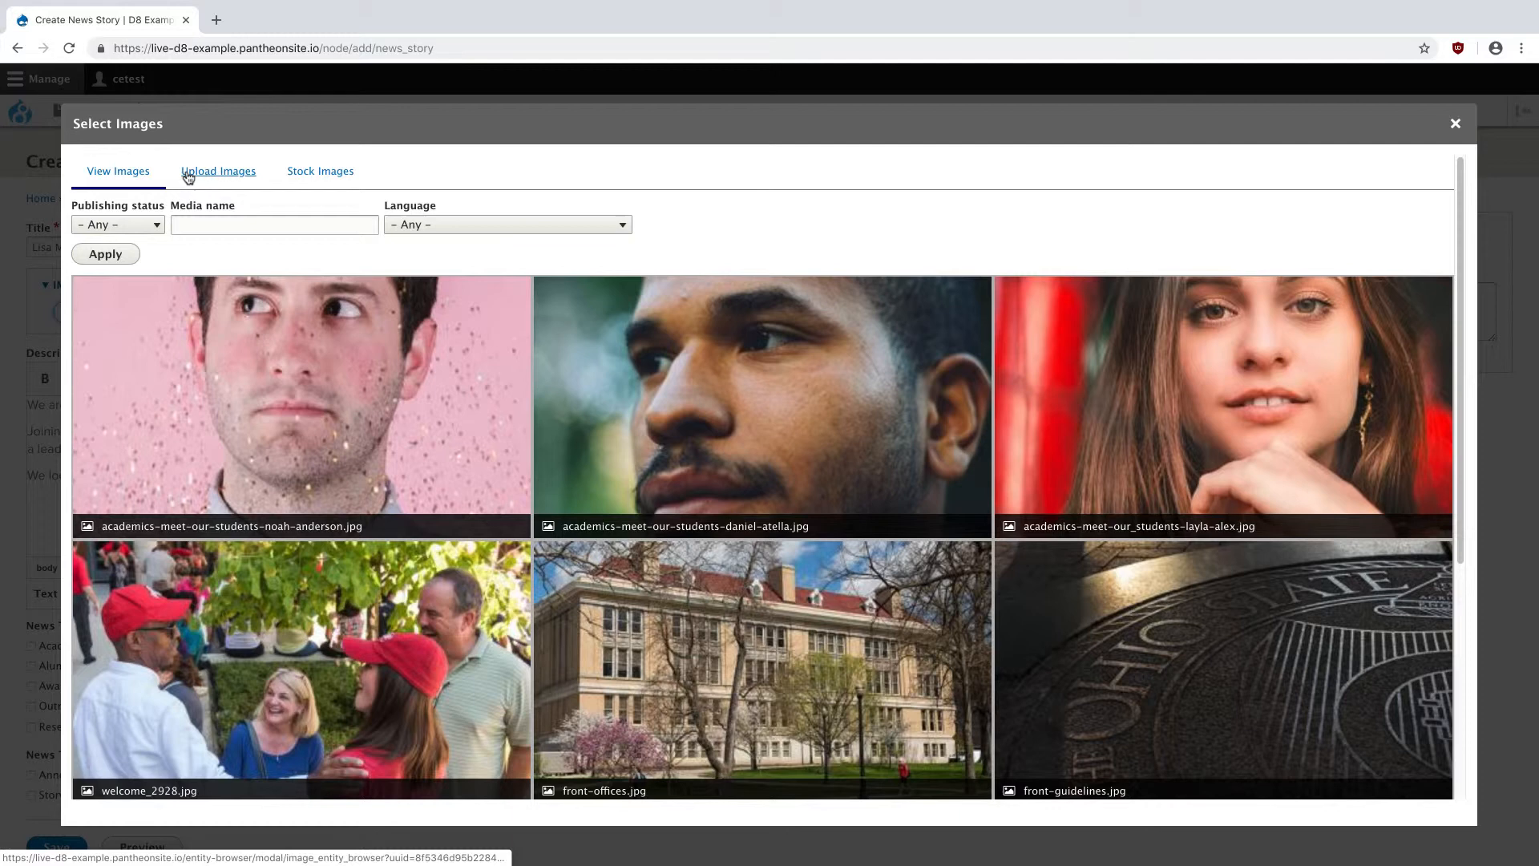
pyautogui.click(218, 170)
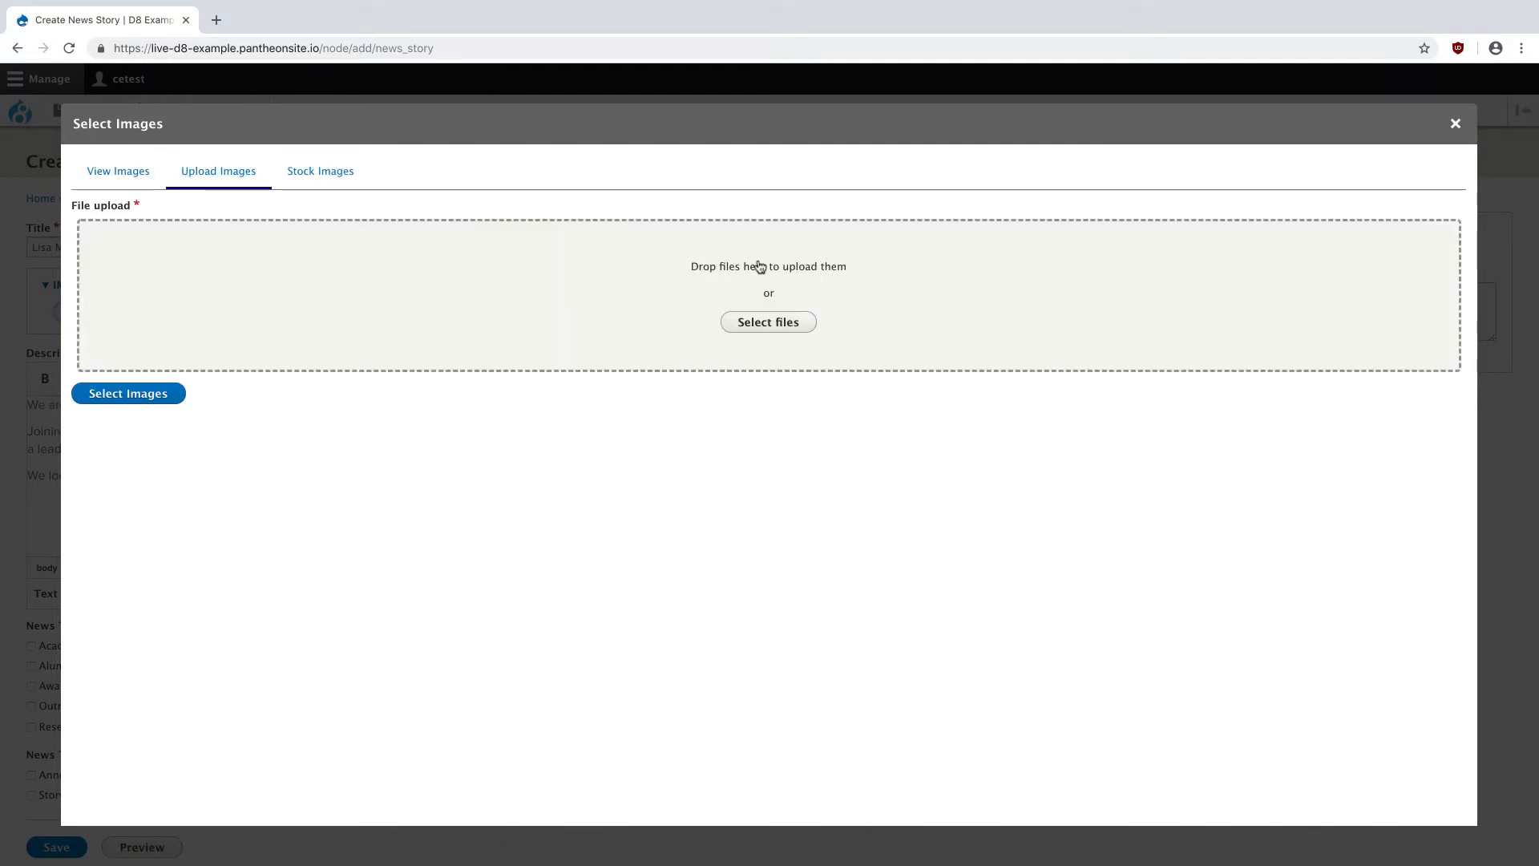
pyautogui.moveTo(606, 266)
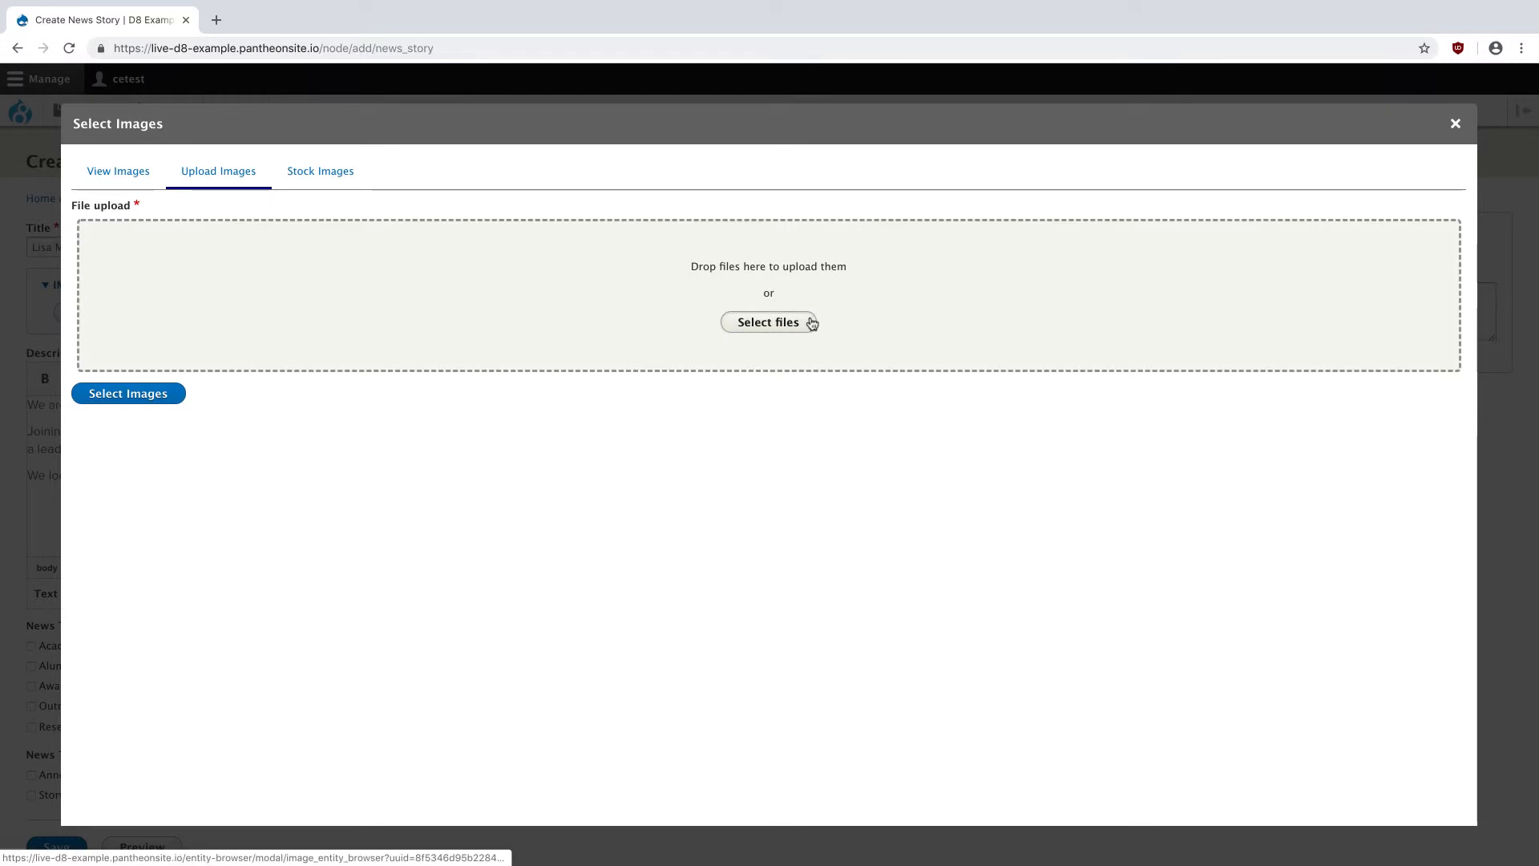
pyautogui.click(769, 322)
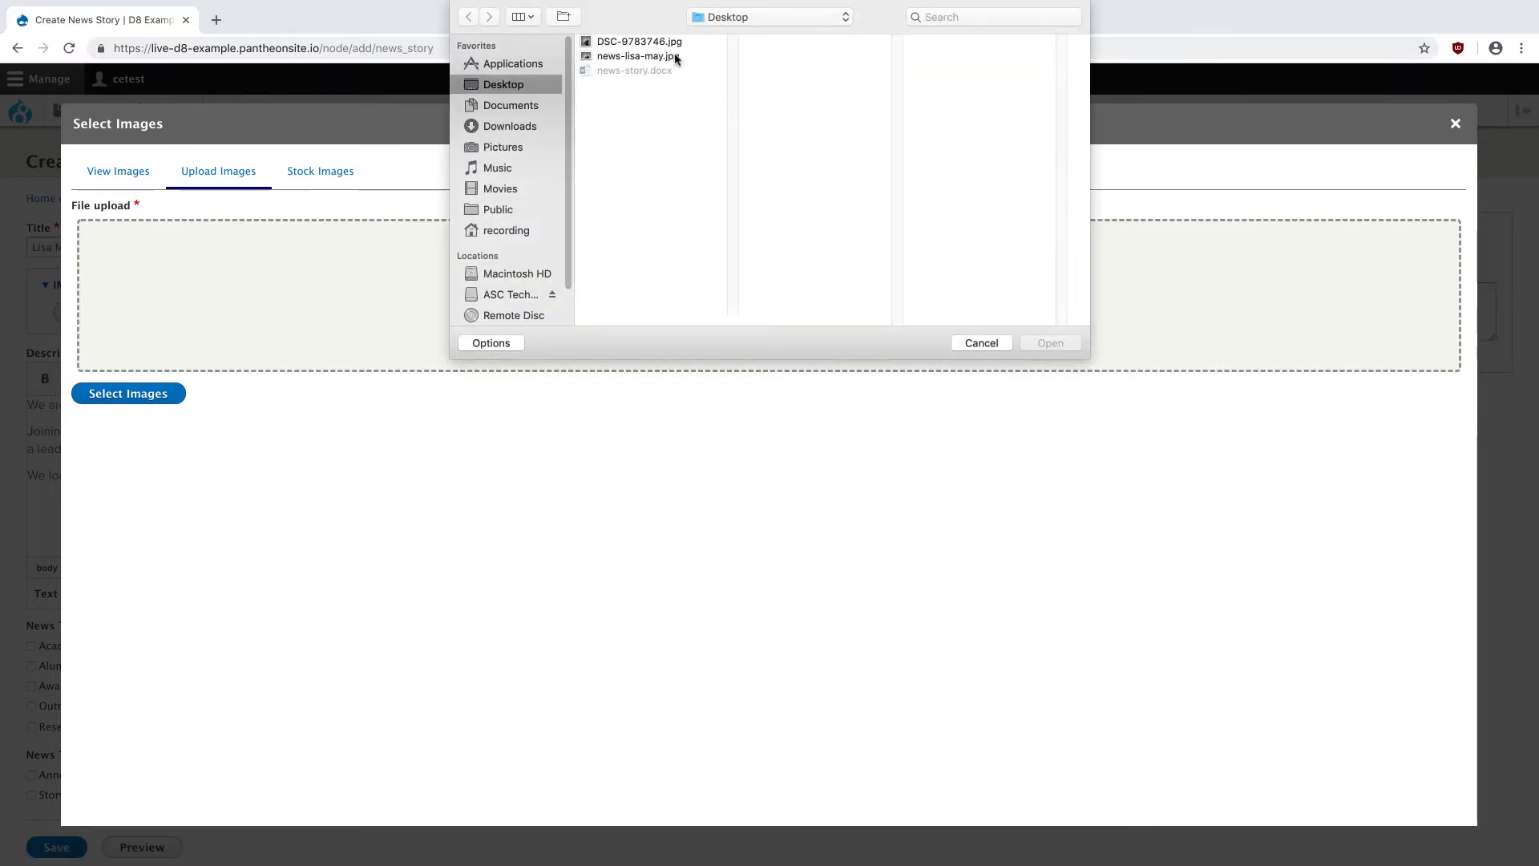
pyautogui.click(636, 56)
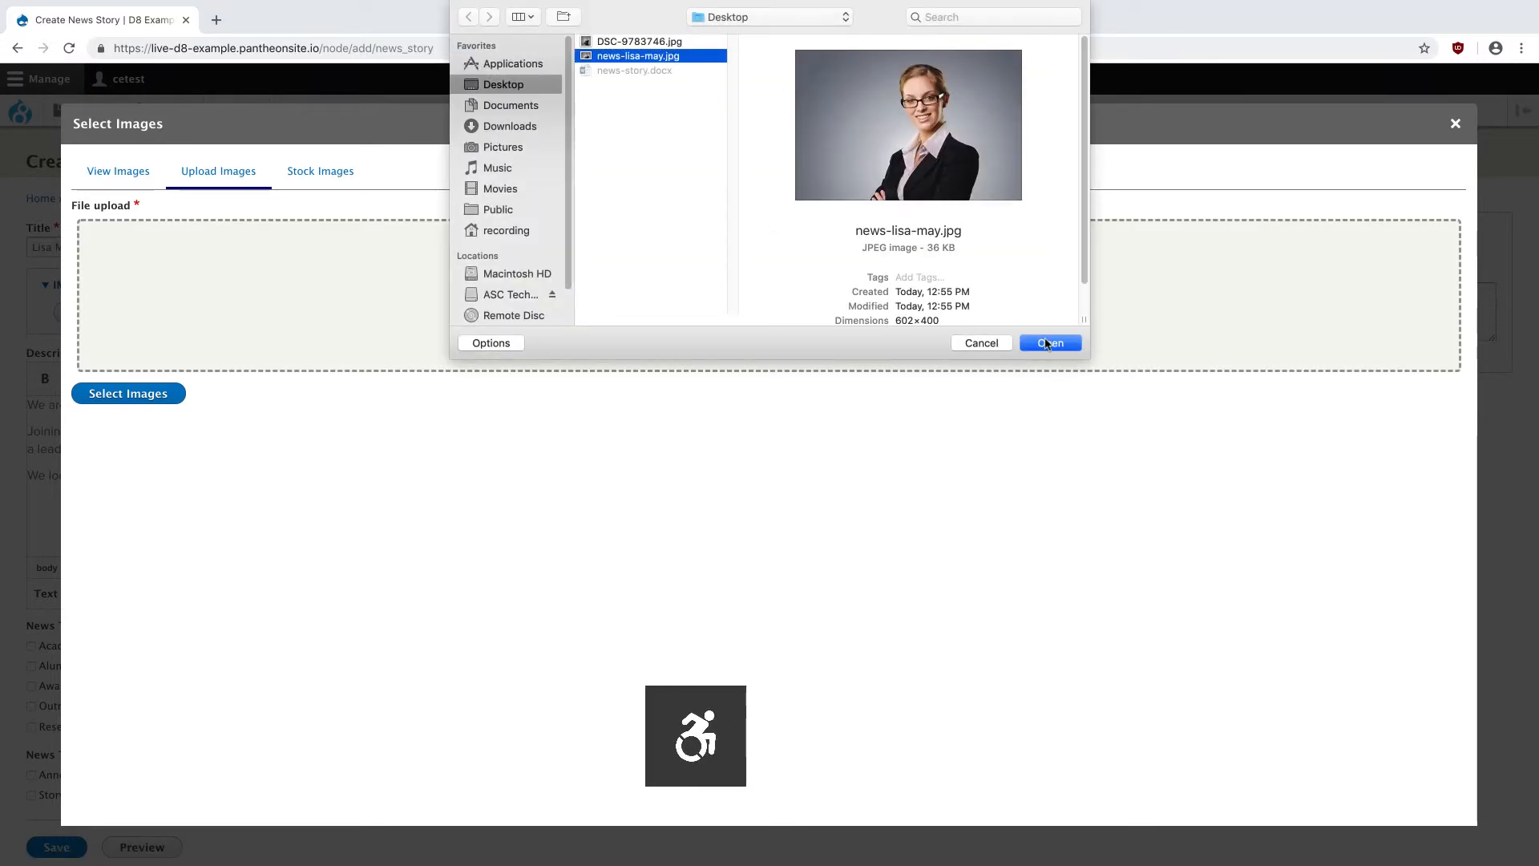
pyautogui.click(1050, 342)
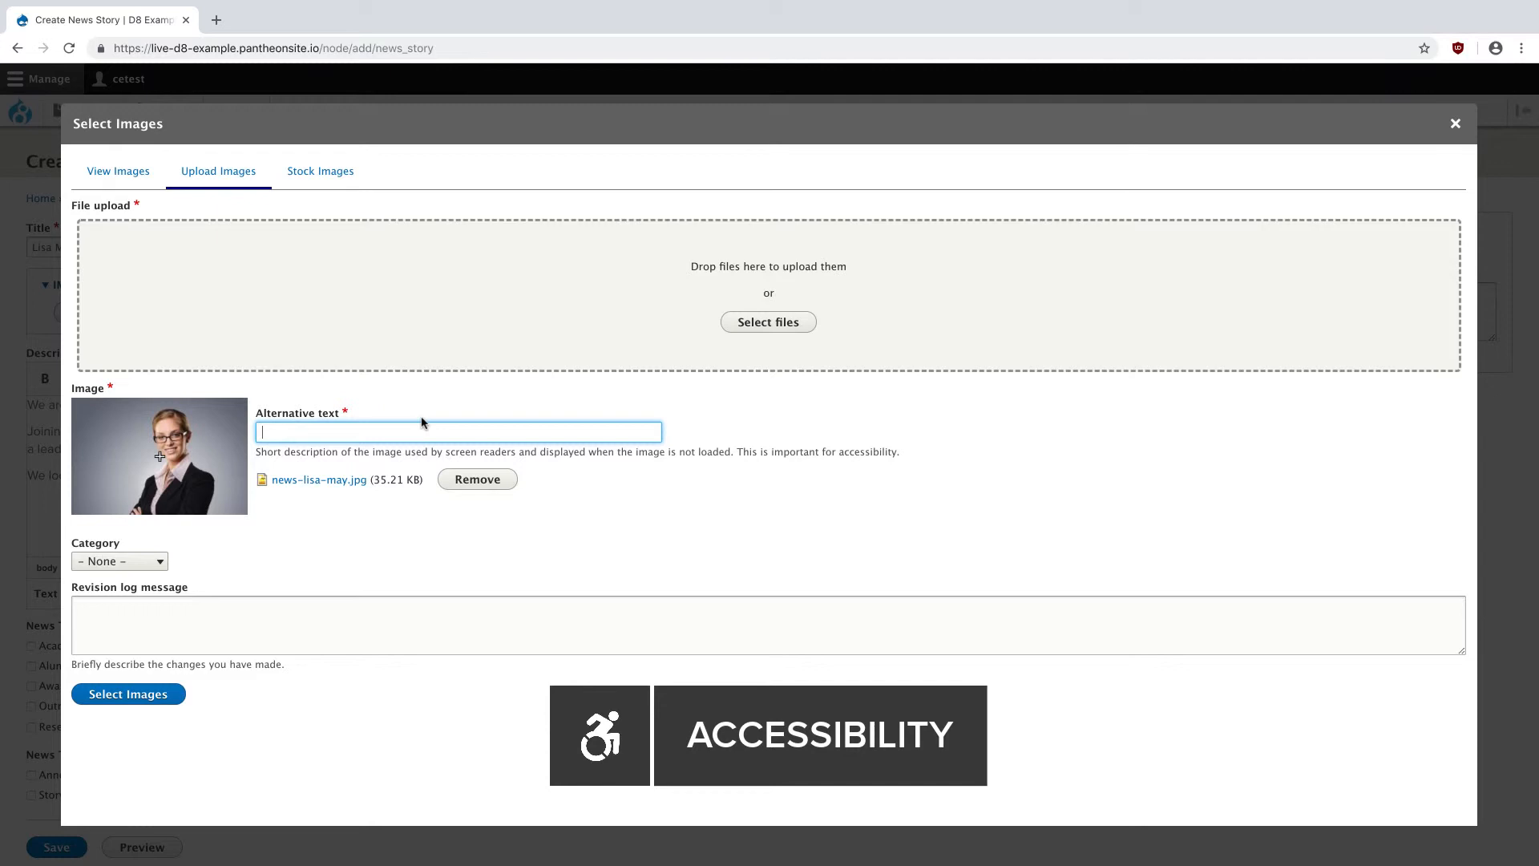
pyautogui.moveTo(253, 453)
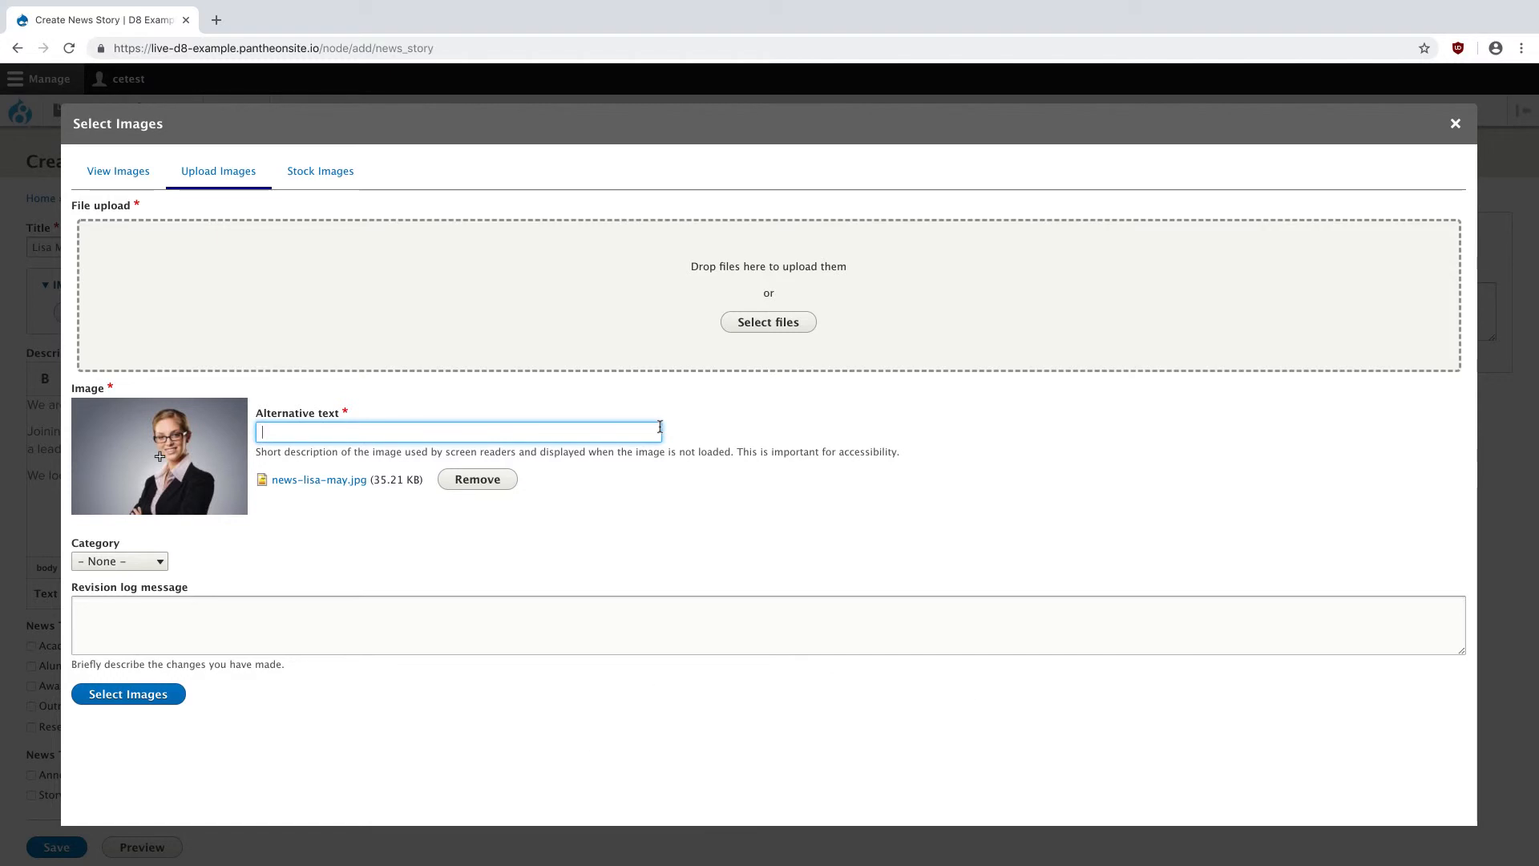
pyautogui.write('L')
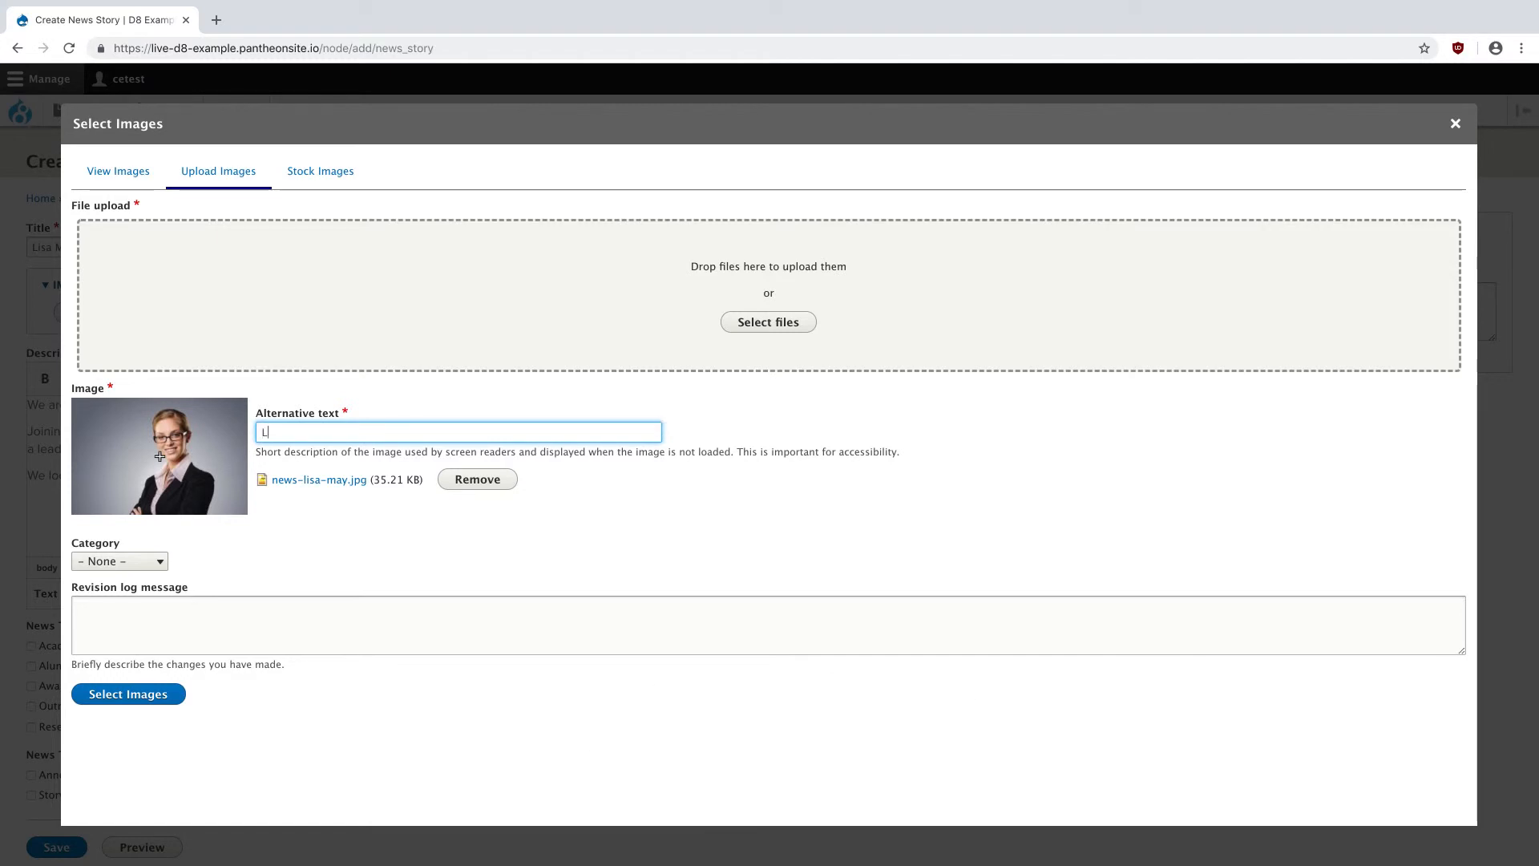
pyautogui.write('Lisa May')
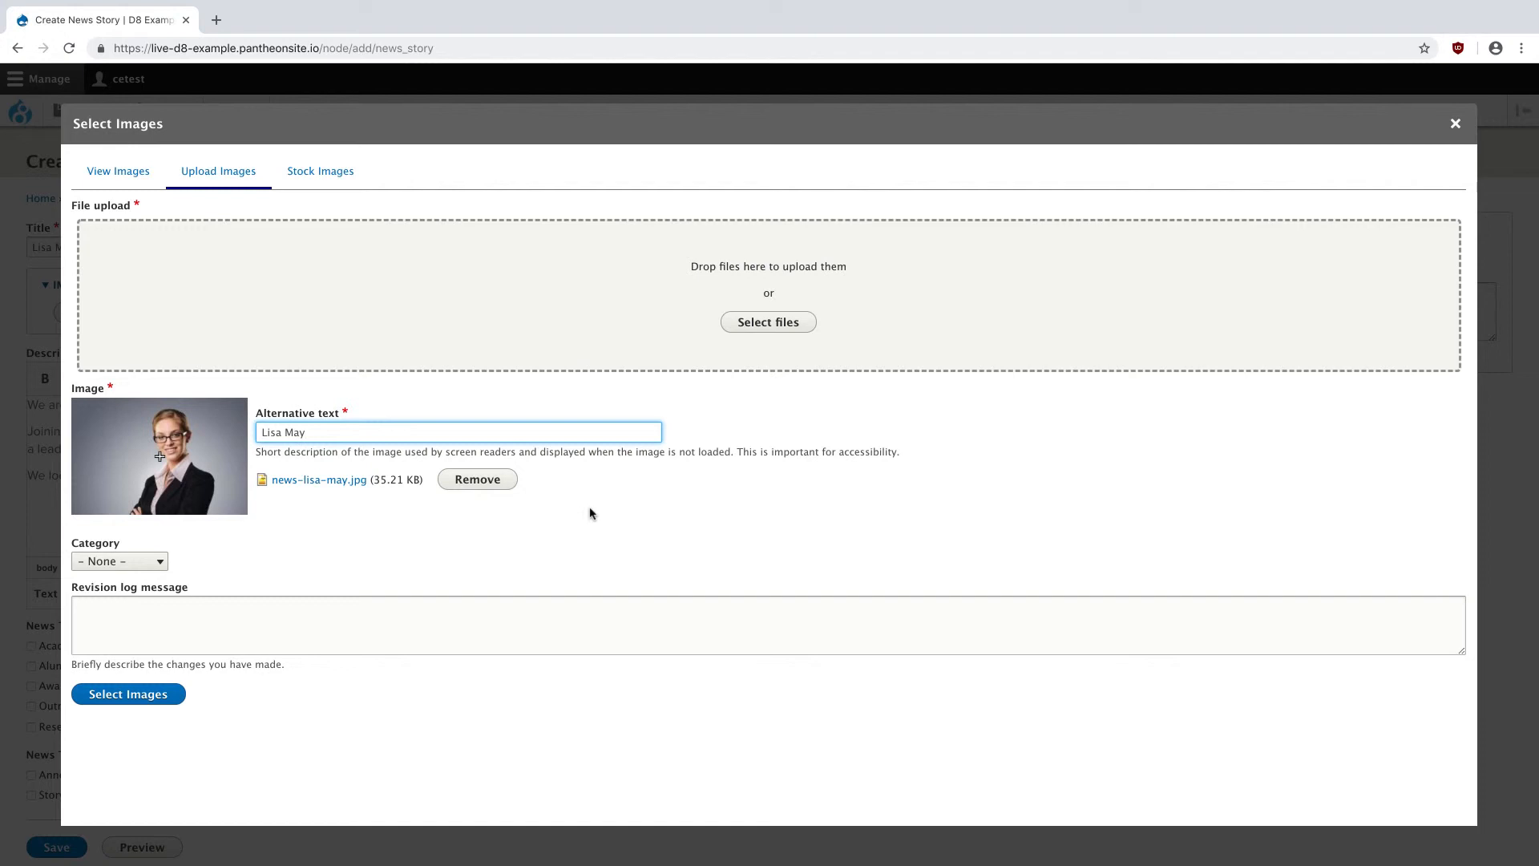
pyautogui.click(128, 694)
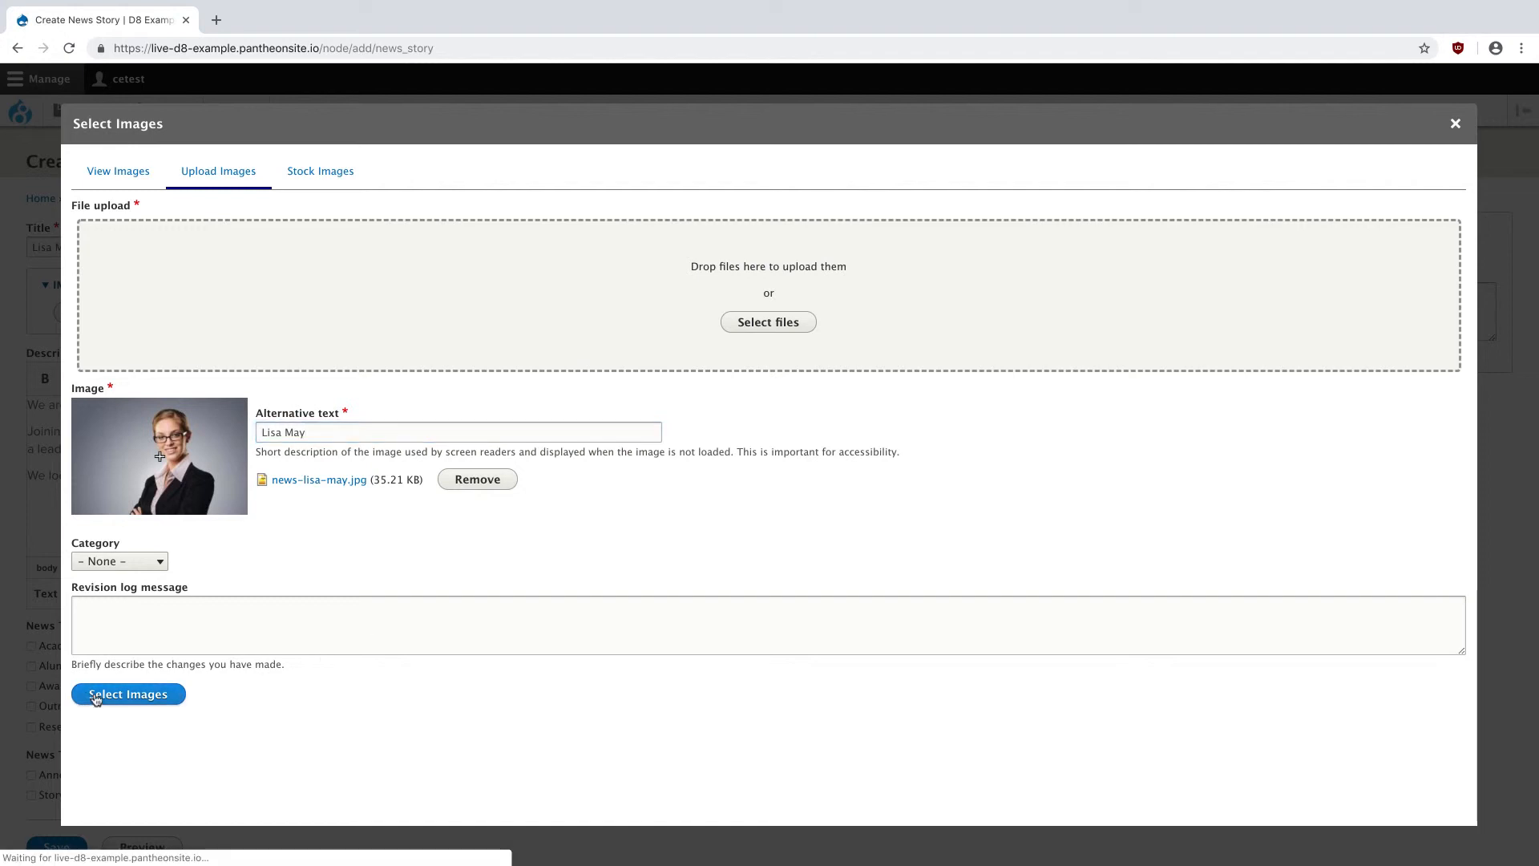
pyautogui.click(128, 694)
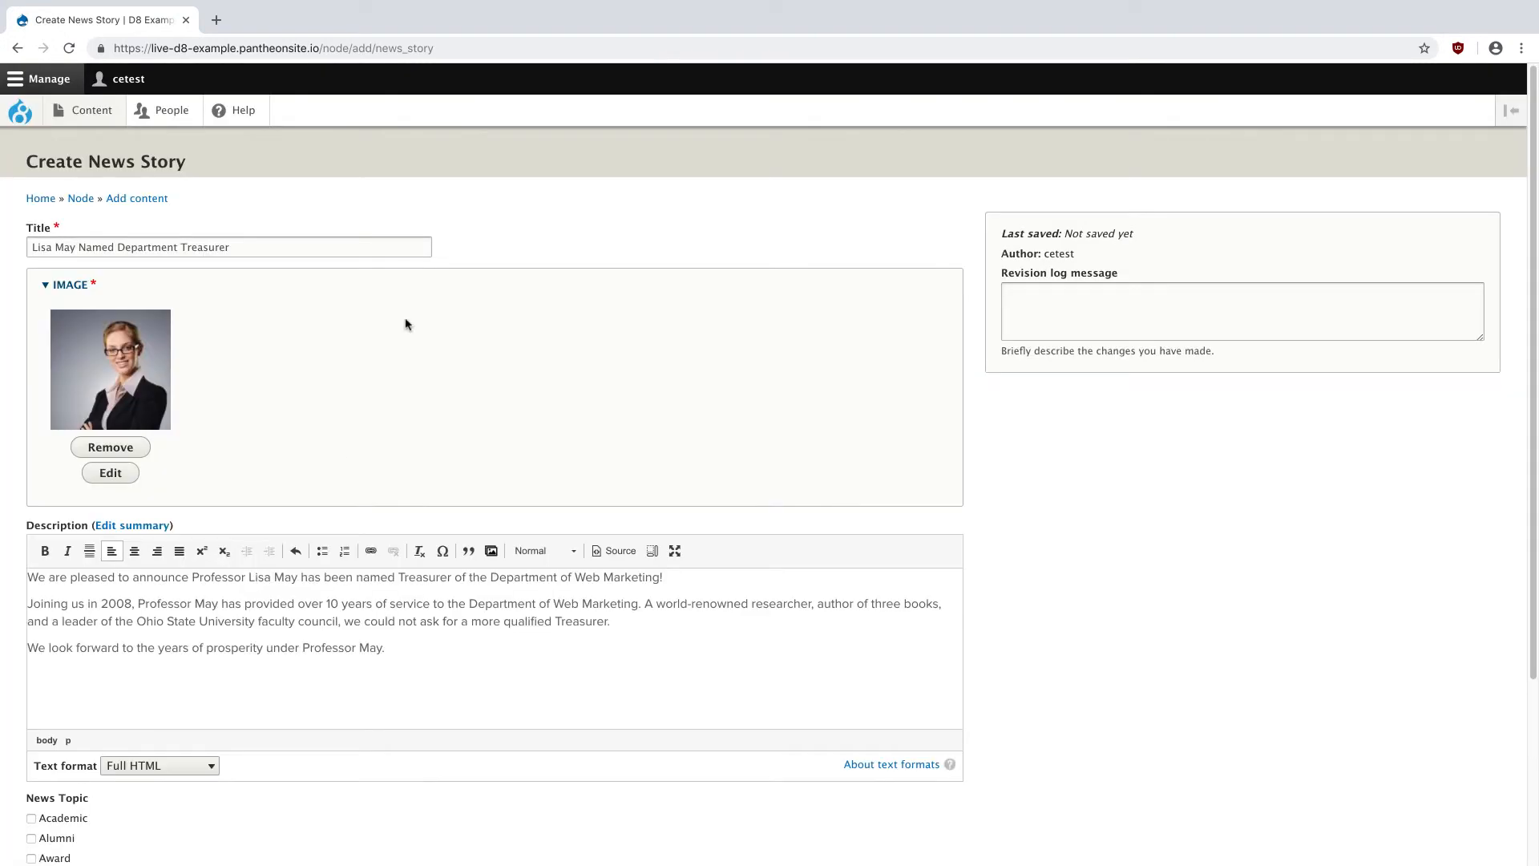
# Tag the story with topic Academic and type Announcement, then save it.
pyautogui.scroll(-3)
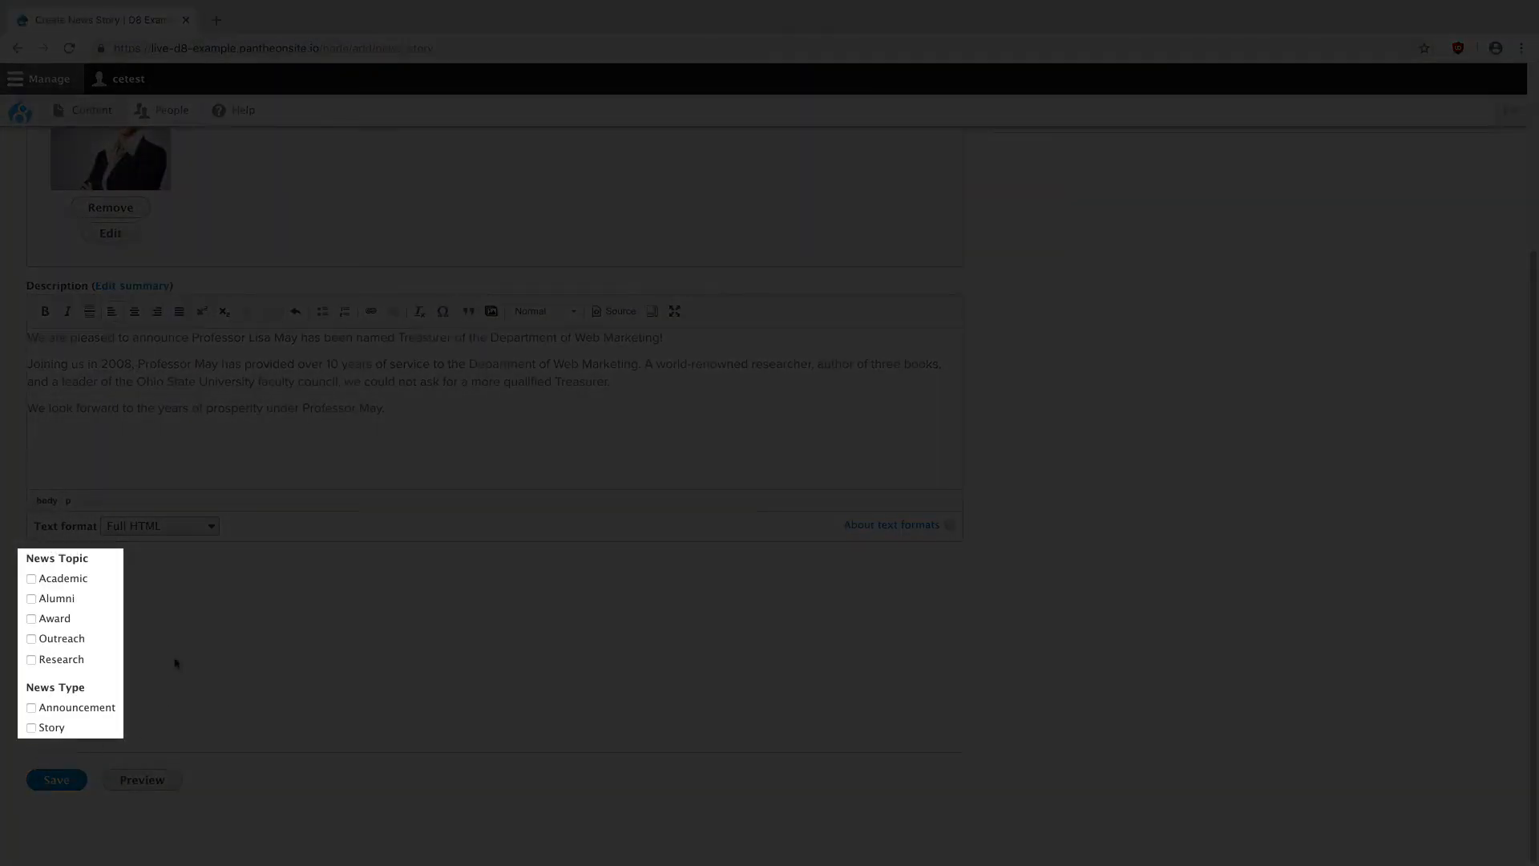
pyautogui.moveTo(148, 655)
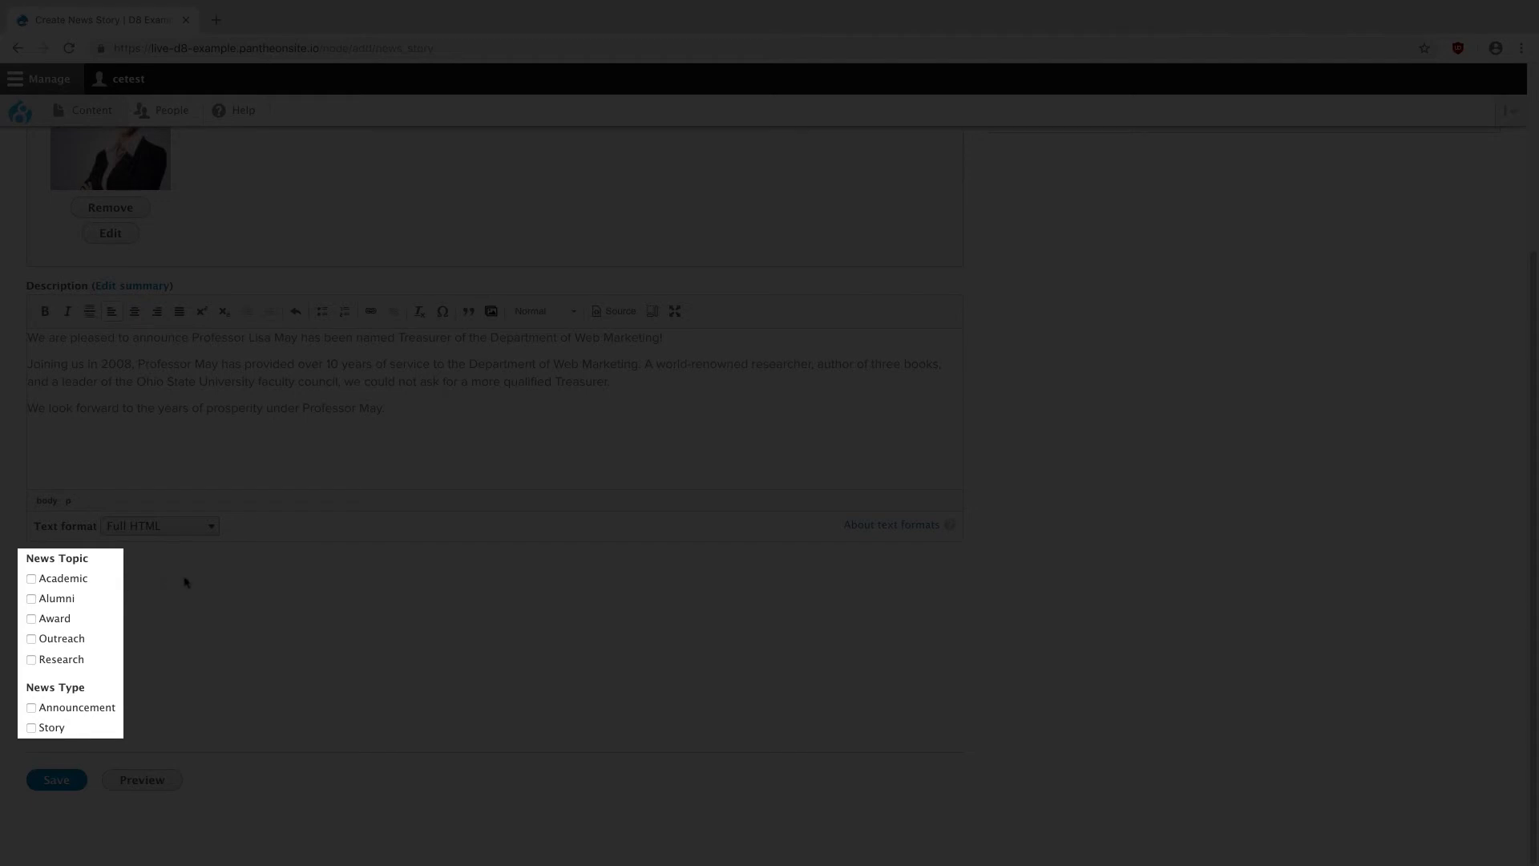
pyautogui.moveTo(164, 584)
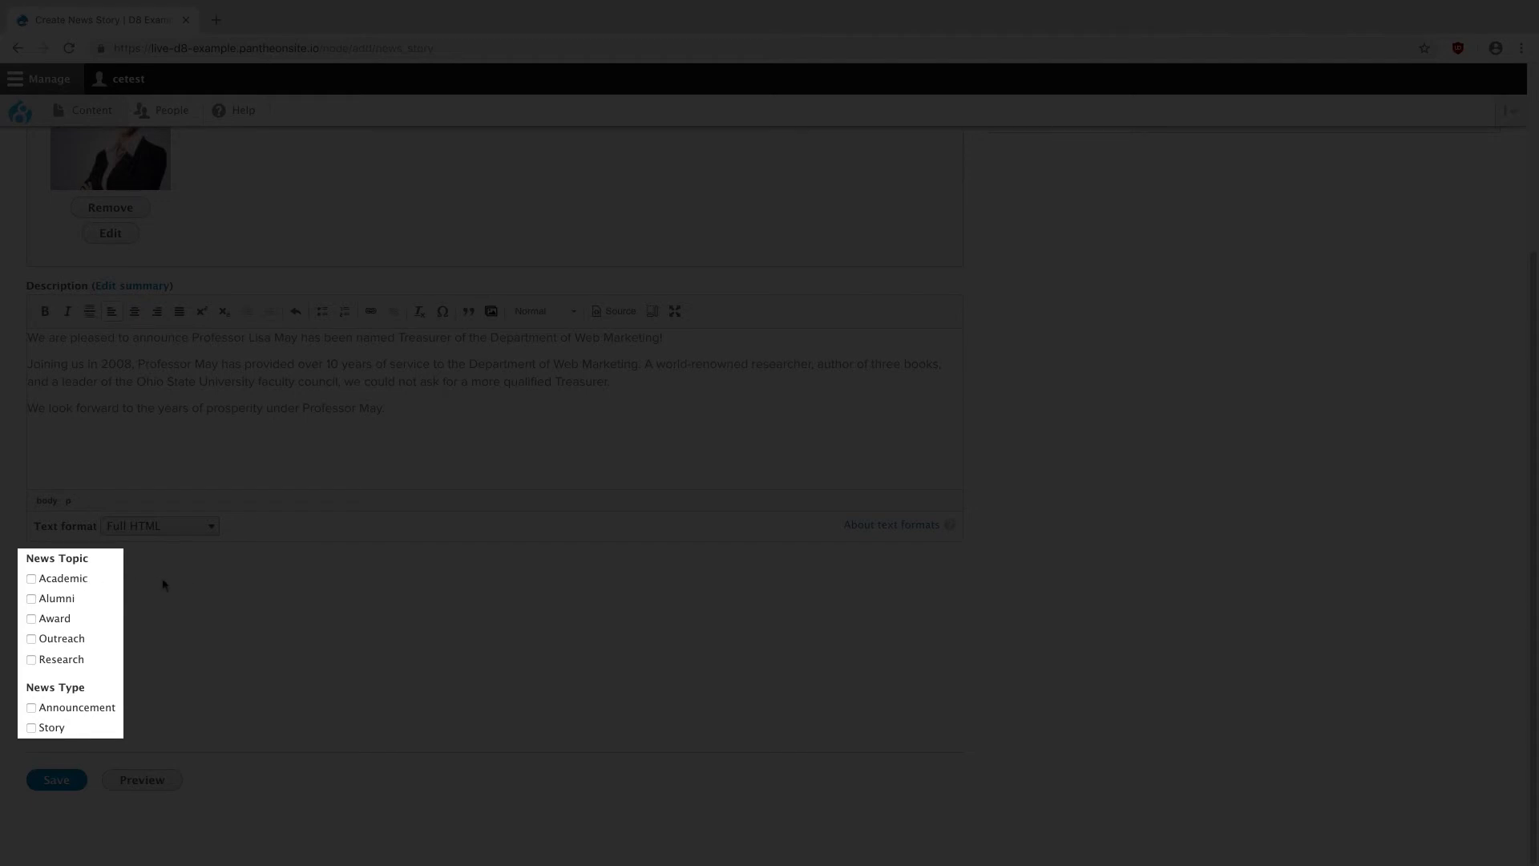
pyautogui.moveTo(139, 587)
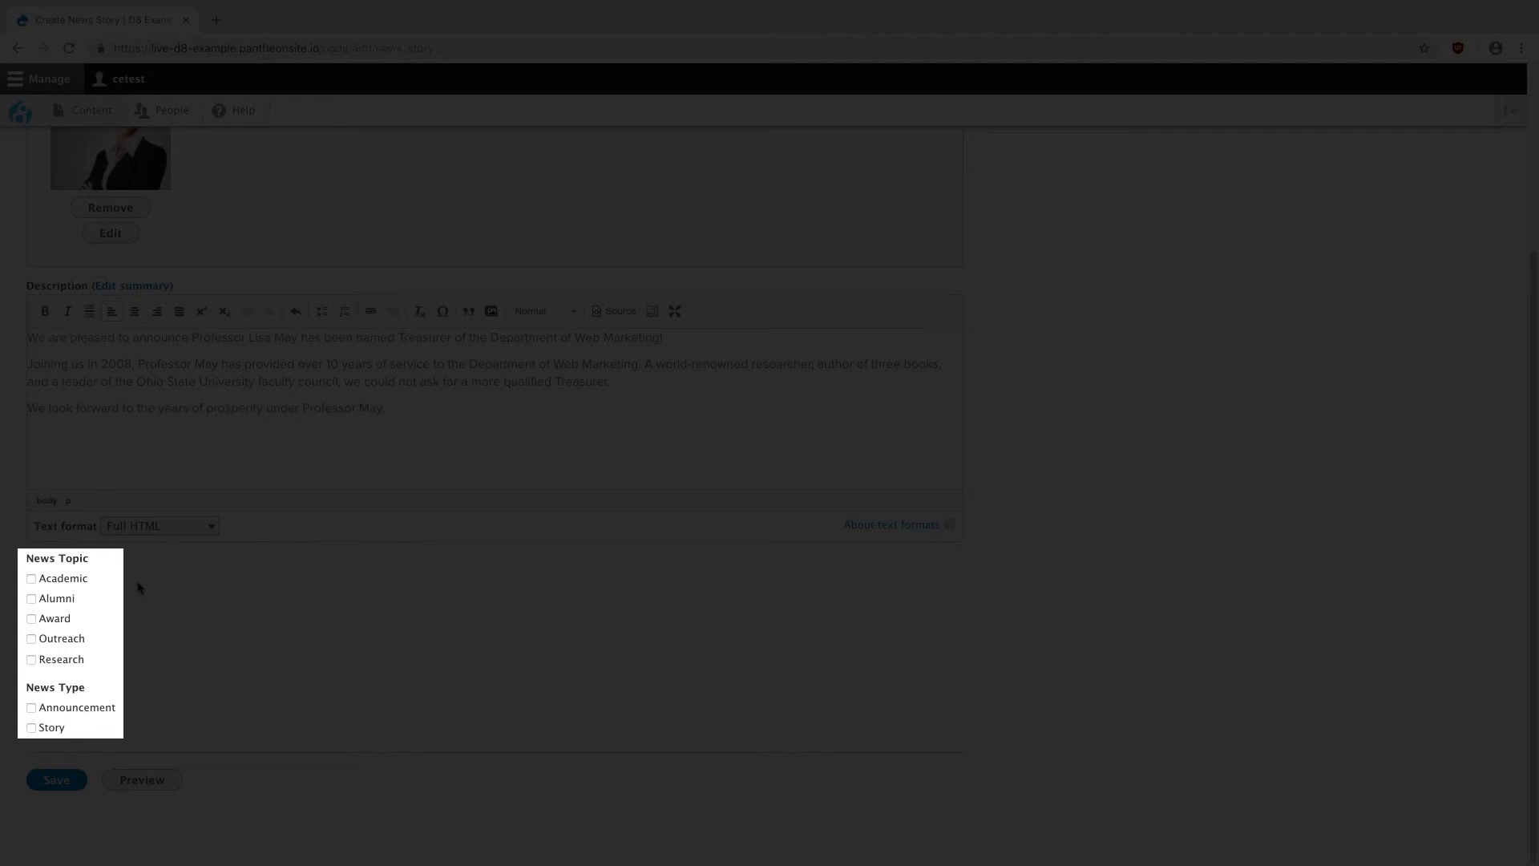
pyautogui.click(30, 577)
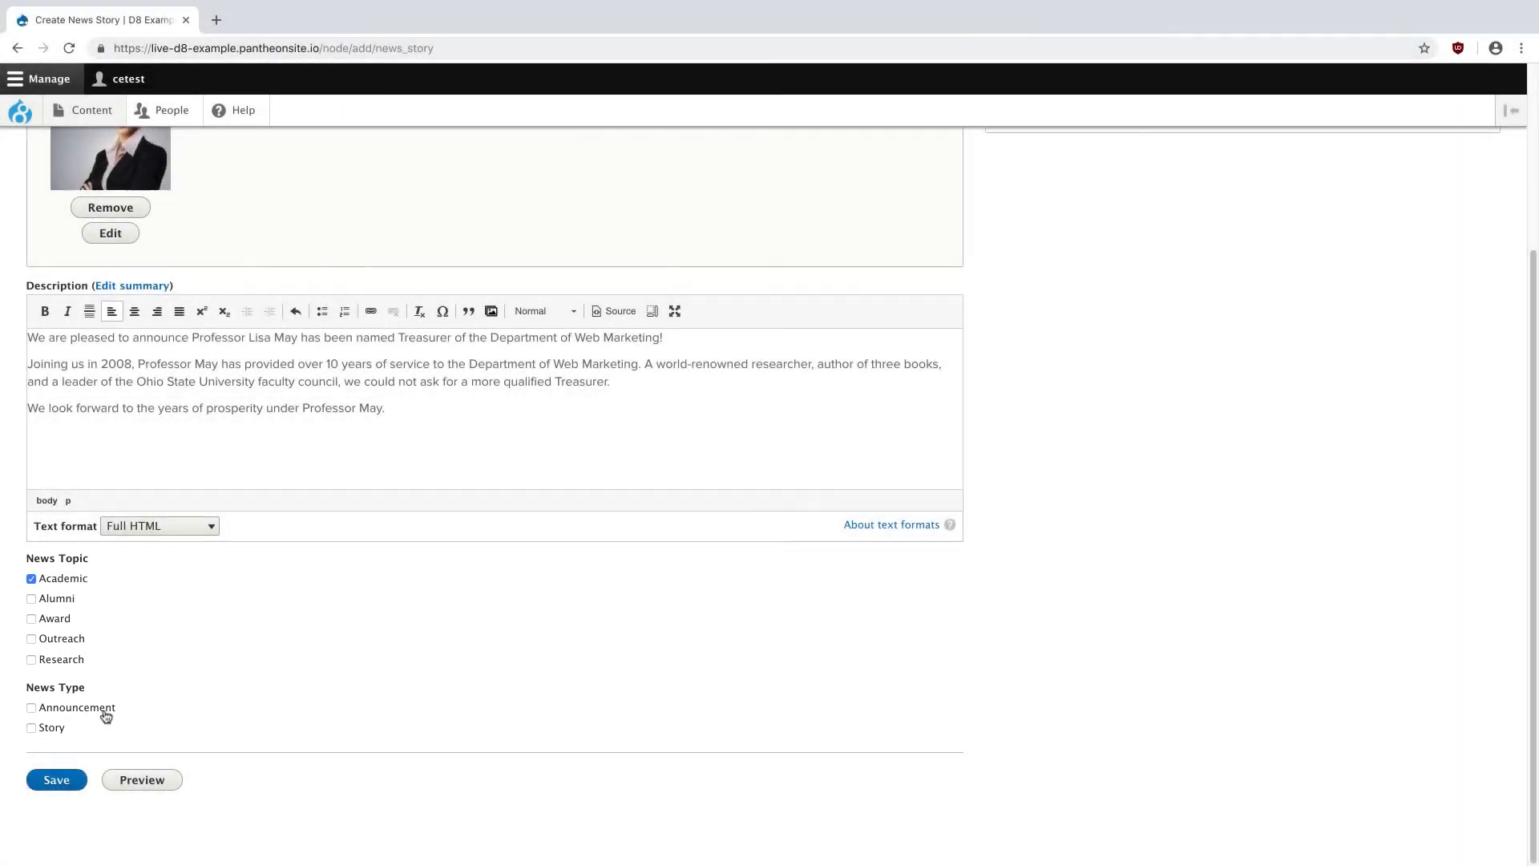
pyautogui.click(32, 707)
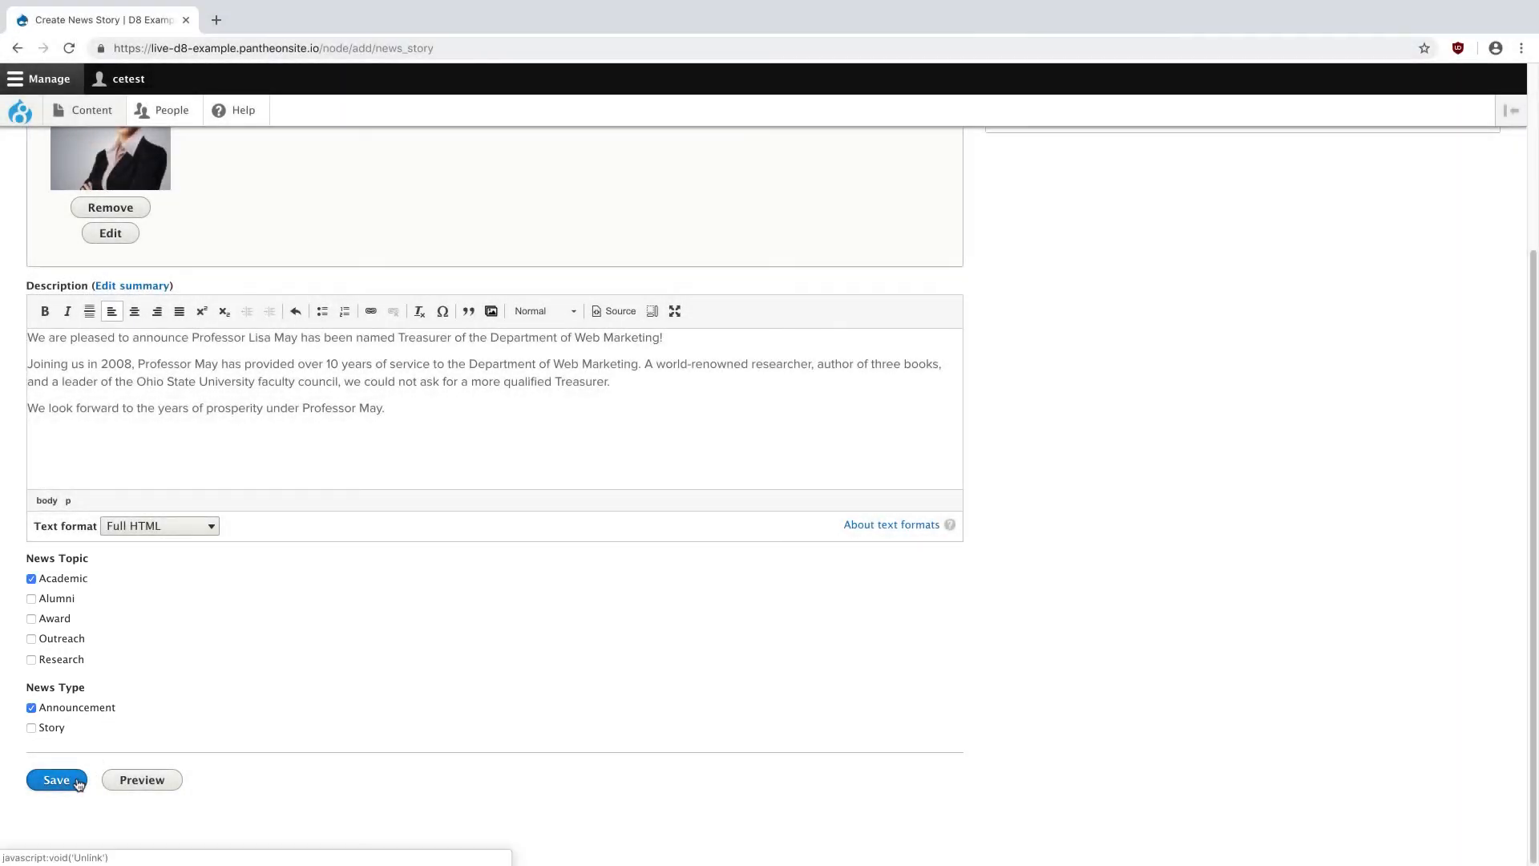
pyautogui.click(55, 779)
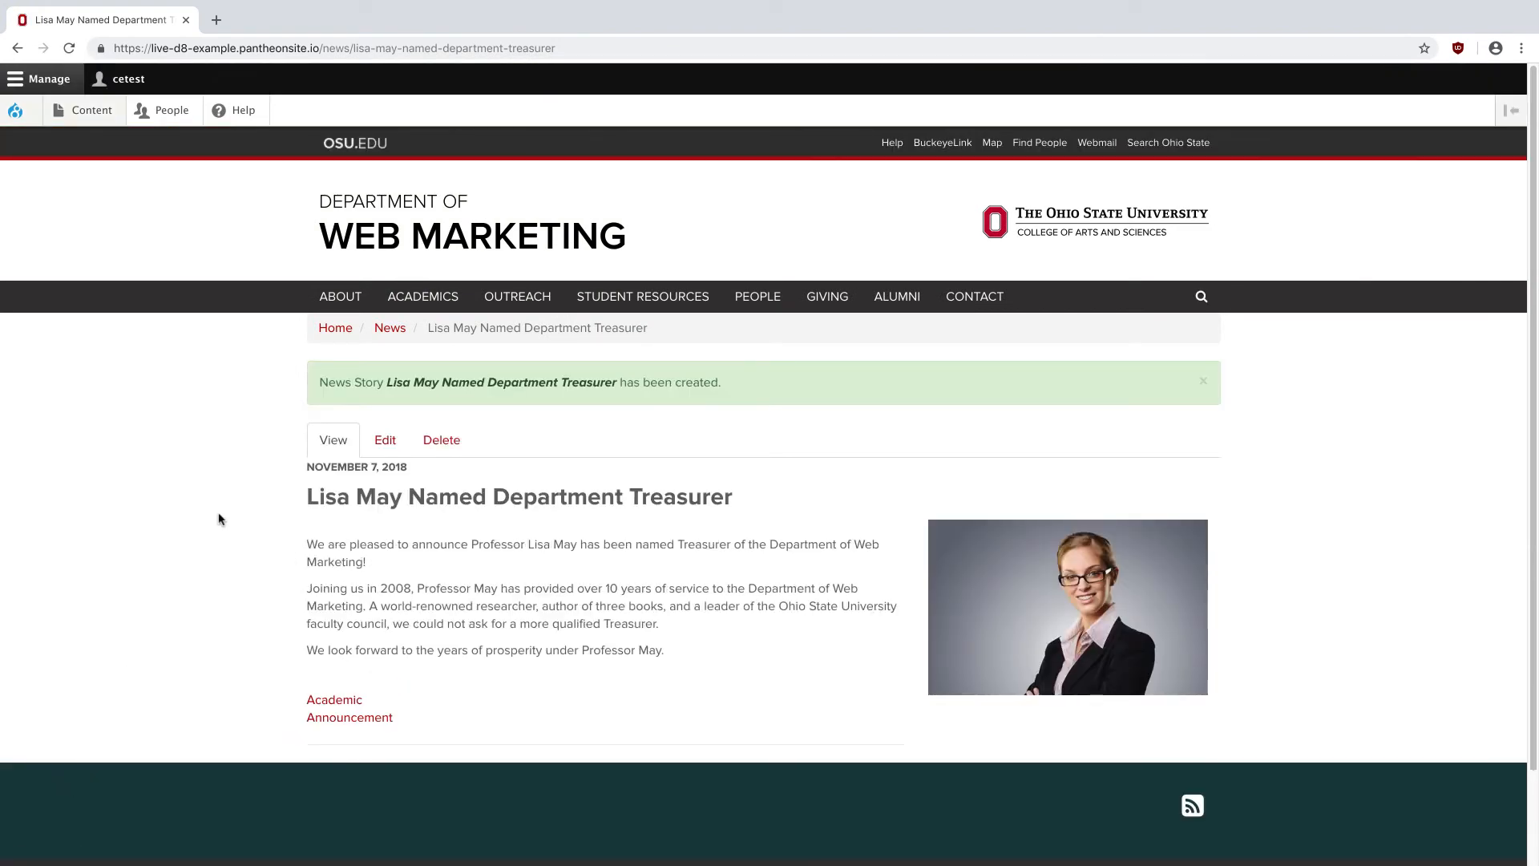
pyautogui.click(389, 328)
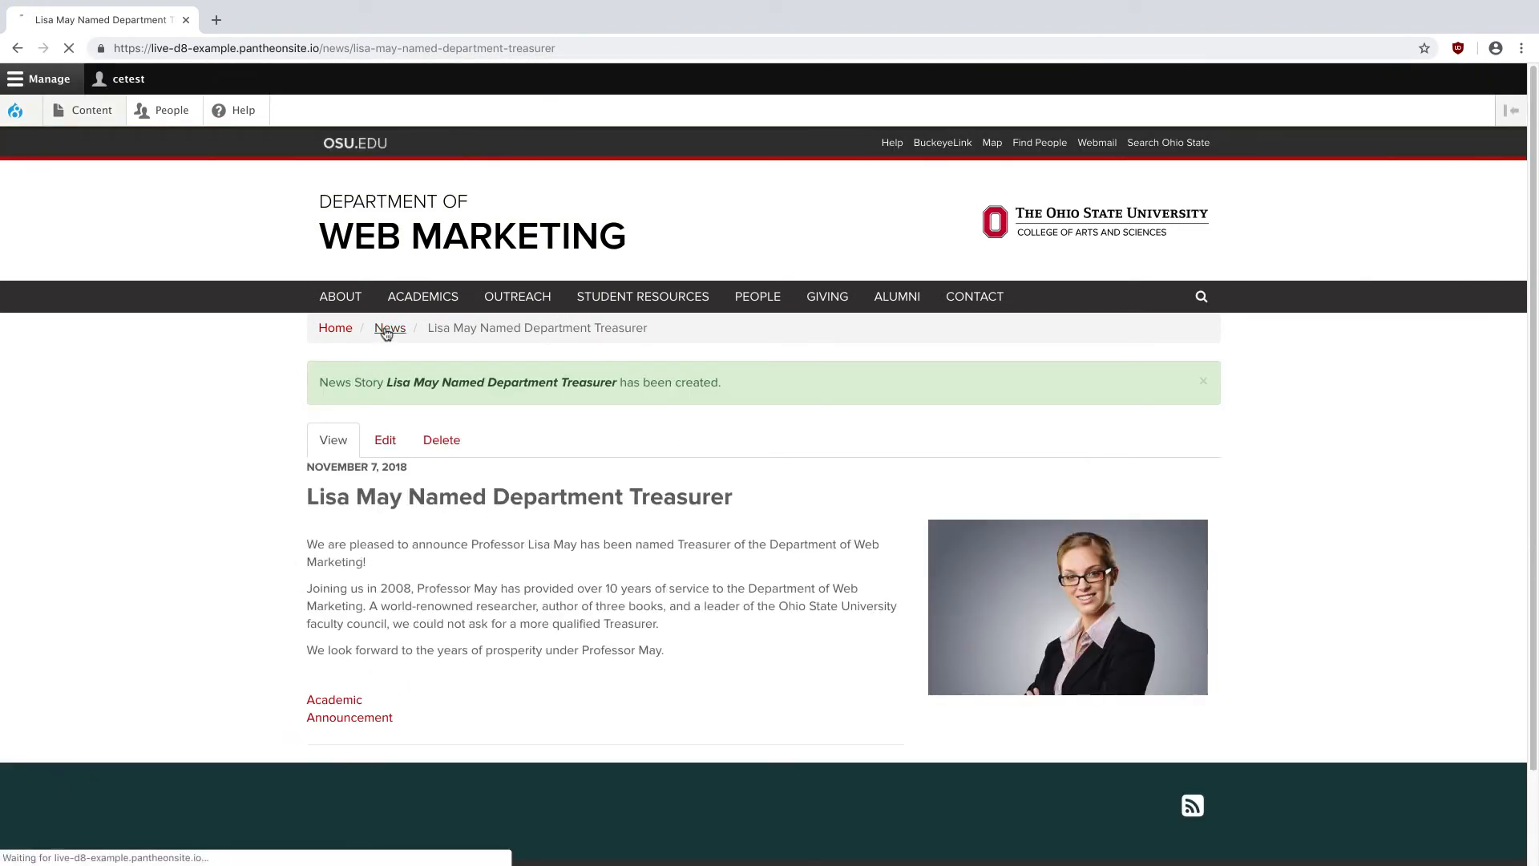
pyautogui.click(390, 328)
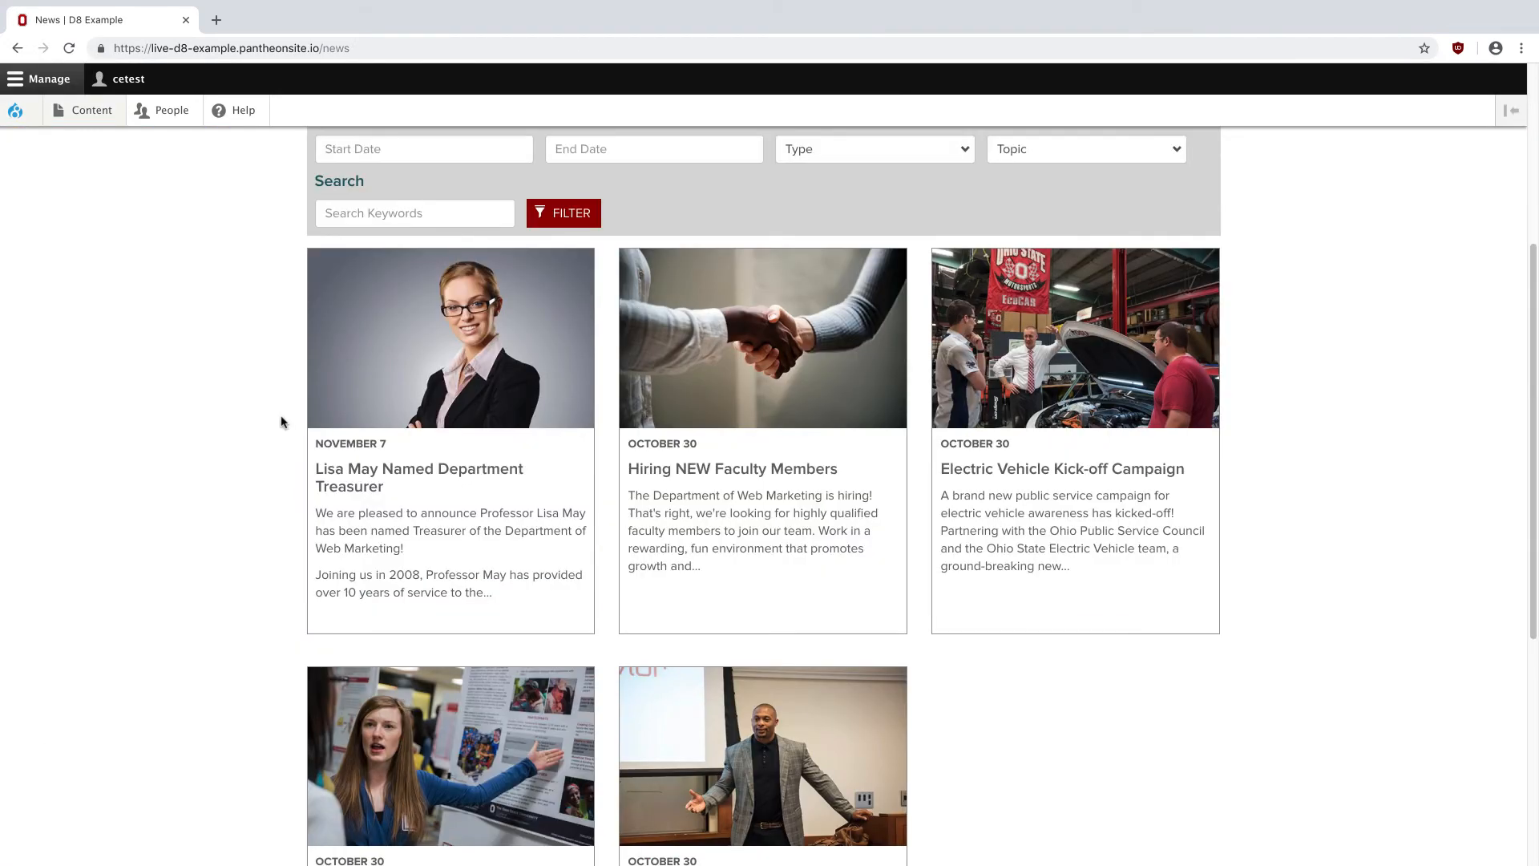
pyautogui.scroll(3)
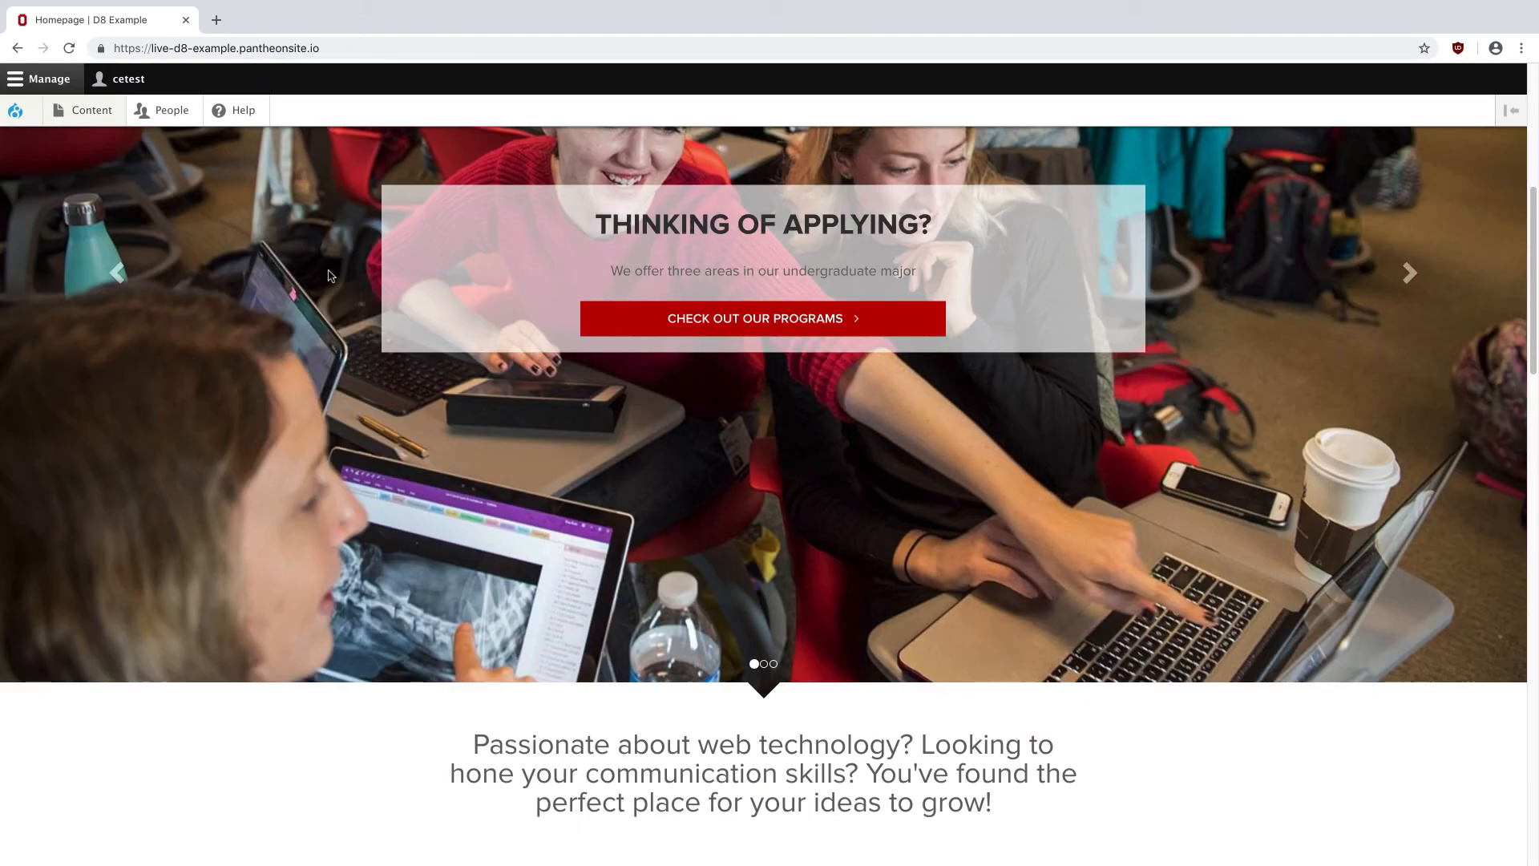
pyautogui.scroll(-3)
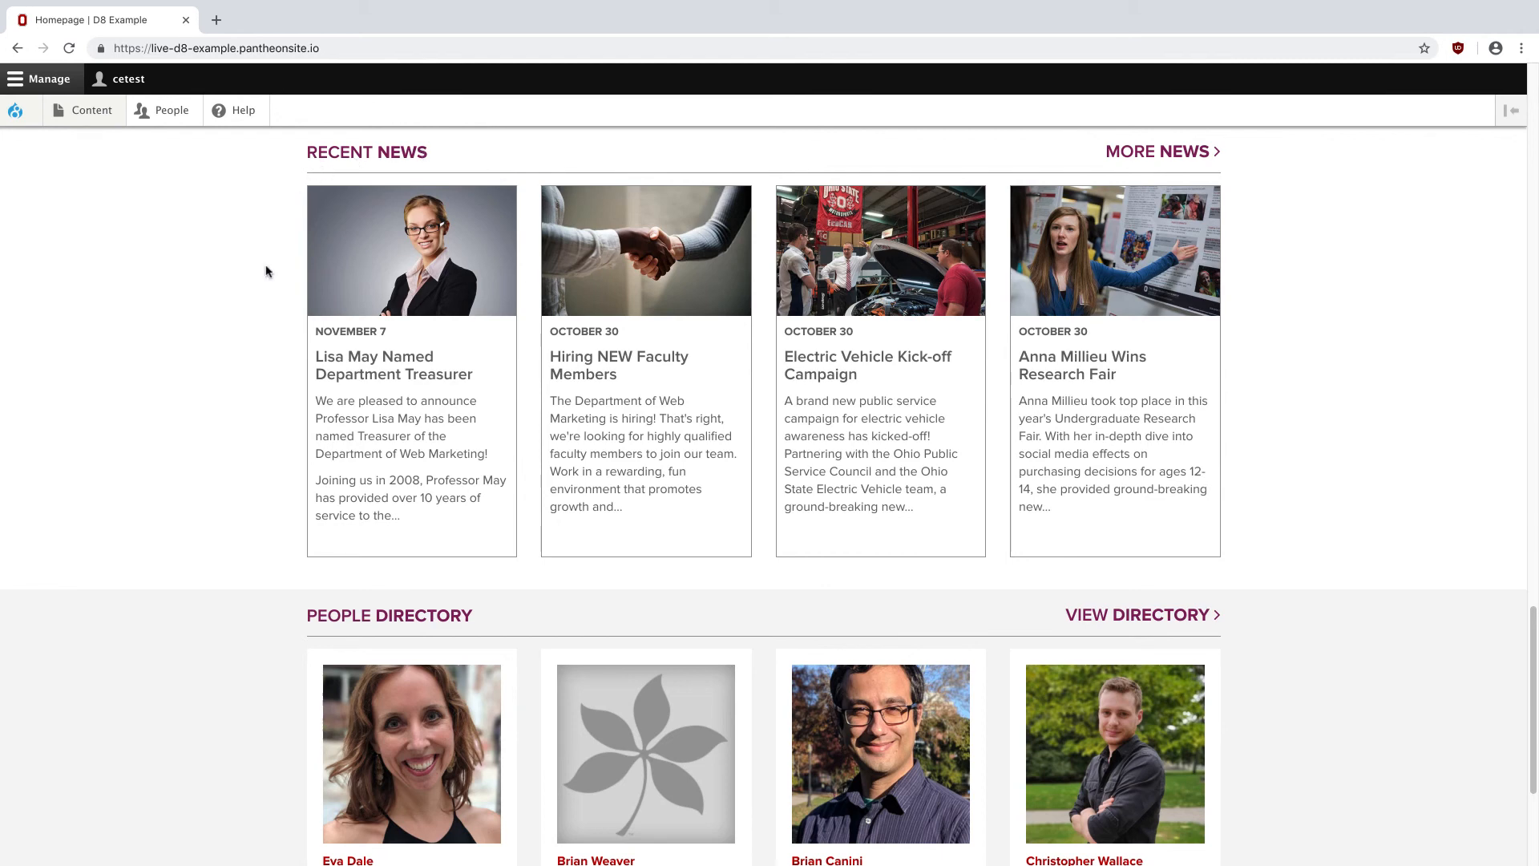
pyautogui.moveTo(262, 360)
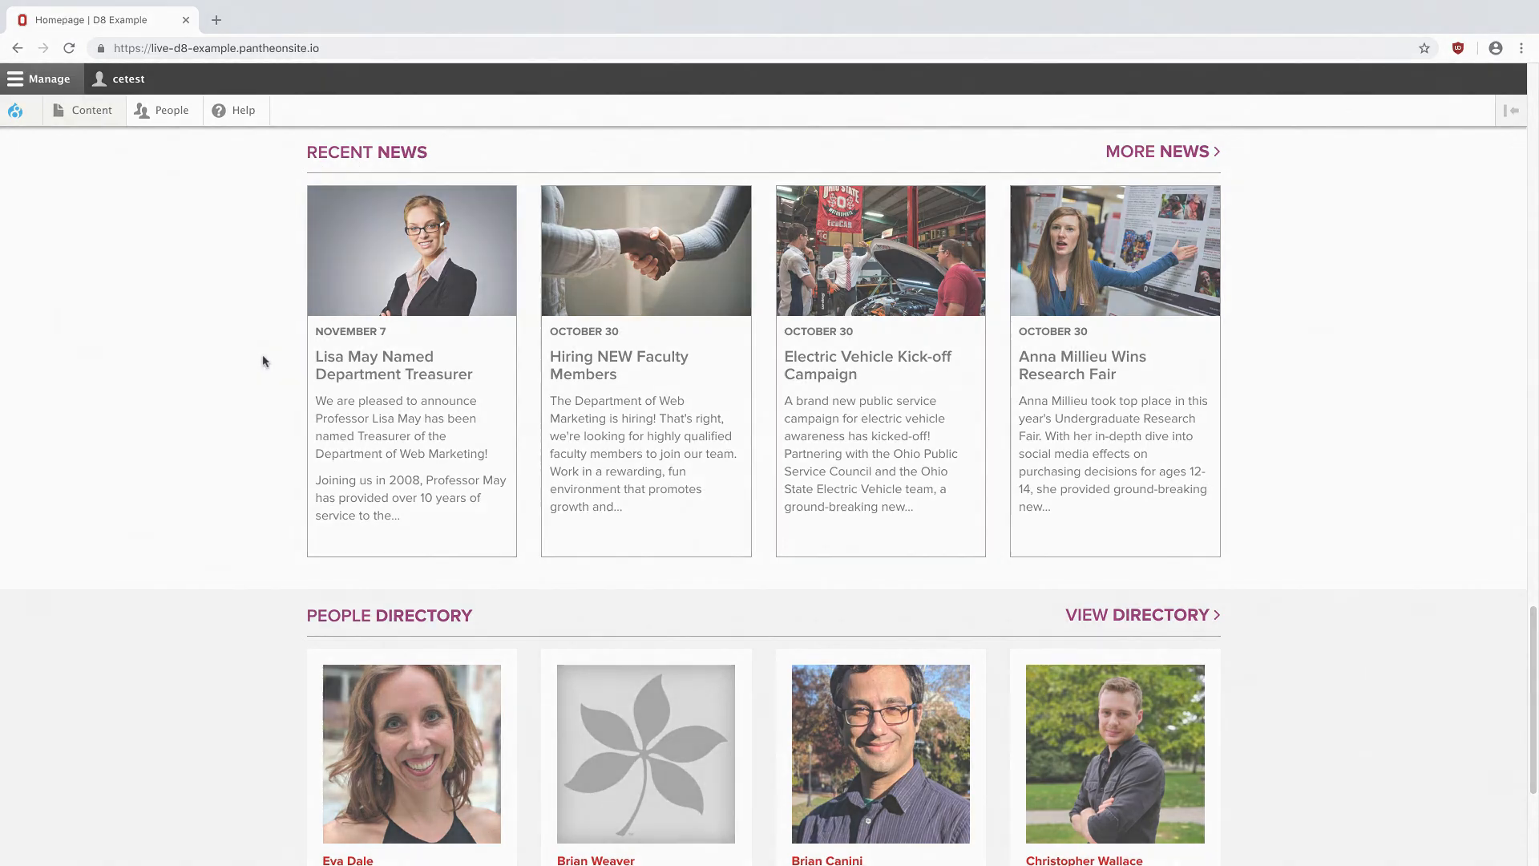